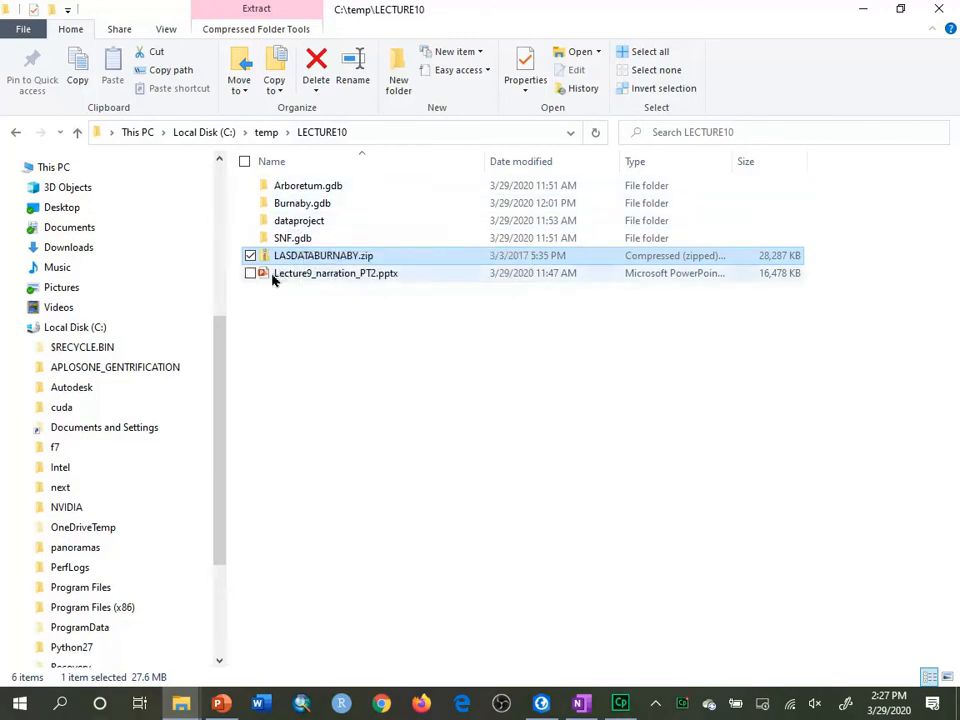
mouse_move(300, 256)
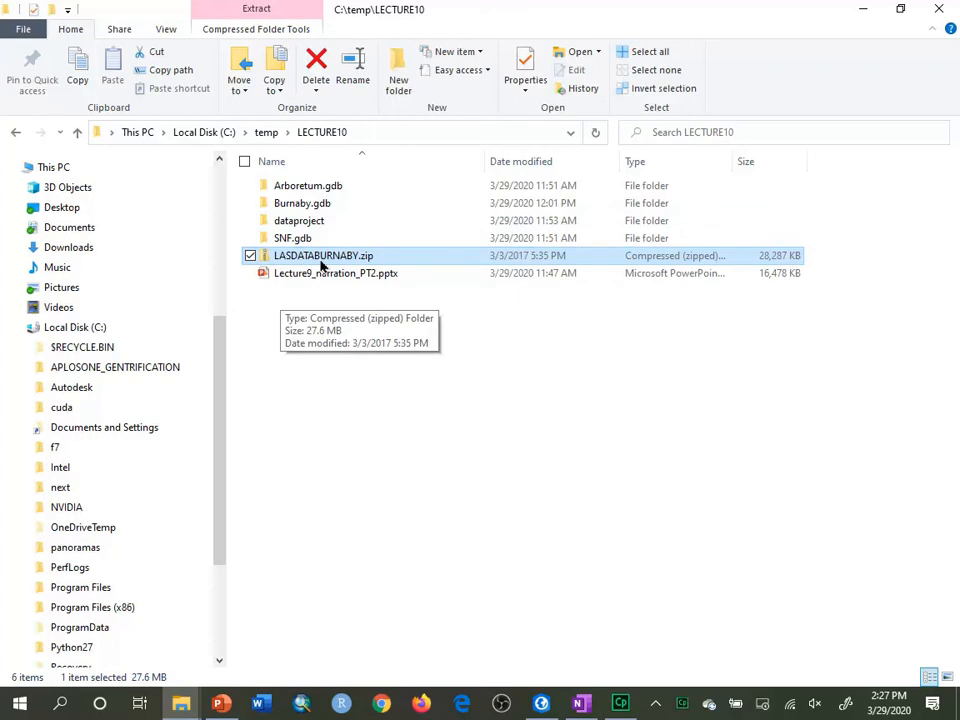
mouse_move(376, 268)
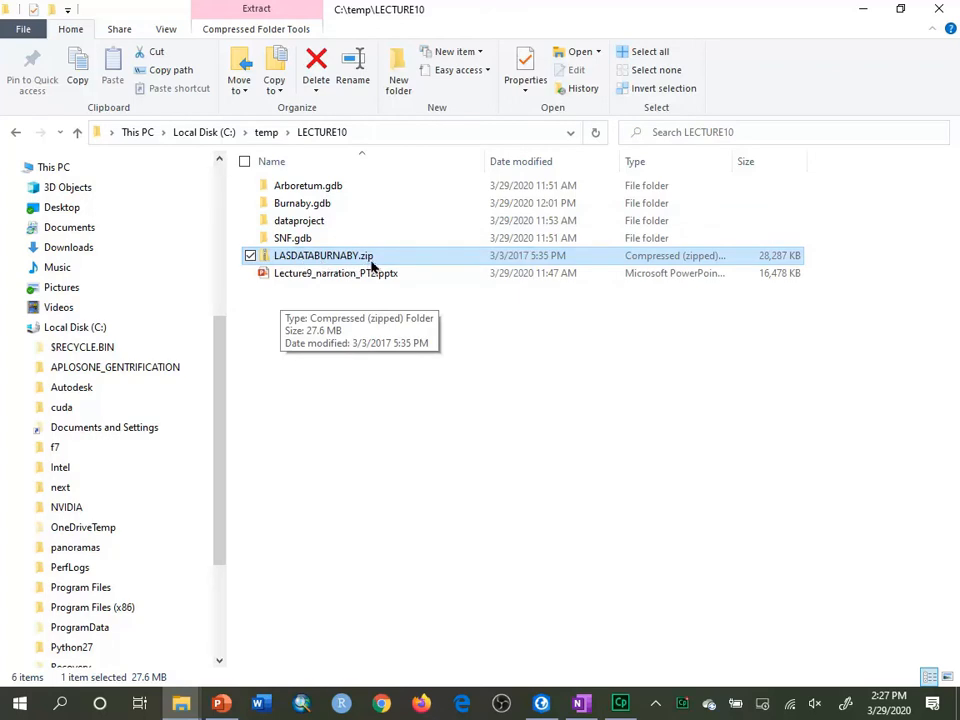
mouse_move(398, 264)
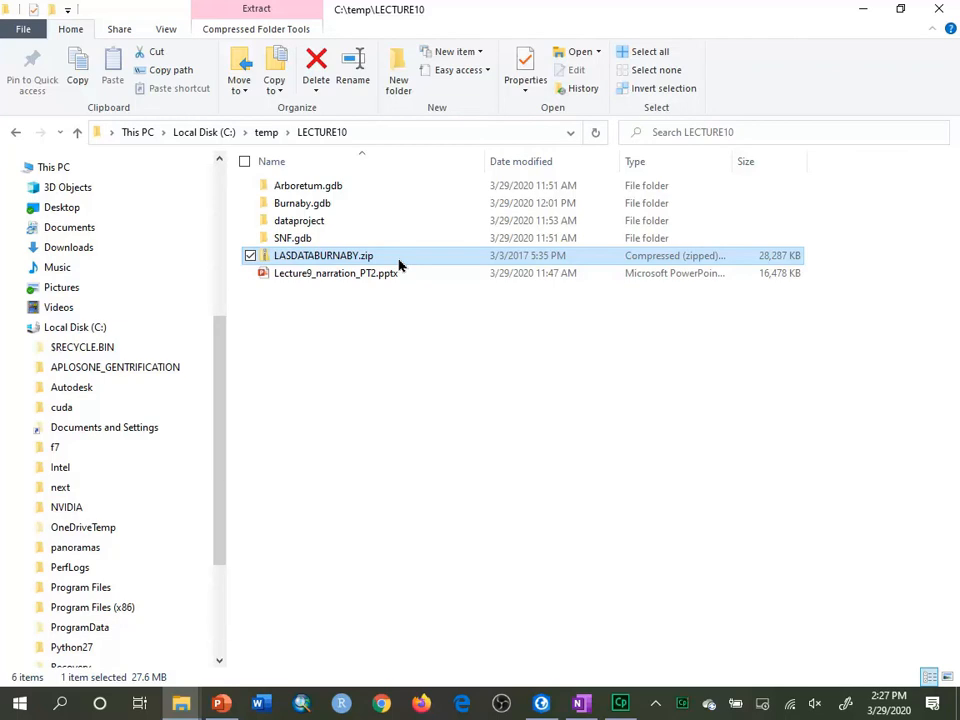
- Extract LASDATABURNABY.zip into C:\temp\LECTURE10\LASDATABURNABY via Extract All
right_click(324, 256)
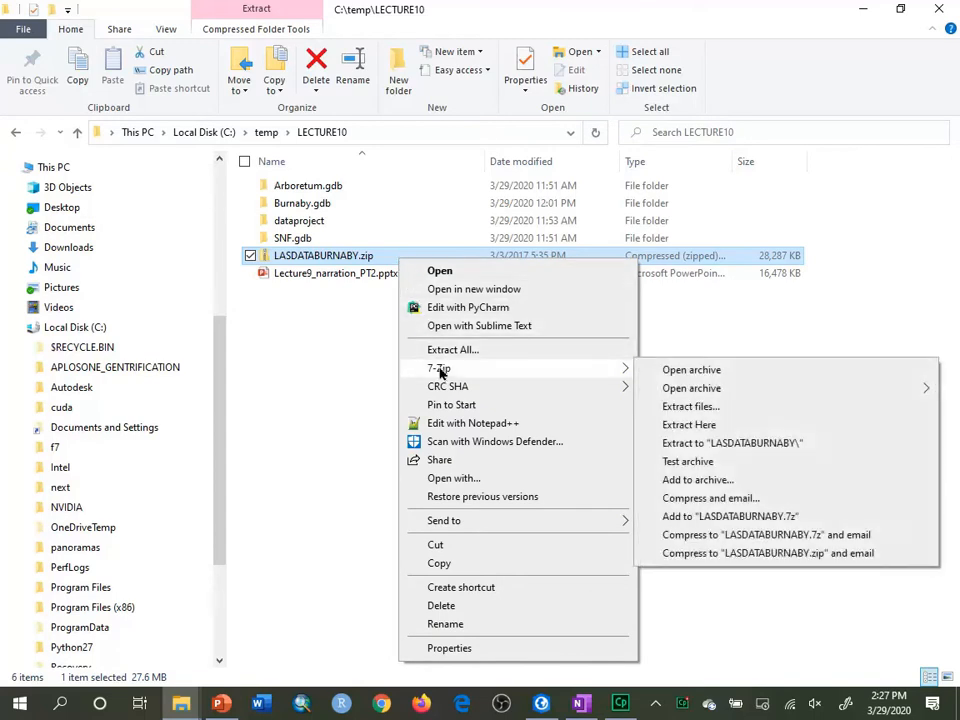
click(452, 348)
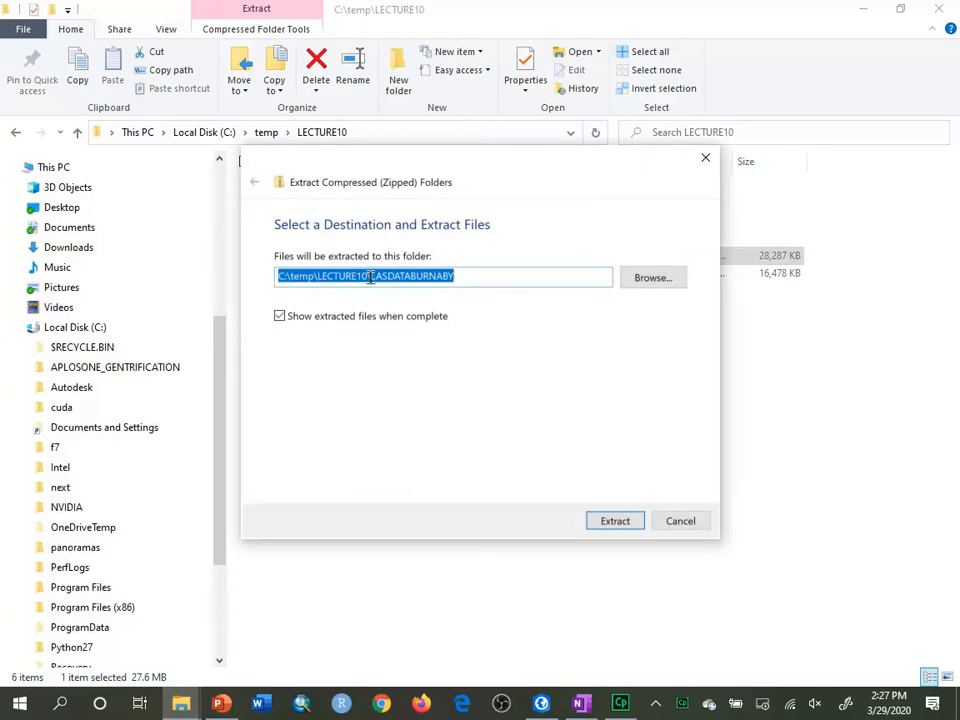
text(\L)
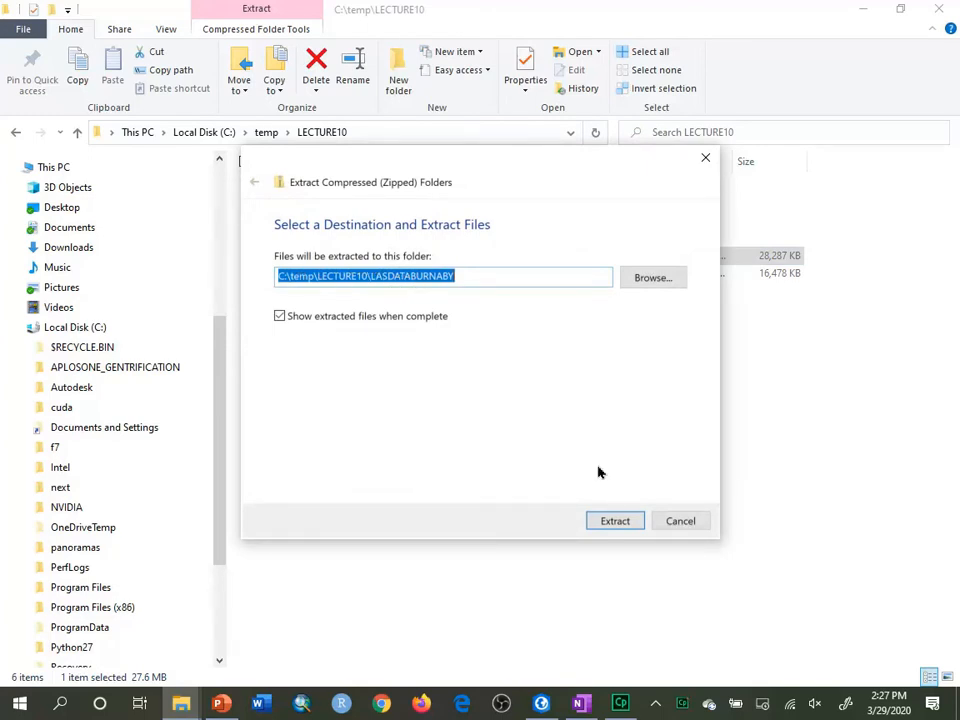
click(614, 520)
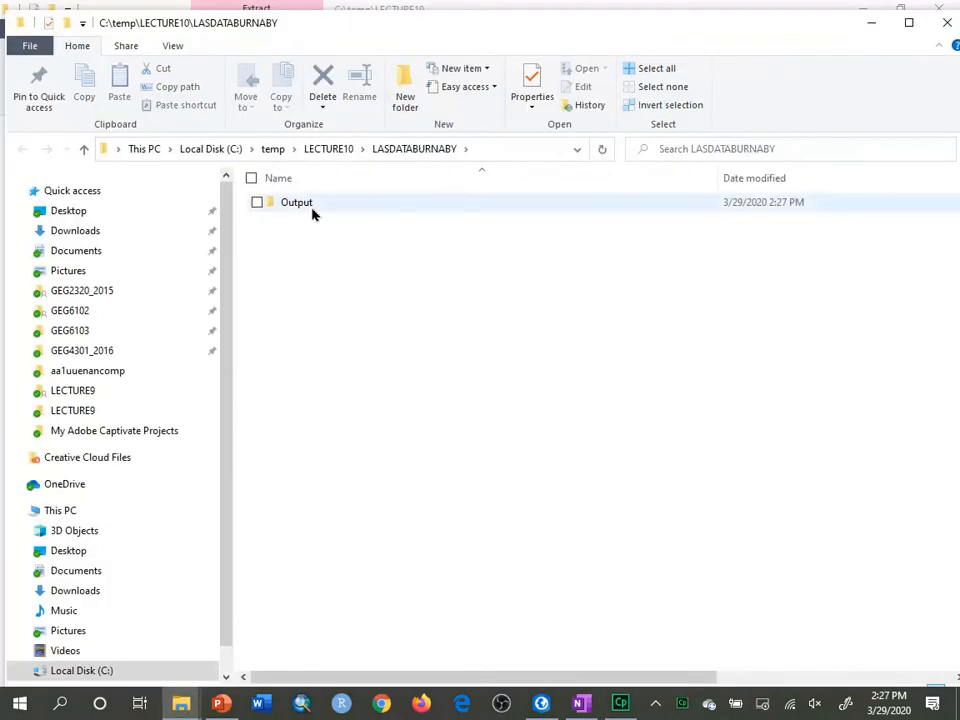
mouse_move(296, 202)
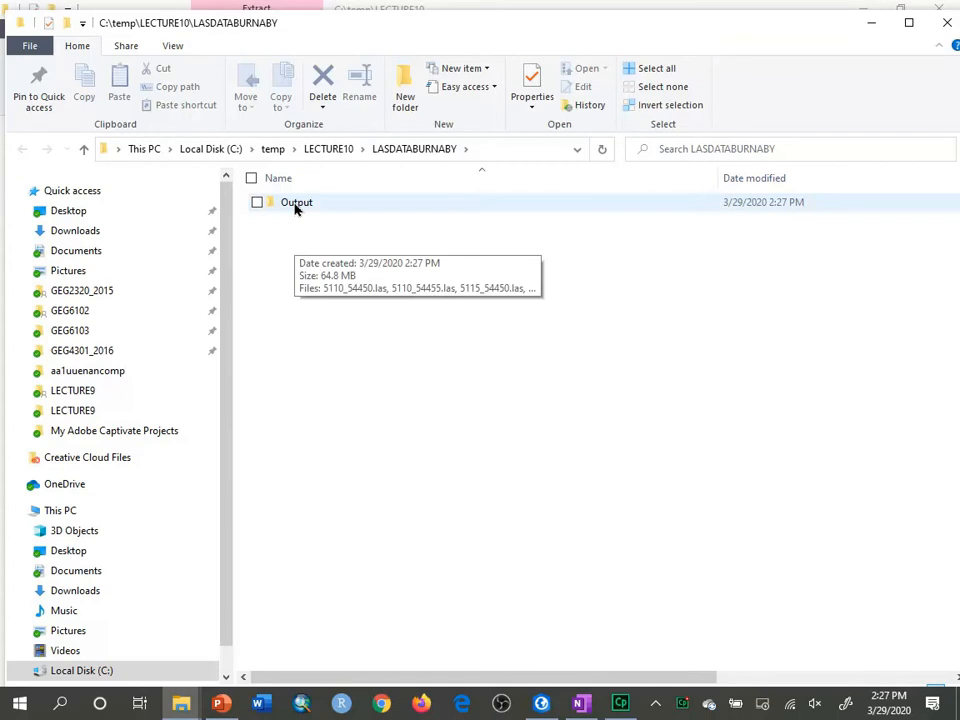
- Browse LASDATABURNABY > Output and review the four LAS tiles and their sizes
double_click(296, 202)
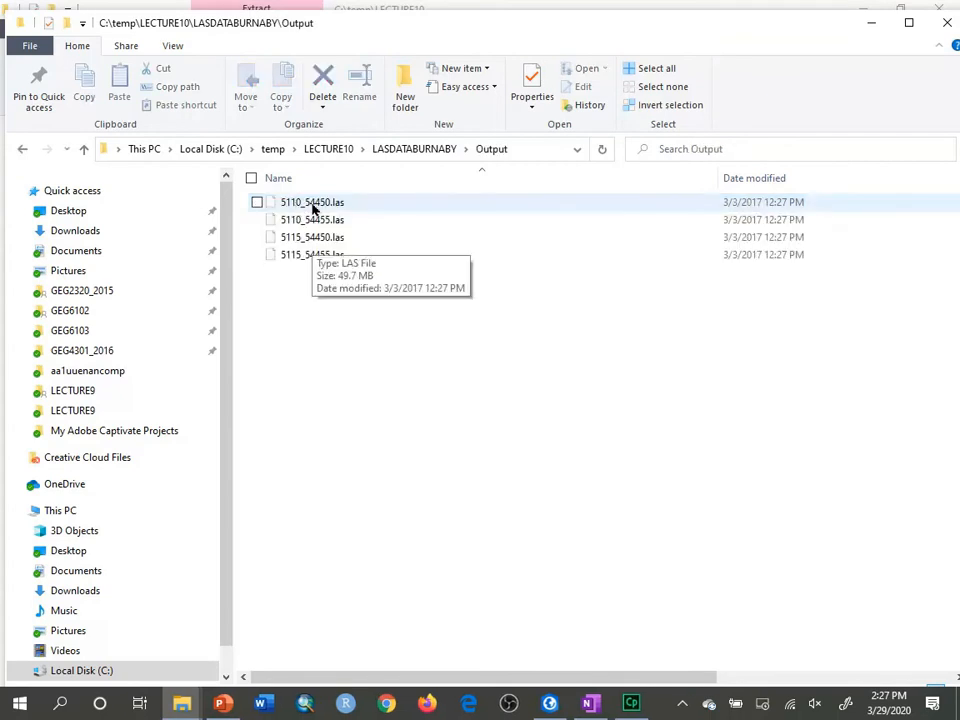
mouse_move(330, 210)
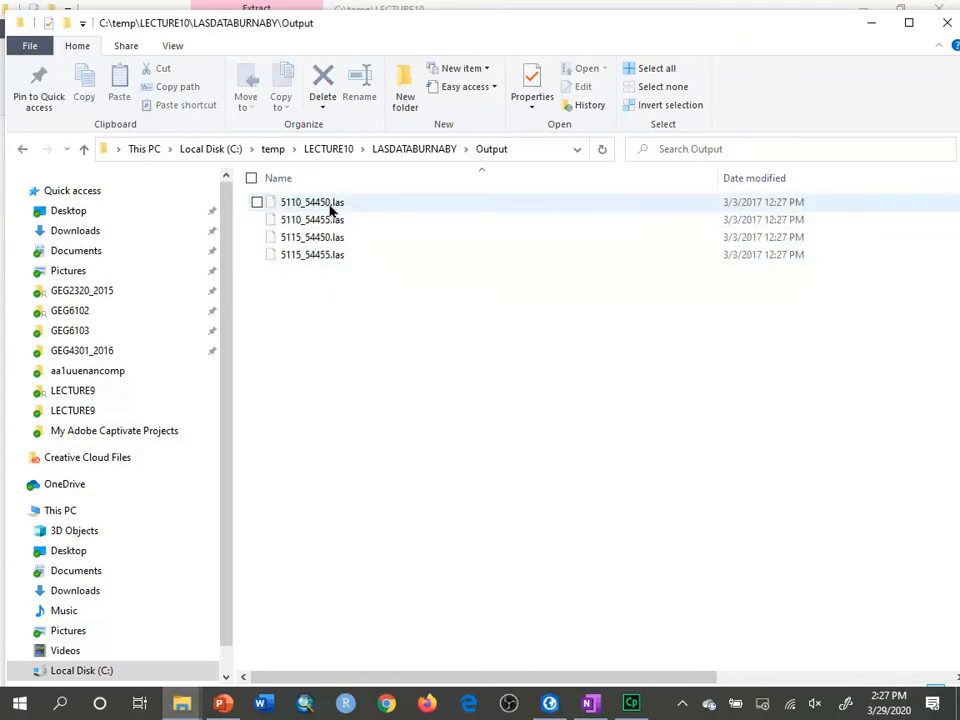
click(312, 202)
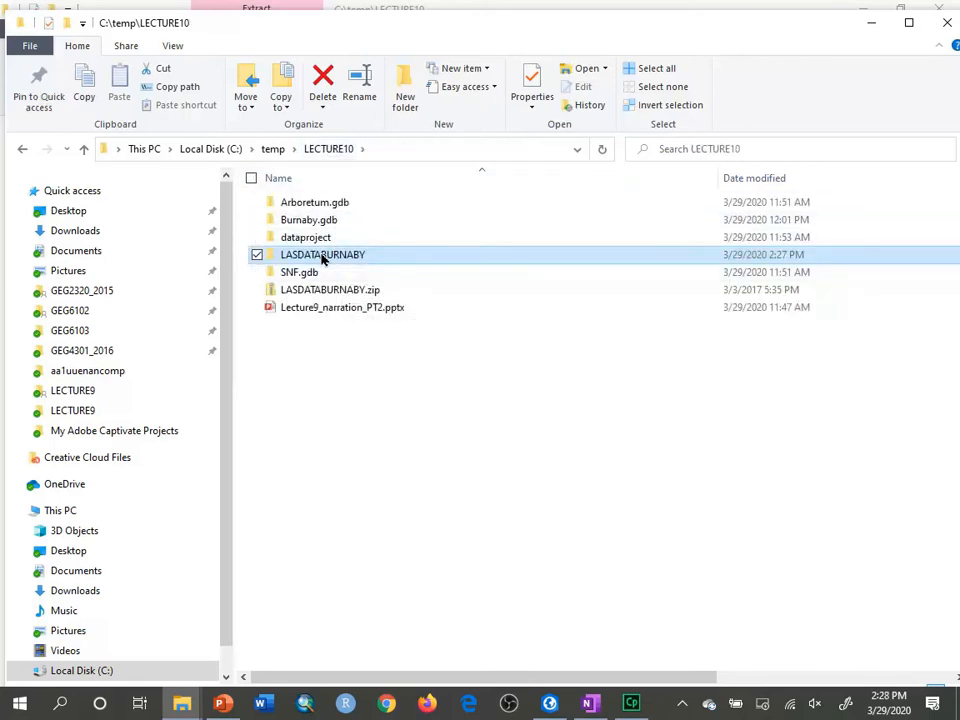
double_click(322, 254)
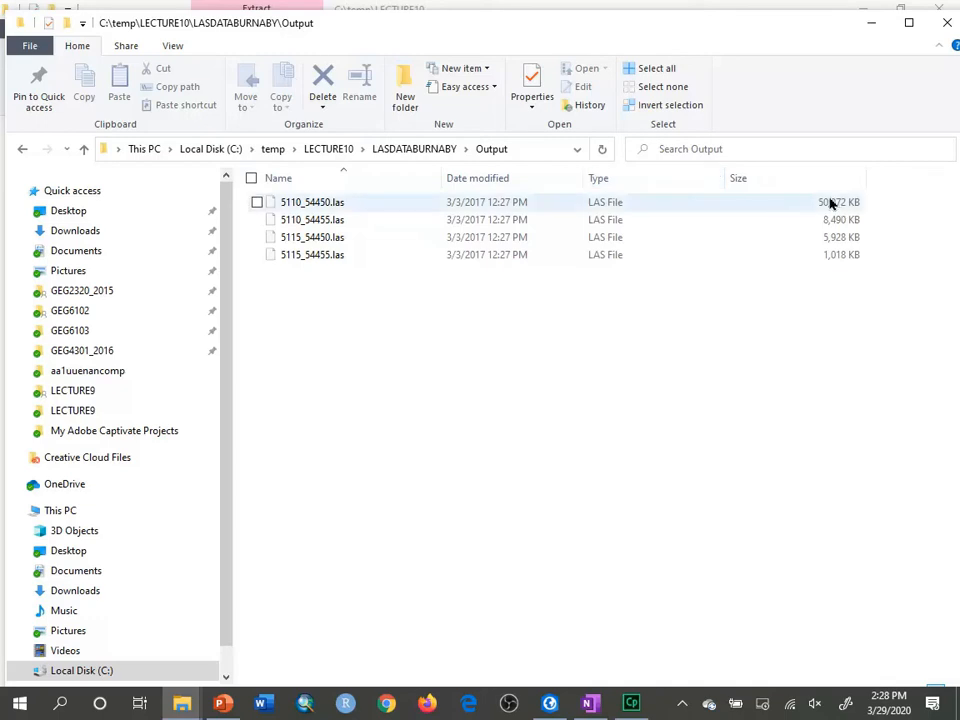
click(312, 202)
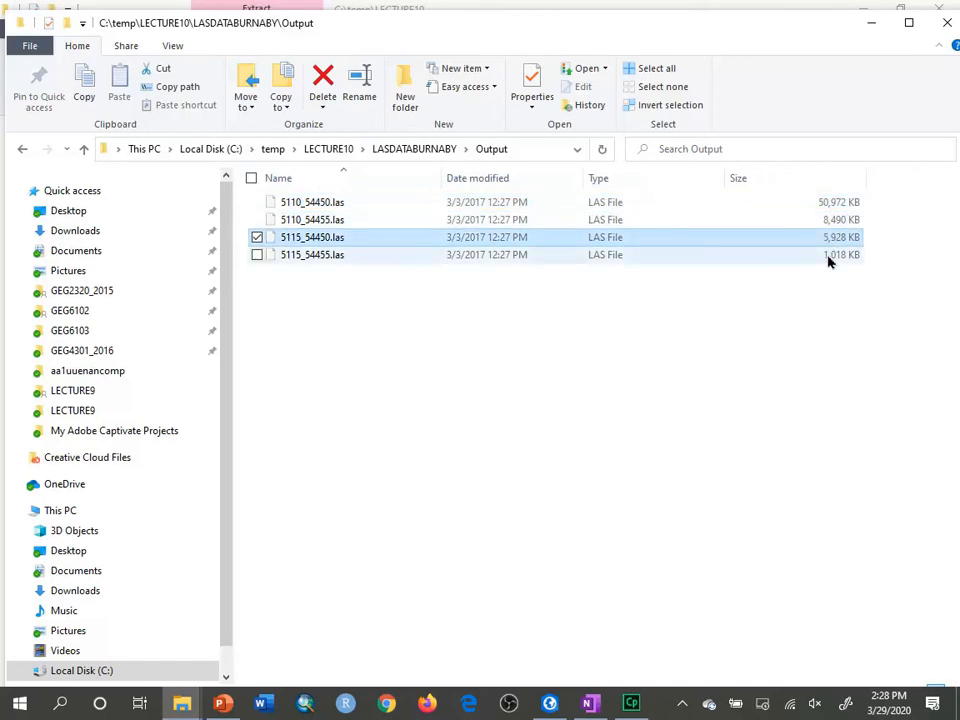
click(312, 254)
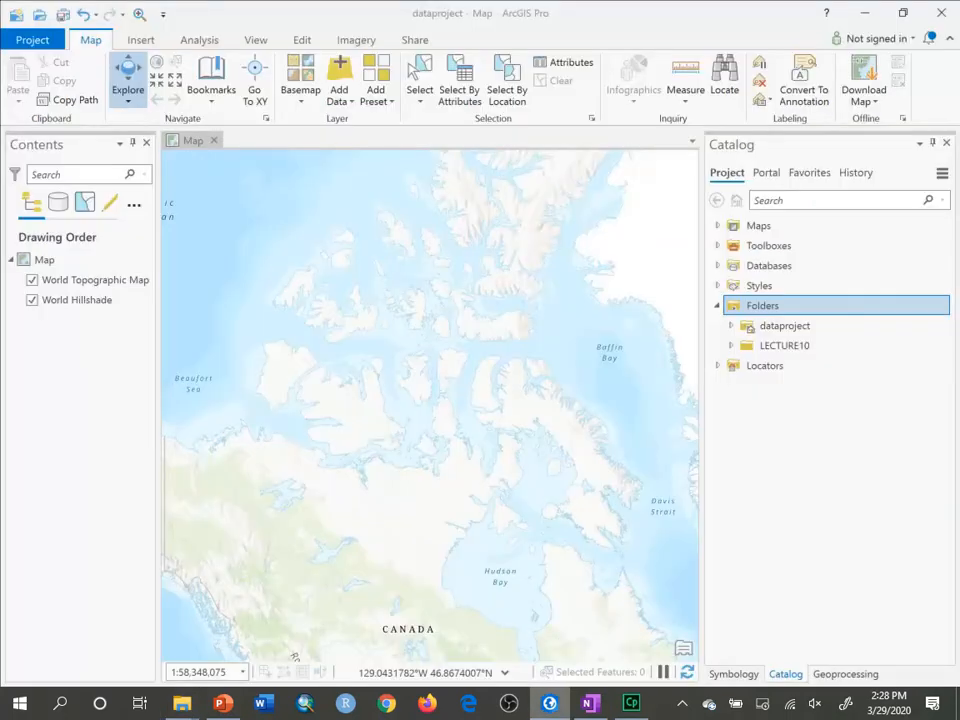
- Refresh the LECTURE10 folder connection in the Catalog pane so new files appear
click(784, 344)
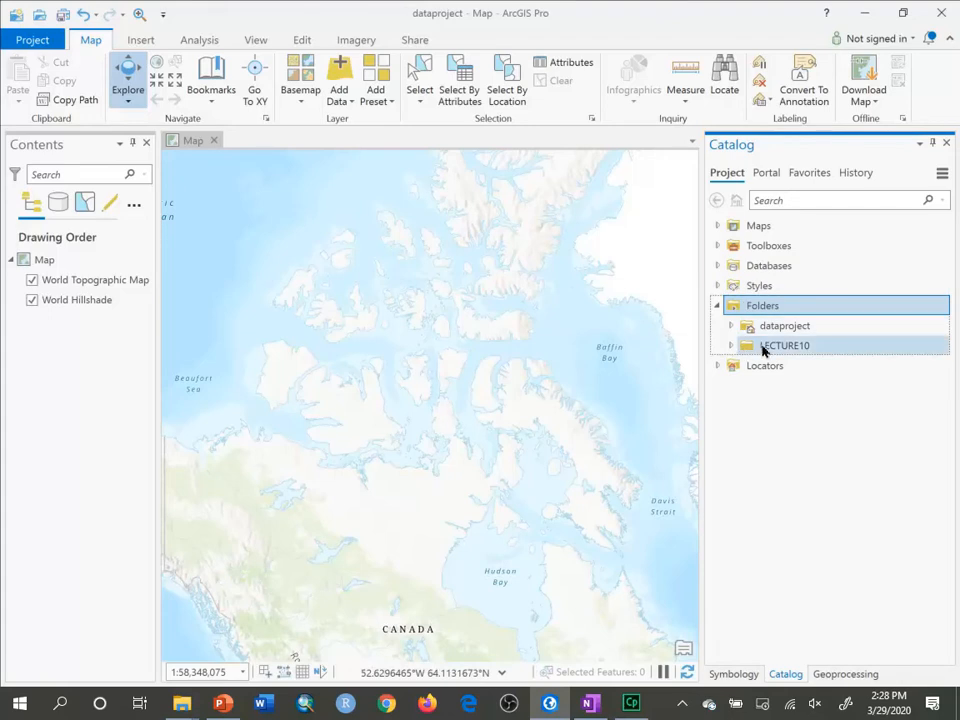
click(732, 344)
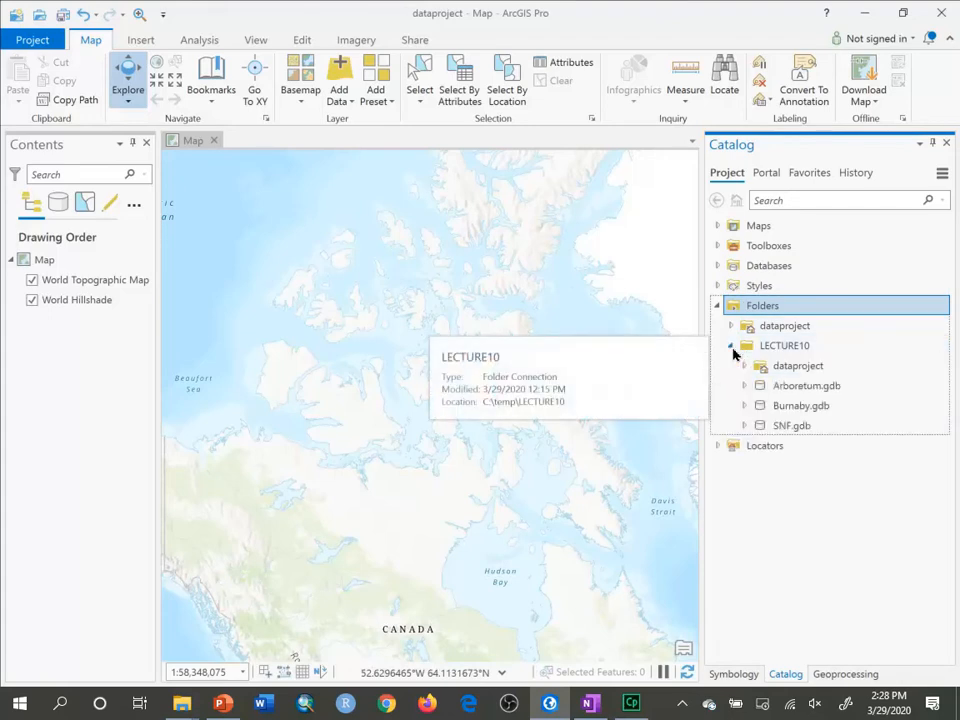
right_click(784, 344)
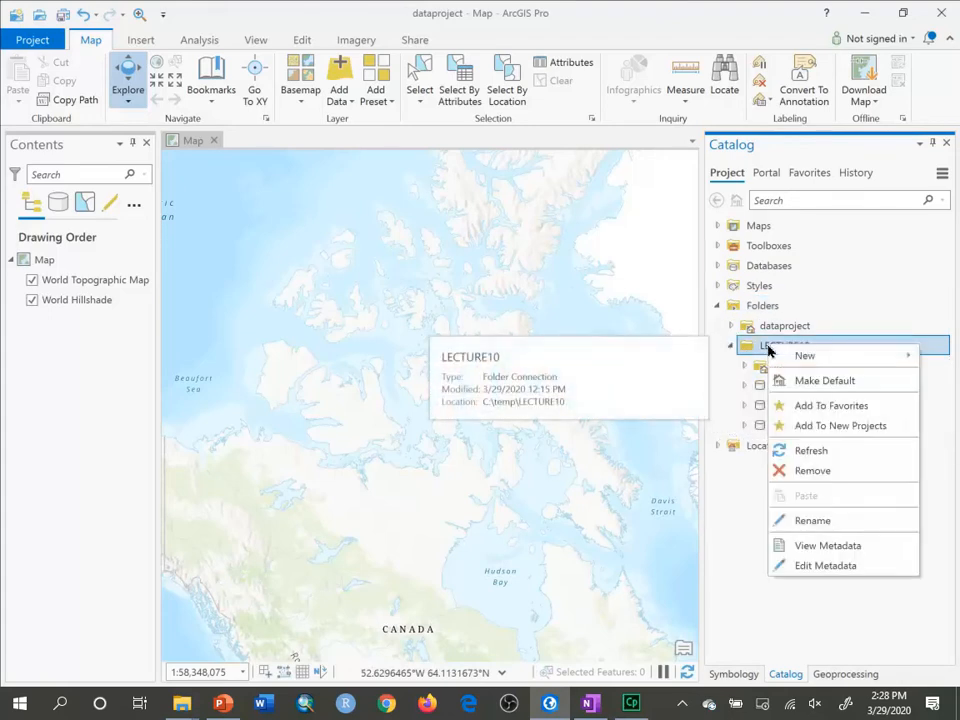
mouse_move(812, 450)
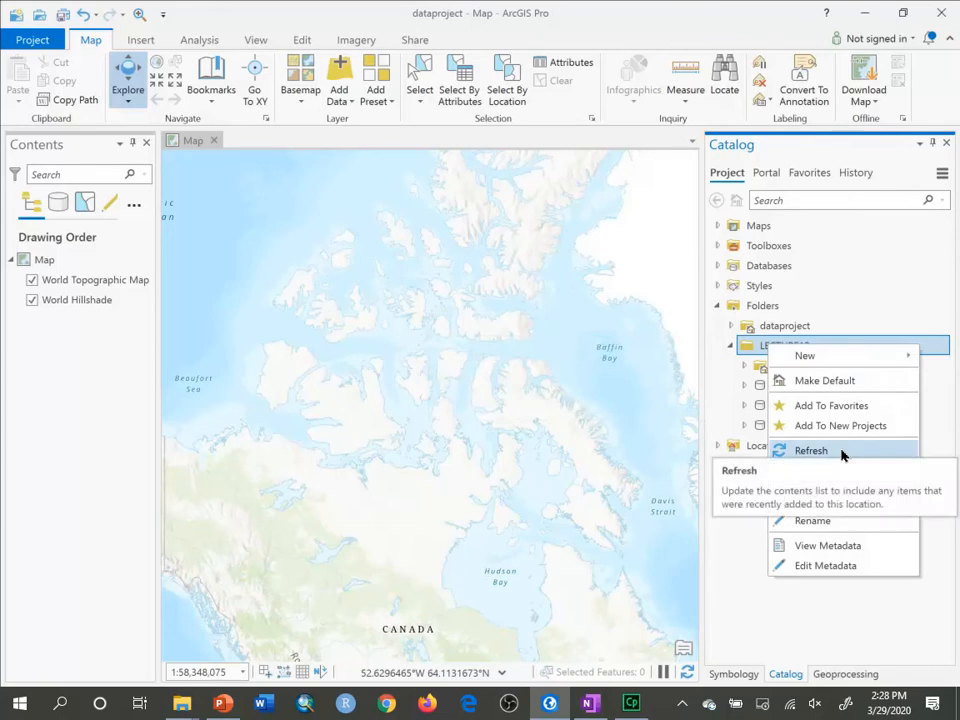
click(810, 450)
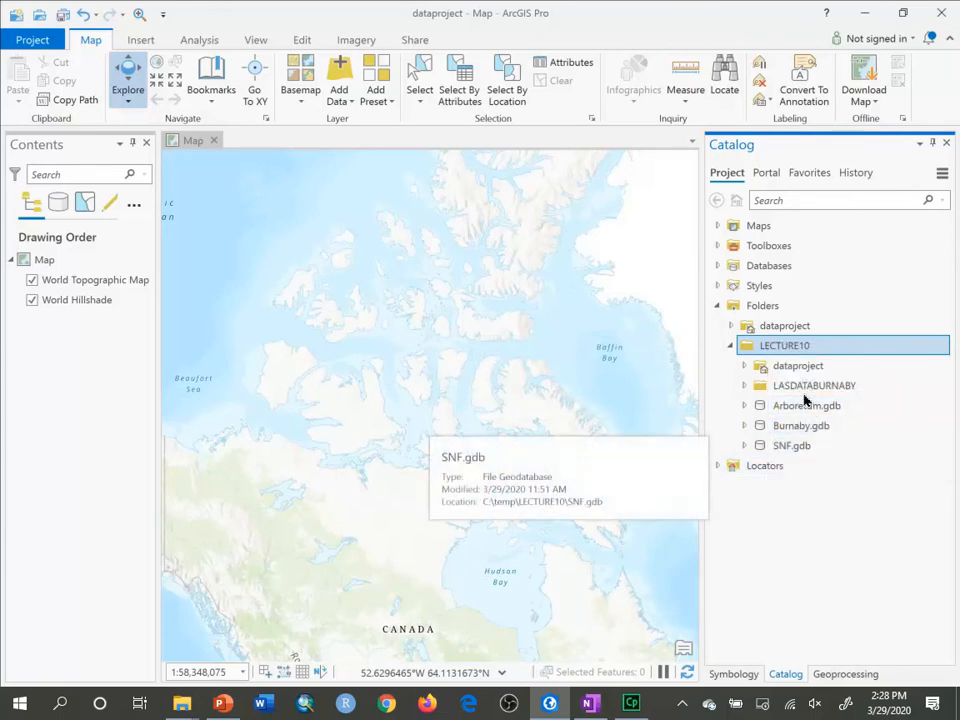
- Expand LASDATABURNABY > Output to list its four LAS tiles
click(814, 384)
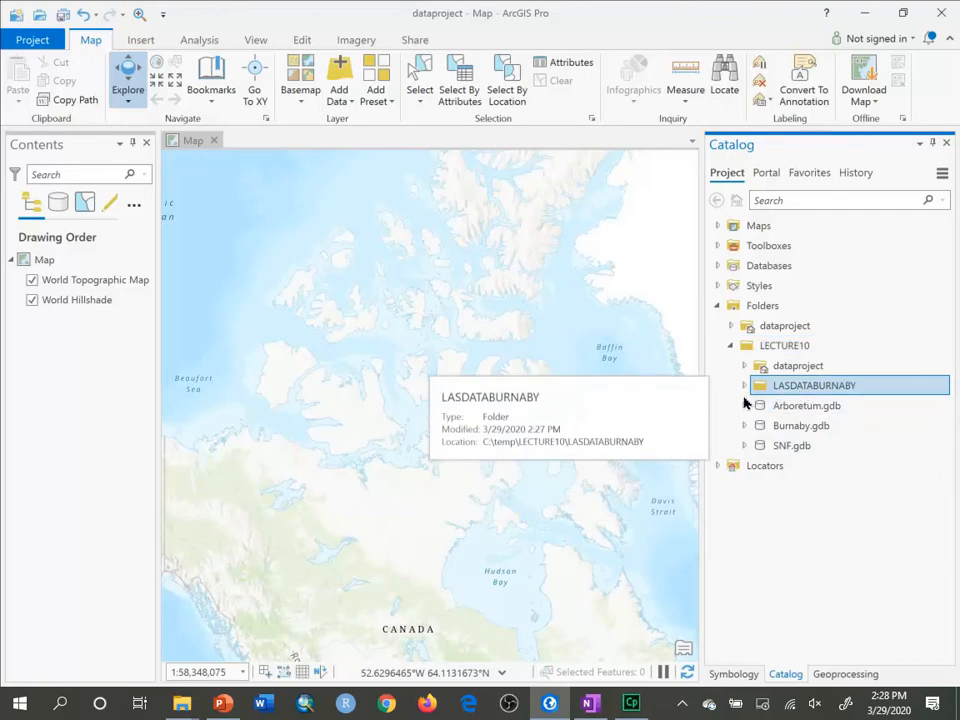
click(744, 384)
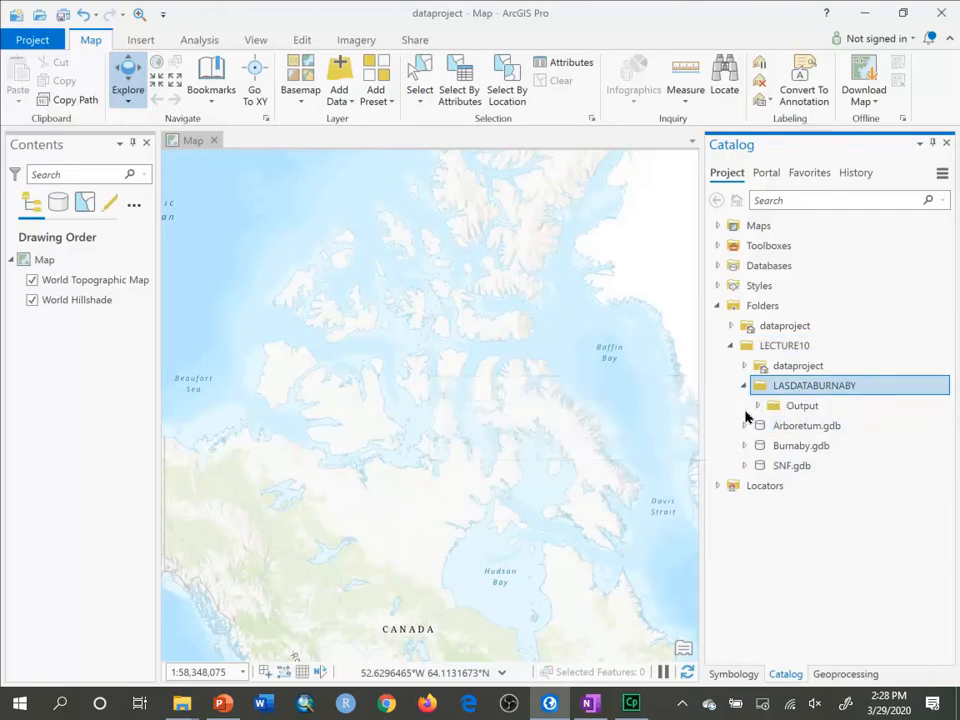
click(758, 404)
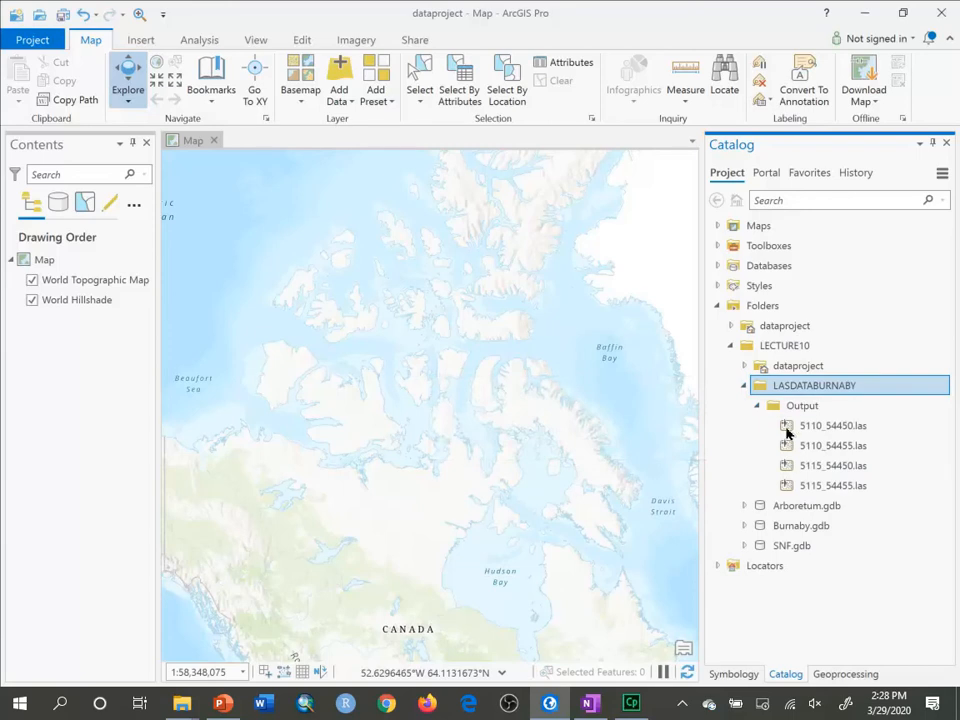
mouse_move(832, 444)
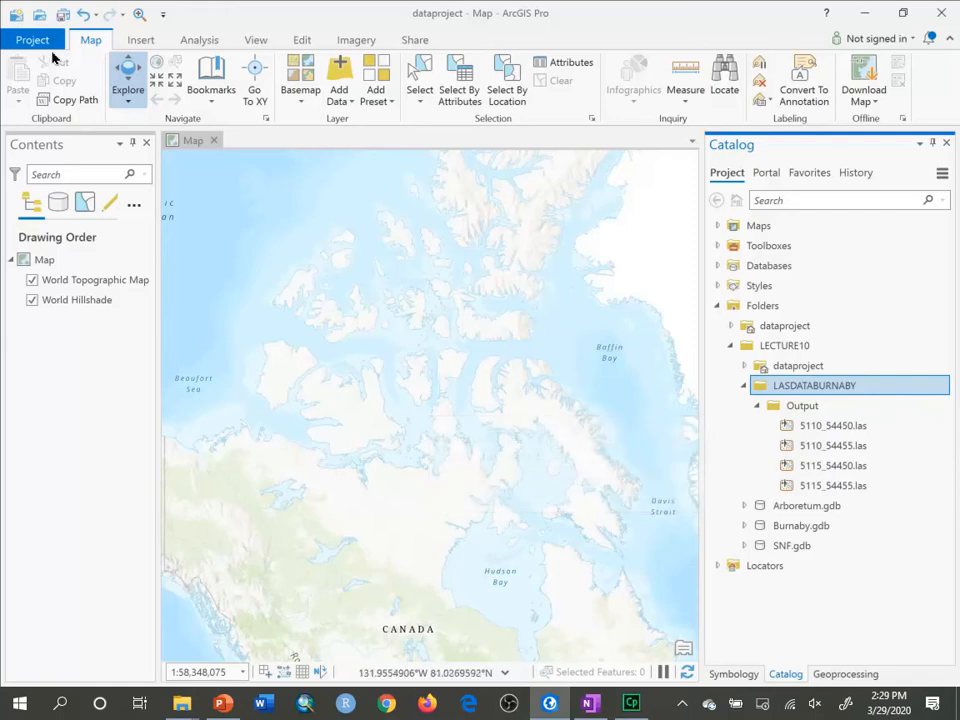
- Review the Advanced license with 3D Analyst on Project > Licensing, cancel the dialog and return to the map
click(32, 40)
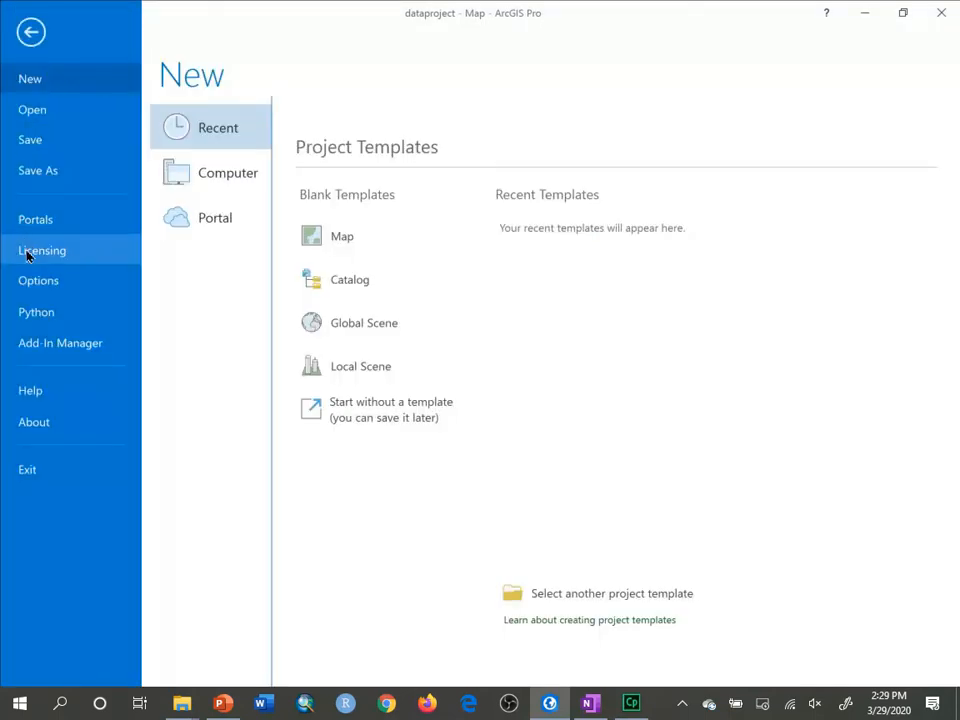
click(42, 250)
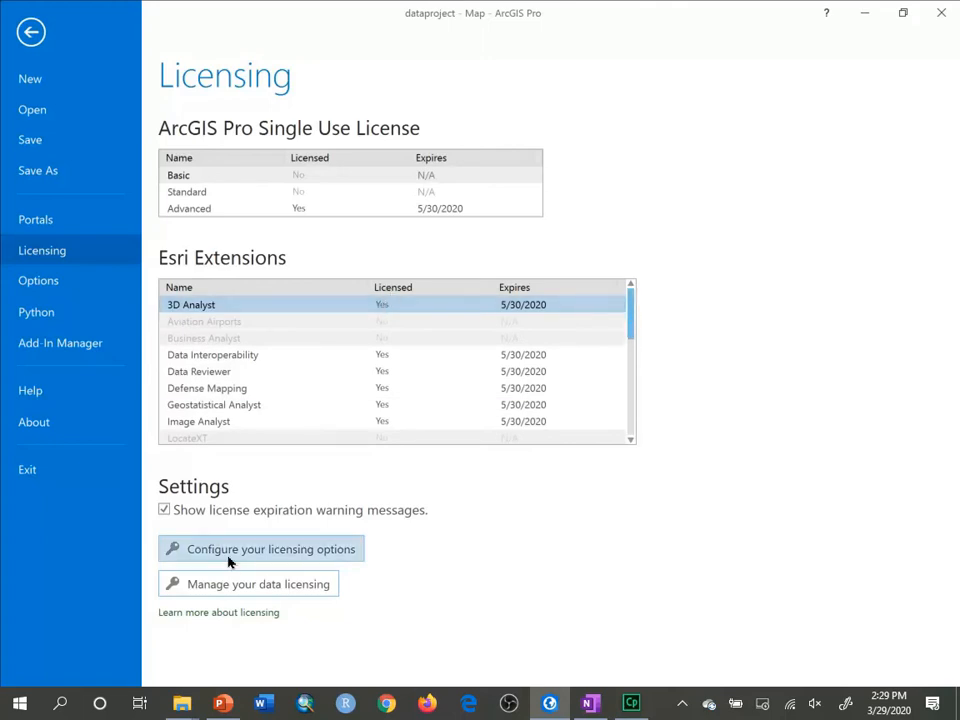
click(270, 548)
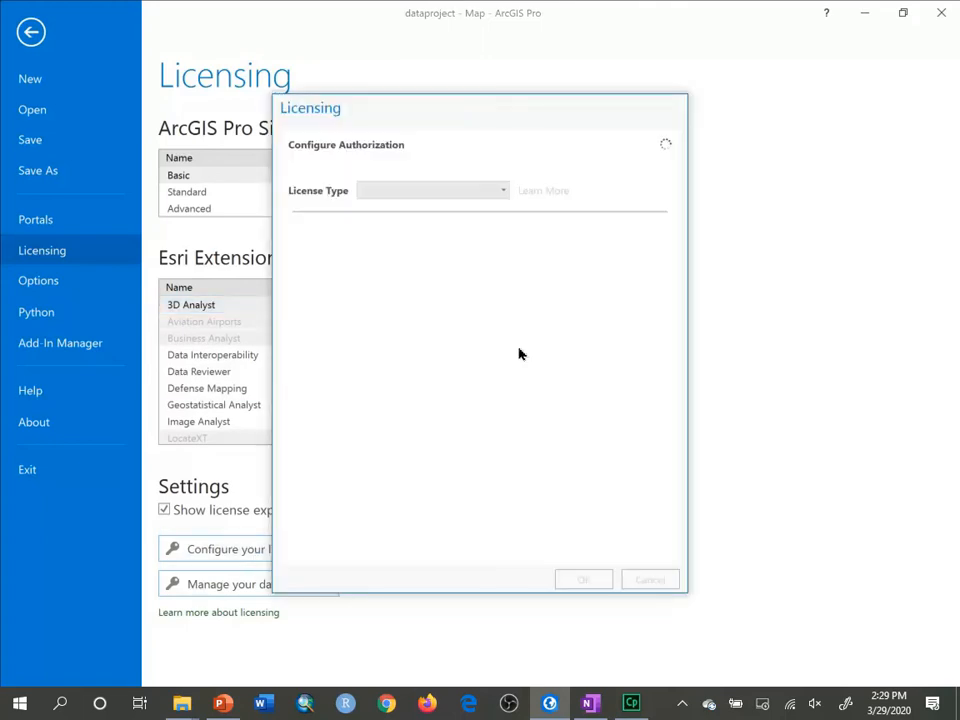
mouse_move(512, 444)
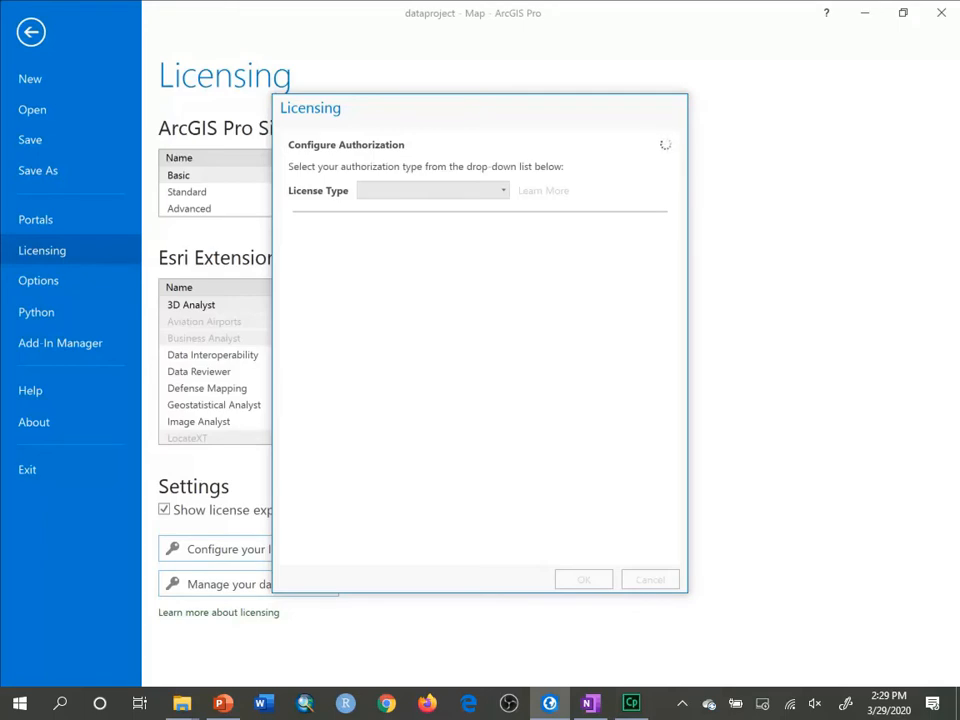
click(432, 190)
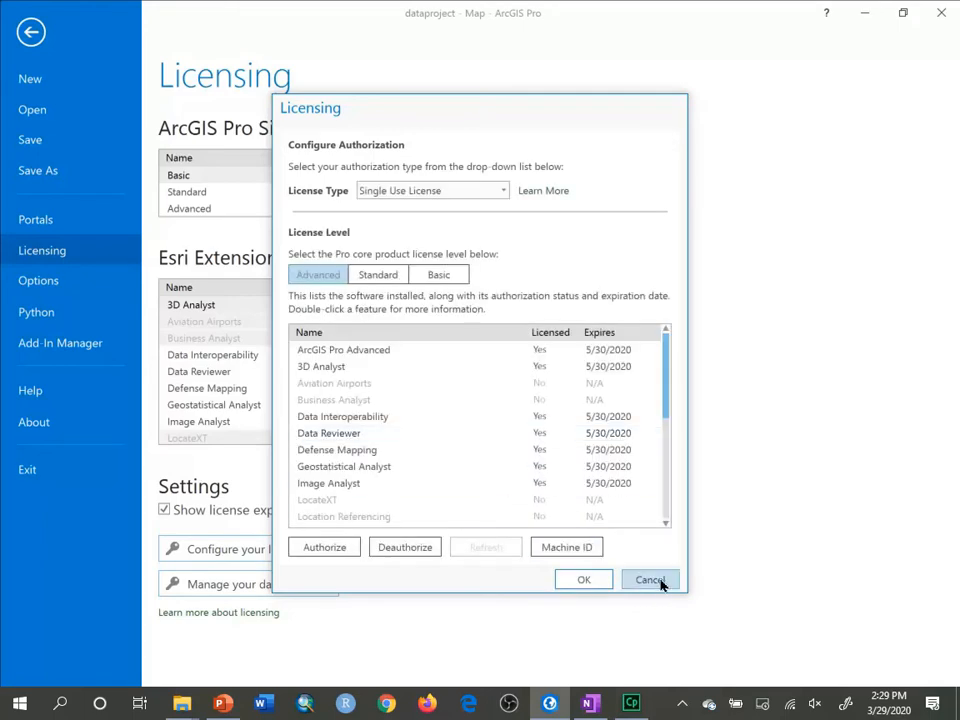
click(648, 580)
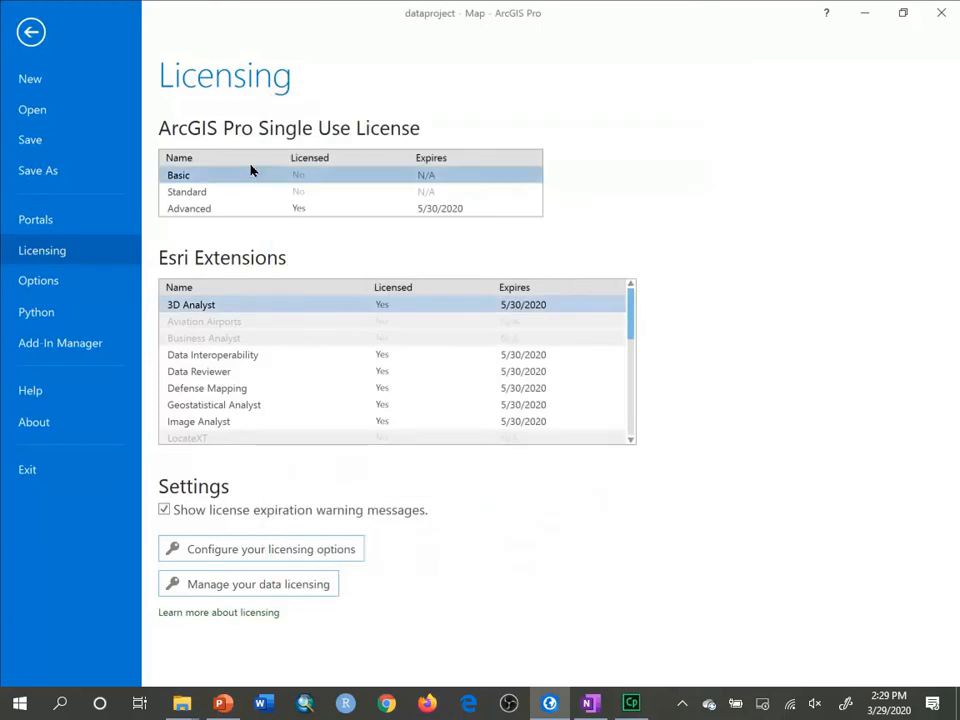
click(32, 32)
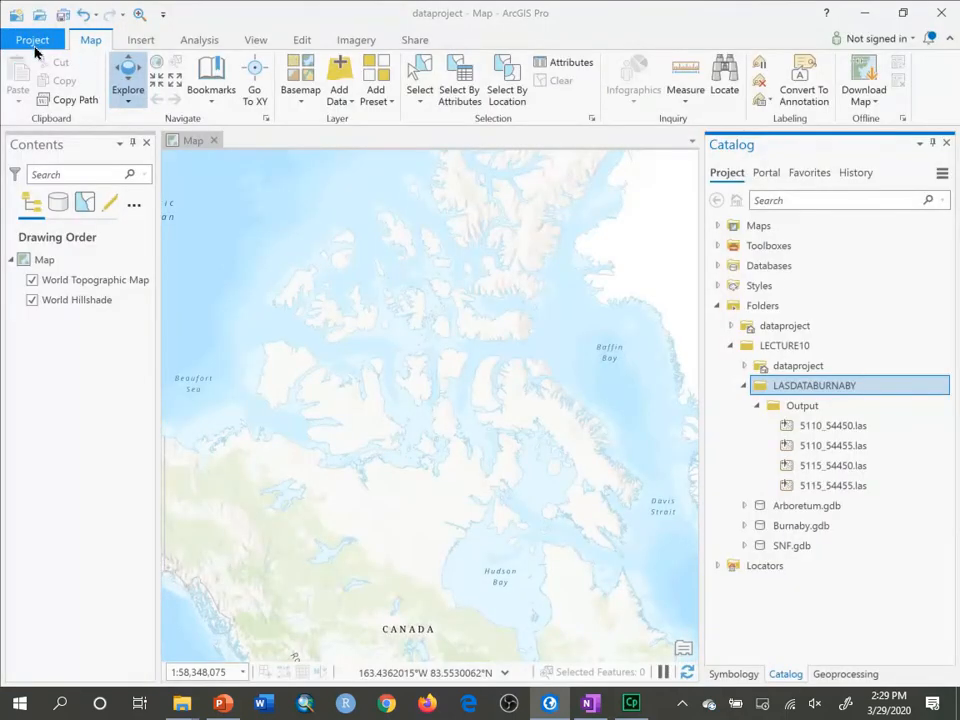
mouse_move(832, 424)
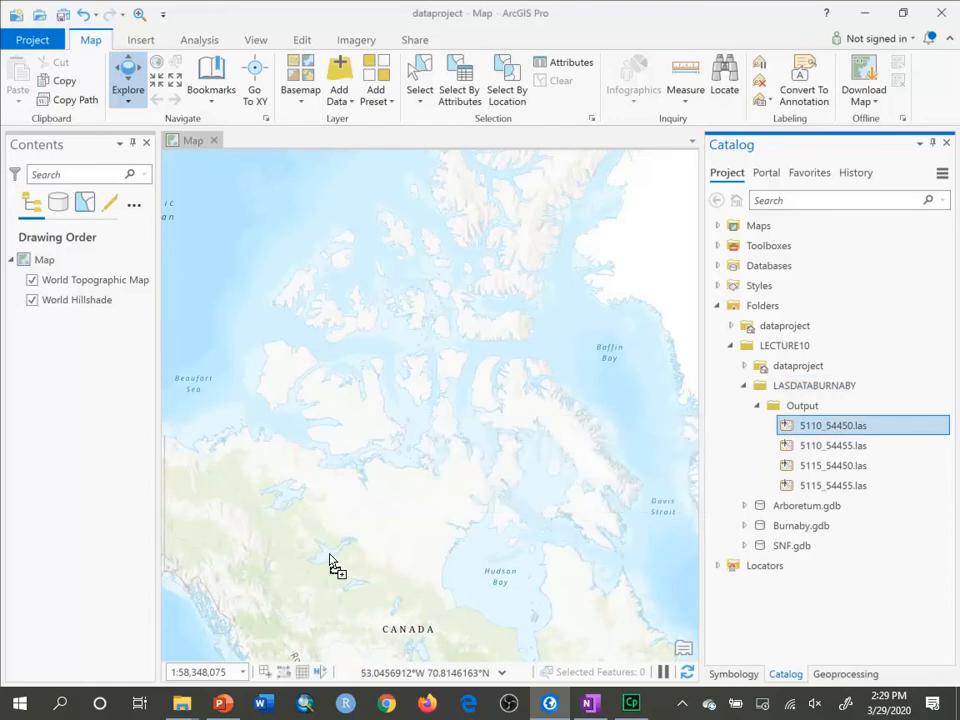
- Add the 5110_54450.las tile from the Output folder to the map
double_click(832, 424)
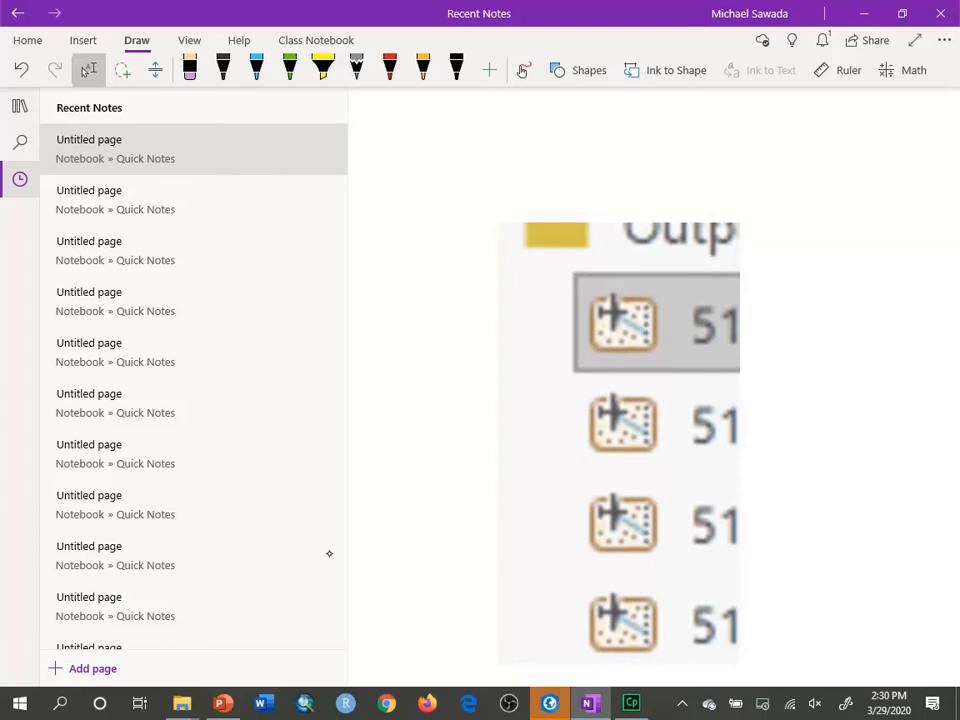
- Show the enlarged OneNote screenshot of the LAS file icons
click(390, 68)
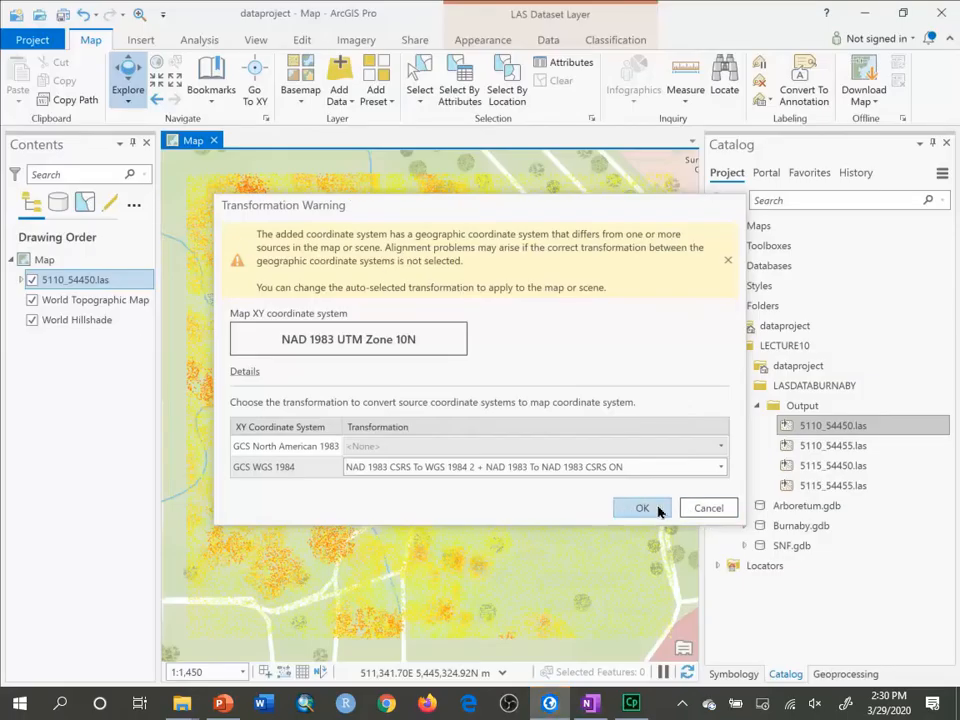
- Accept the default transformation in the Transformation Warning so the points draw
click(642, 508)
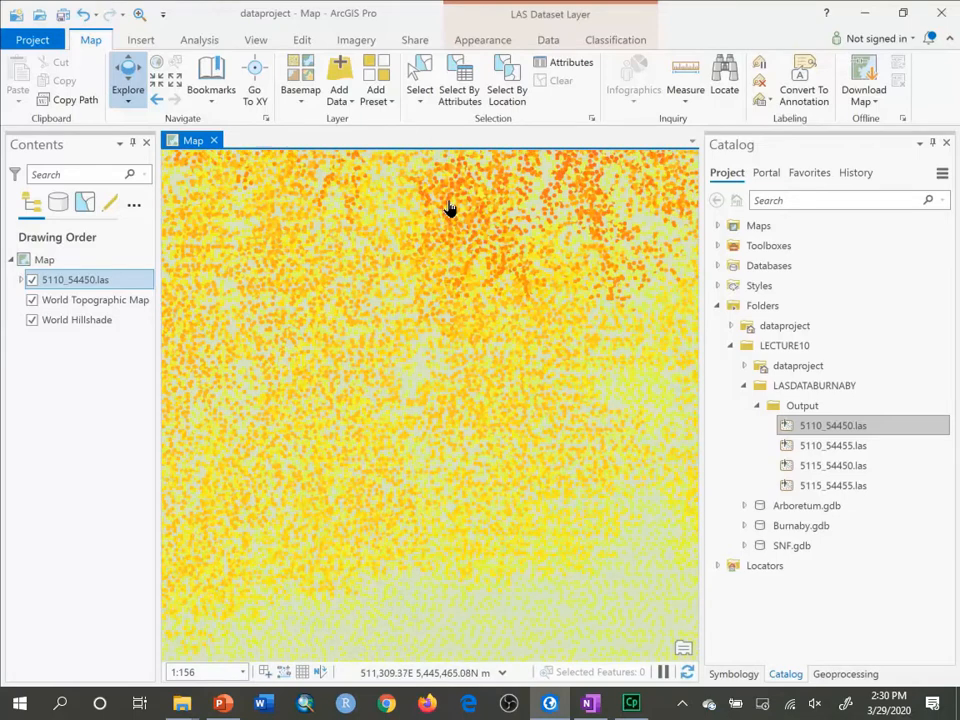
- Identify two lidar points and read their elevation, class code, return and intensity attributes
click(448, 210)
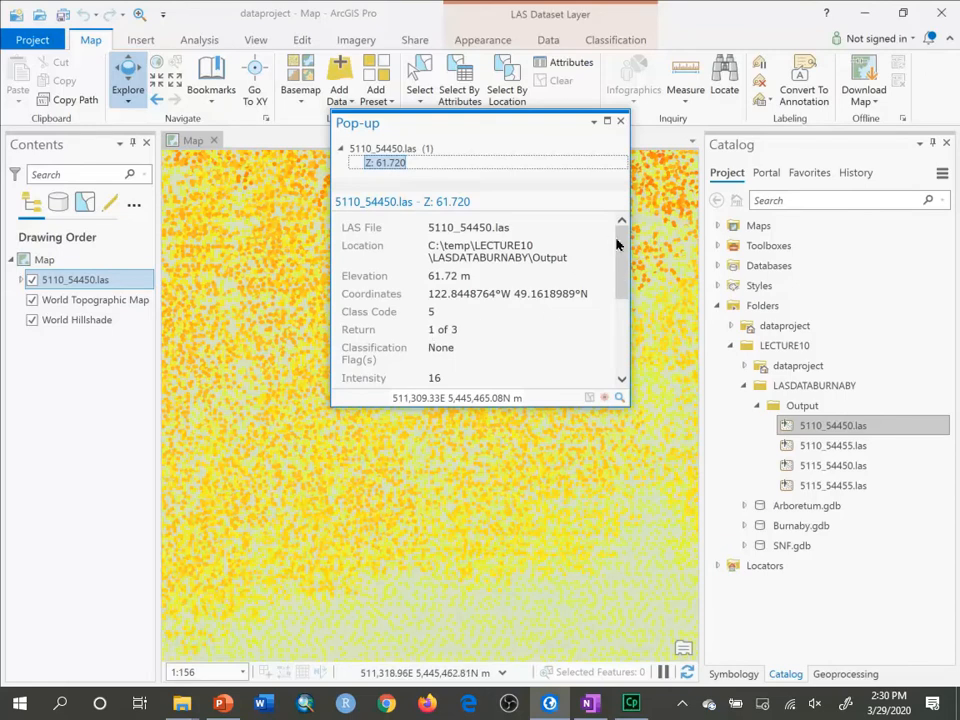
scroll(down, 3)
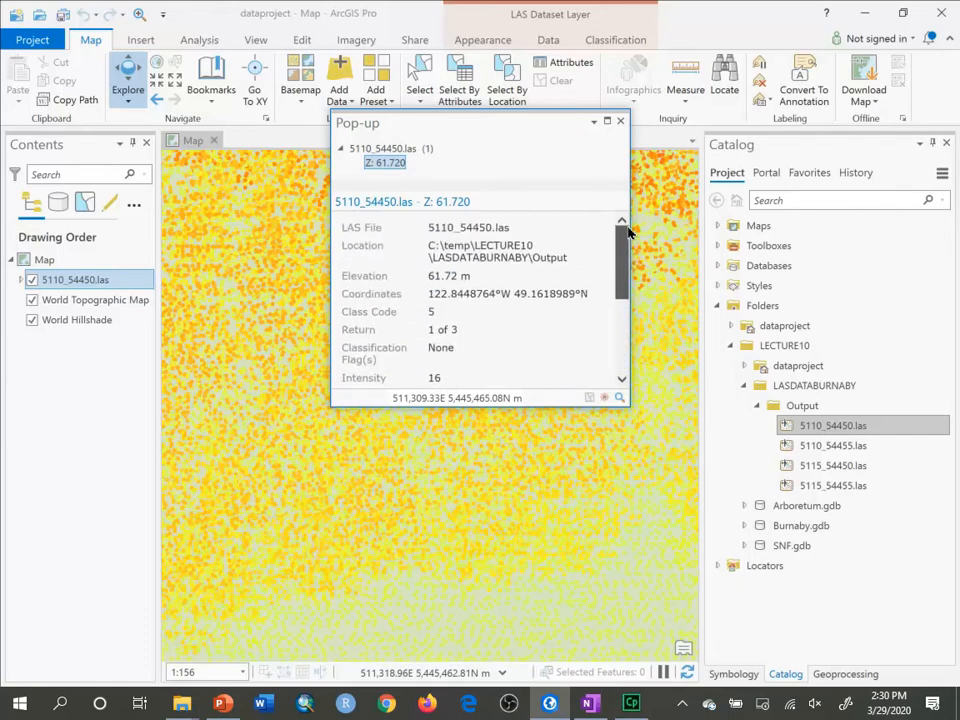
click(620, 122)
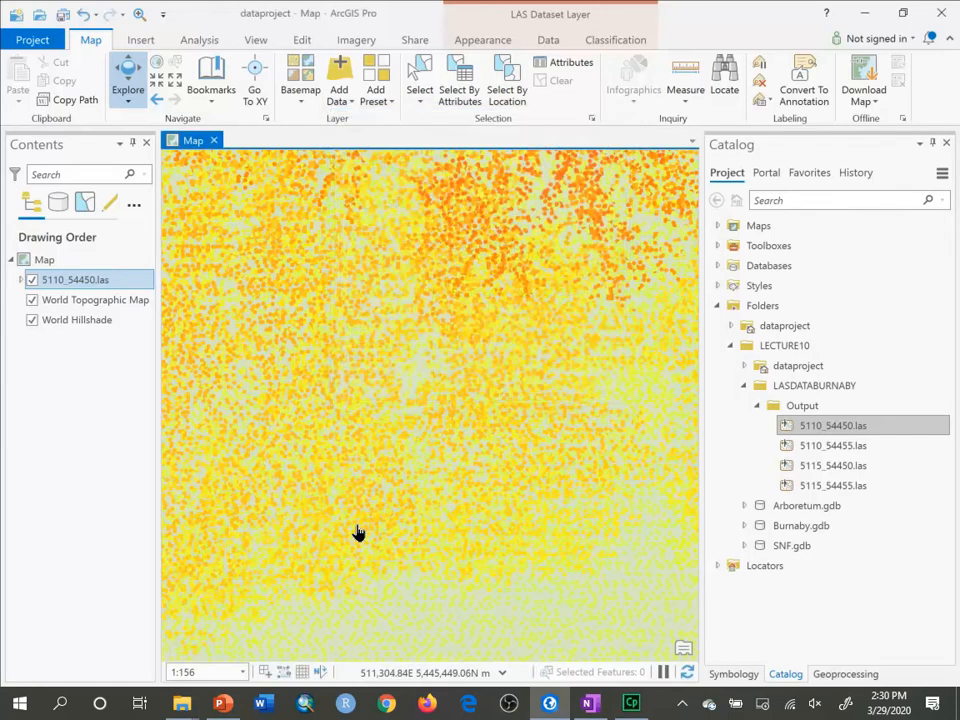
click(376, 518)
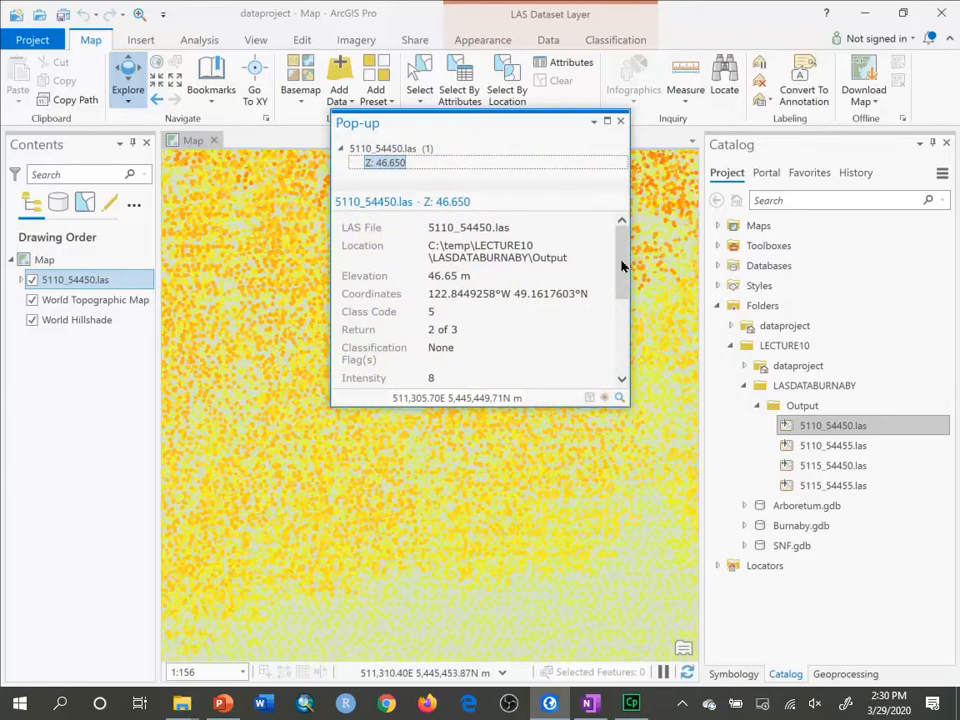
scroll(down, 3)
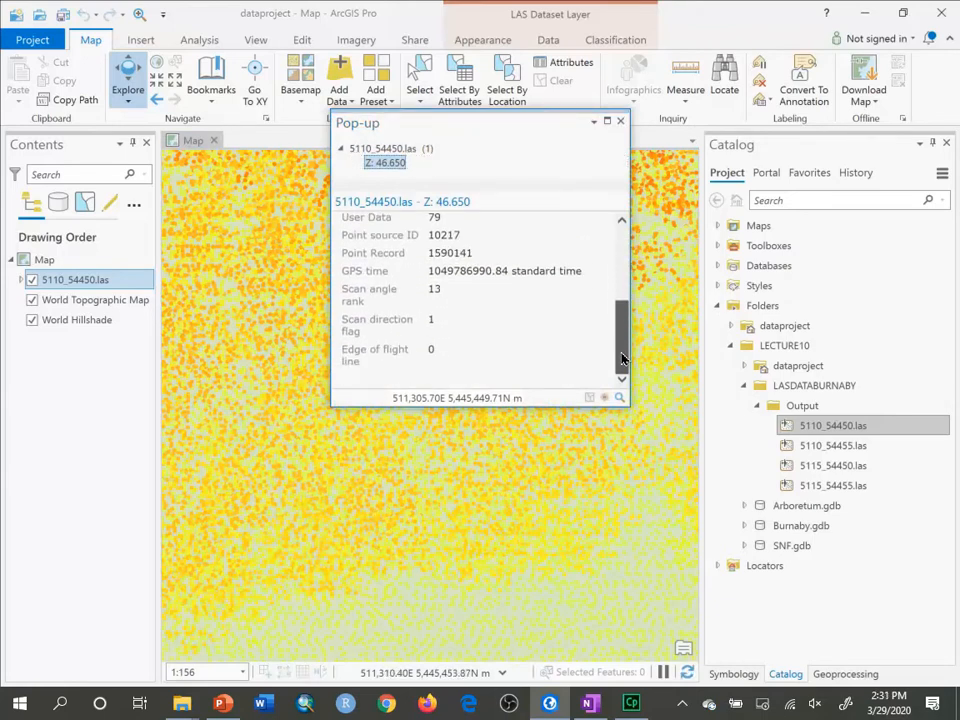
scroll(down, 3)
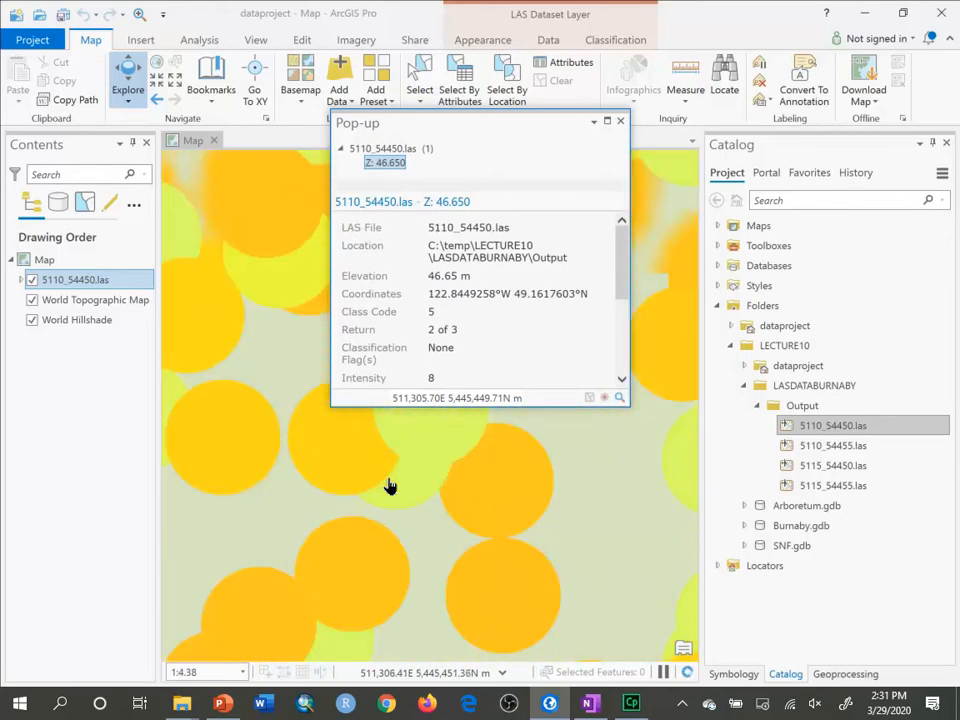
- Identify nearby points at 51.25 m and 52.42 m elevation, then dismiss the pop-up
click(504, 492)
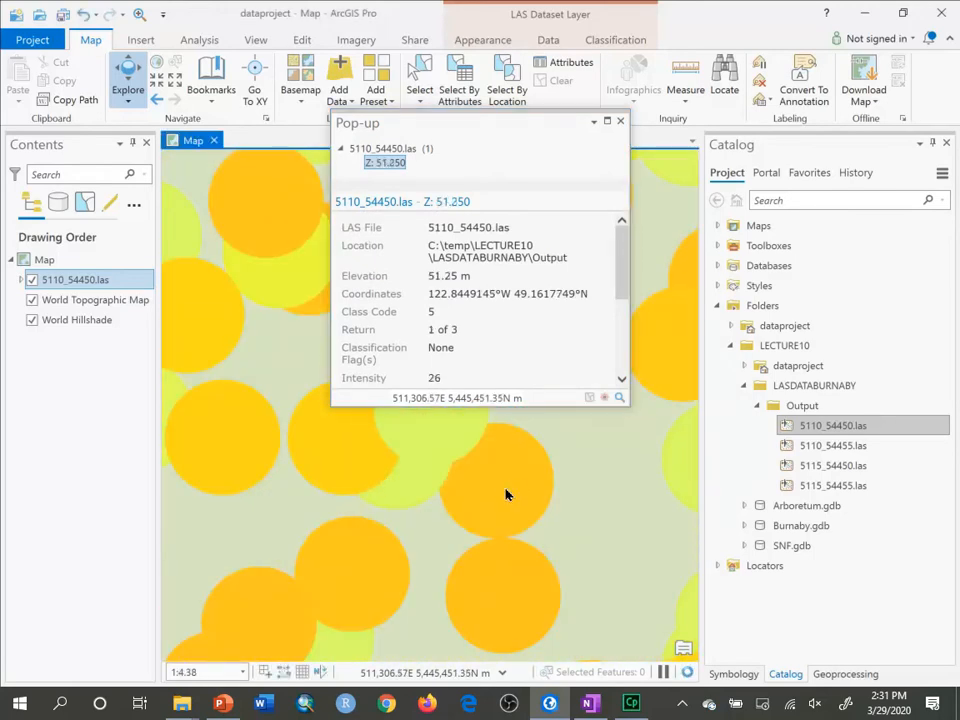
mouse_move(500, 480)
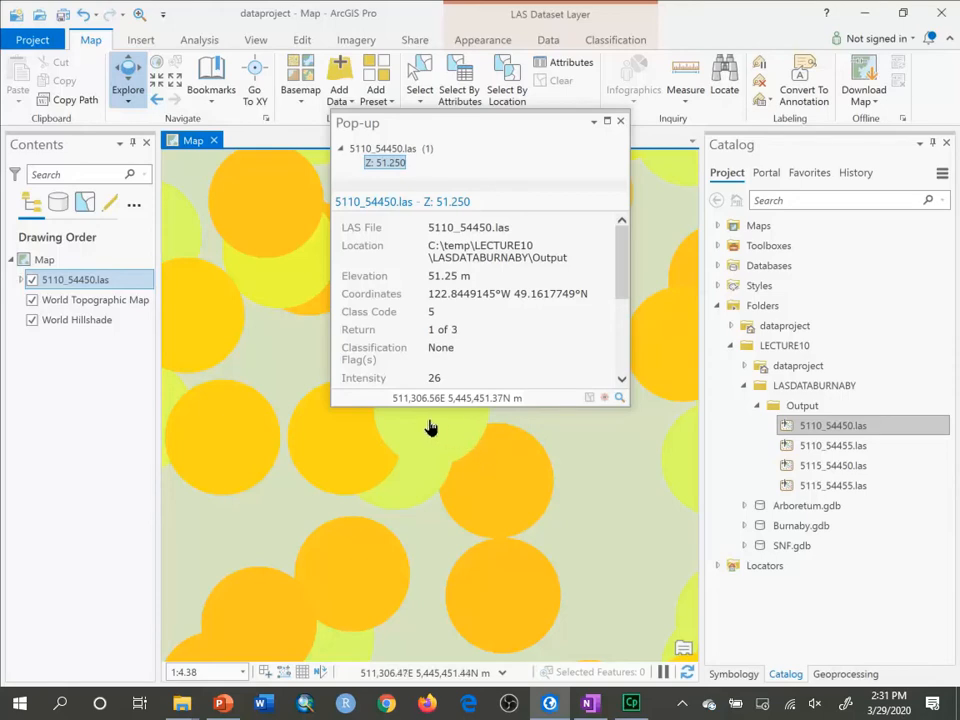
click(408, 476)
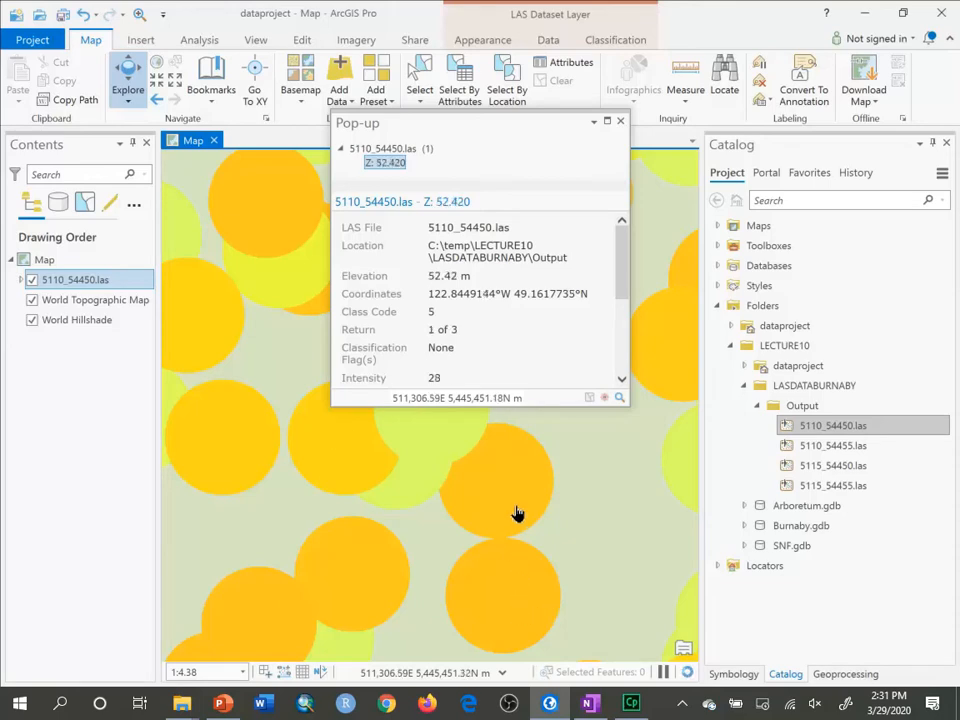
mouse_move(588, 16)
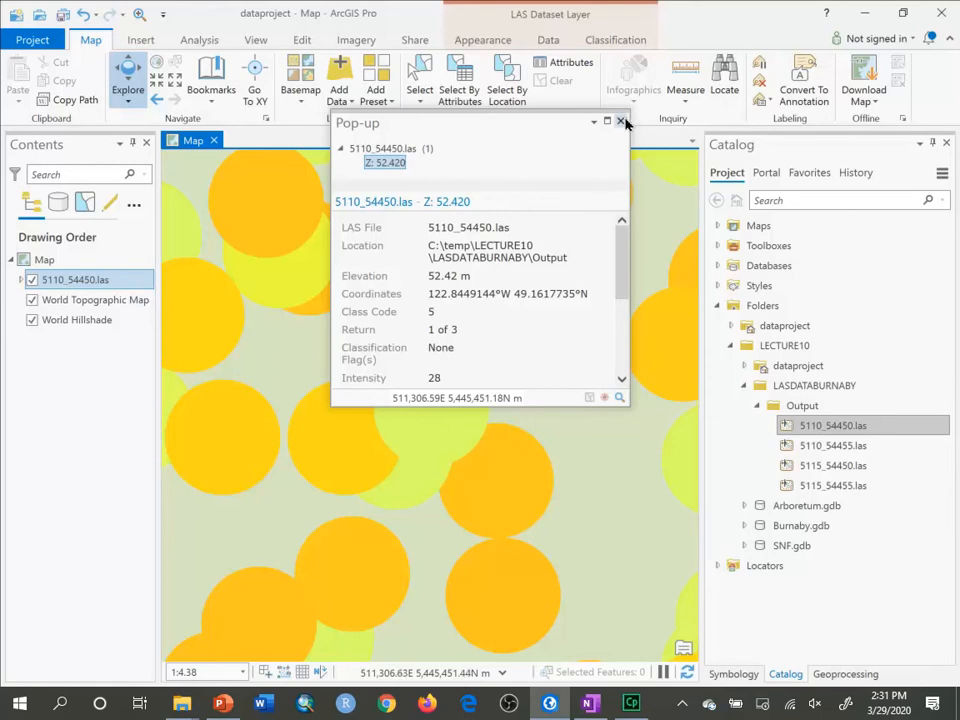
click(624, 122)
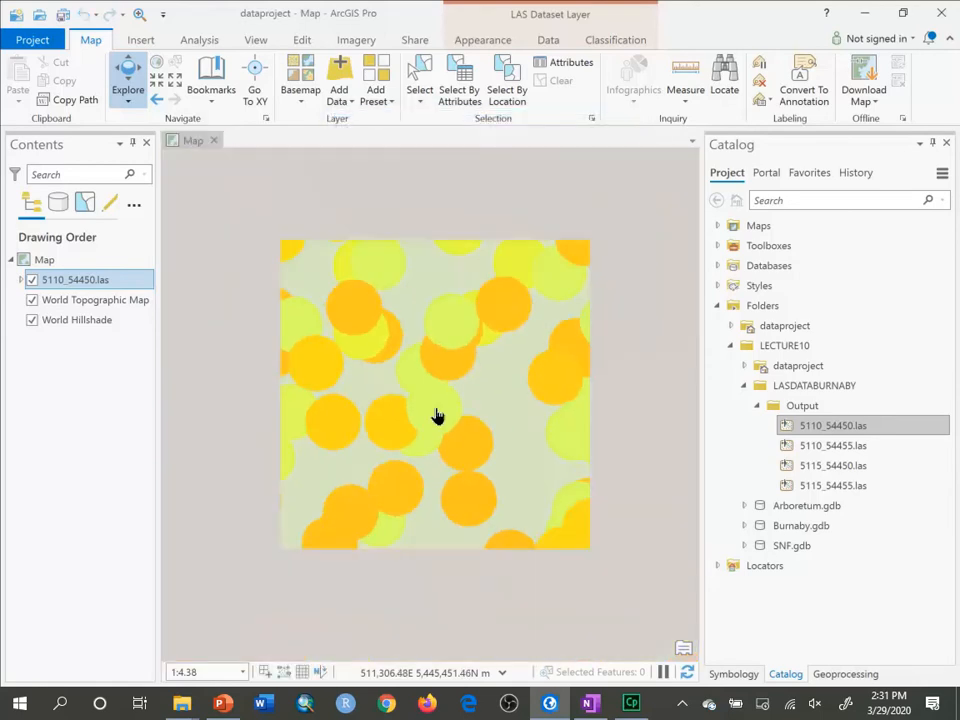
- Zoom out and identify a point at 64.71 m elevation, highlighting its value
scroll(down, 3)
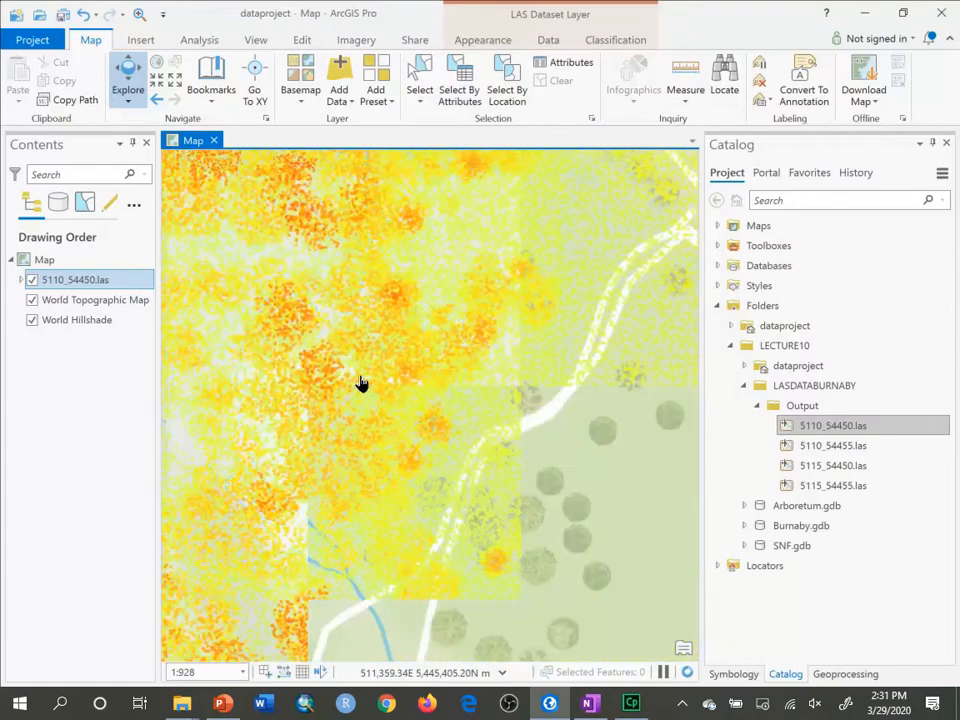
click(362, 384)
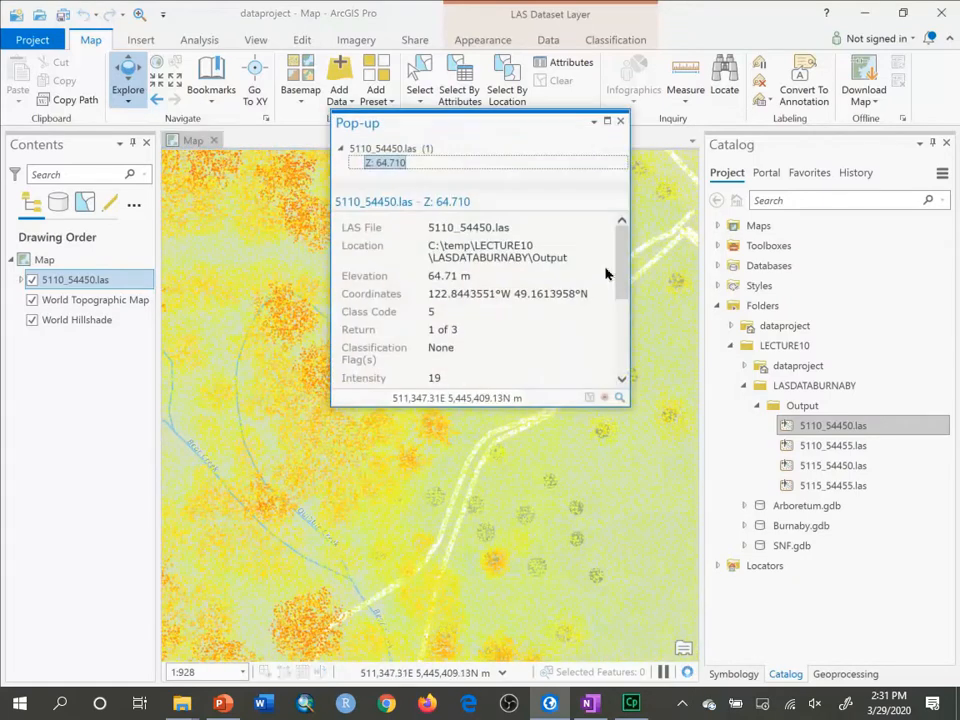
scroll(down, 3)
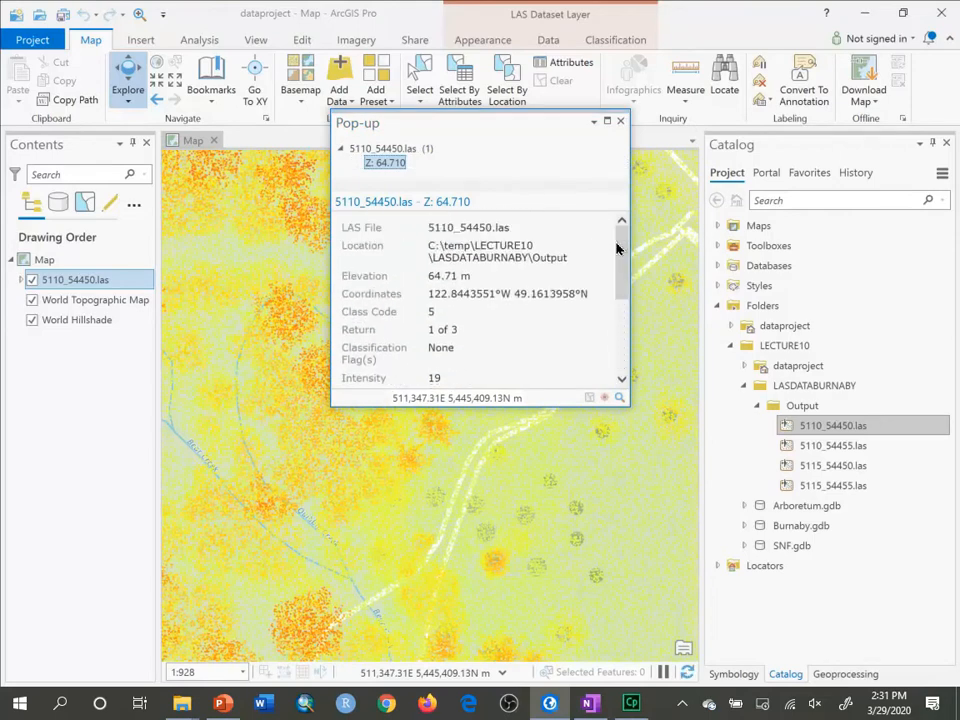
double_click(452, 276)
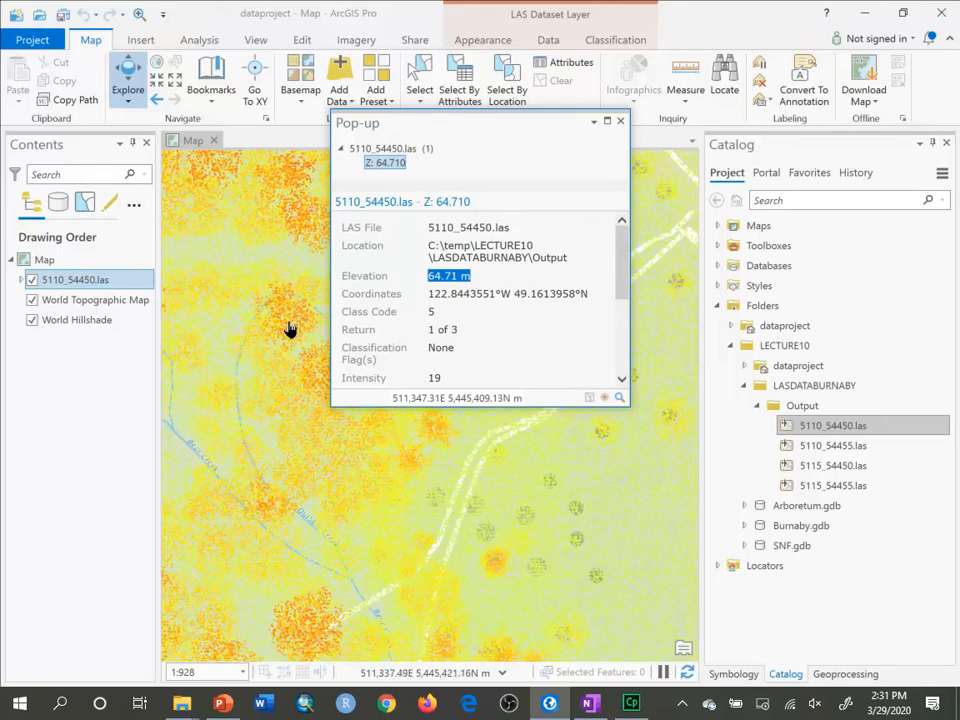
- Identify points at 59.51 m and 27.86 m elevation, then dismiss the pop-up
click(288, 332)
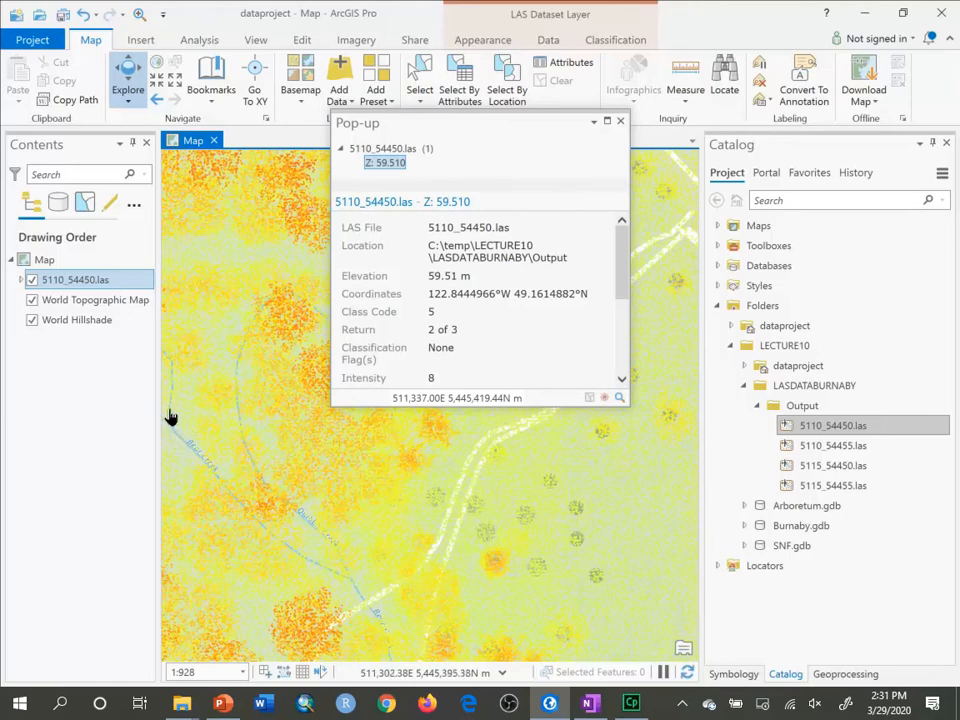
click(620, 122)
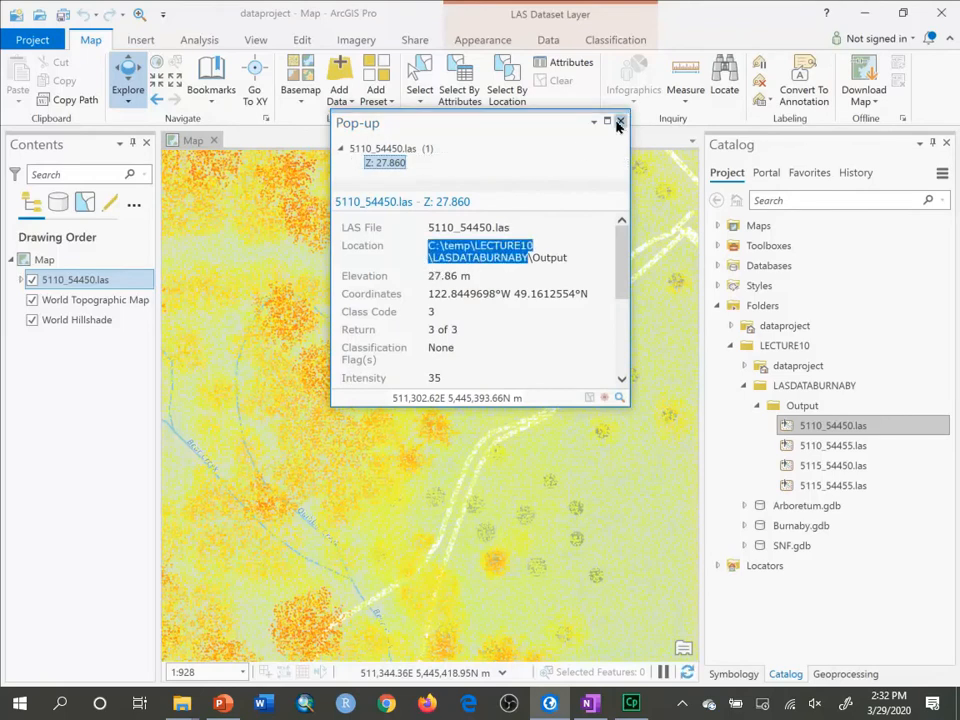
click(620, 122)
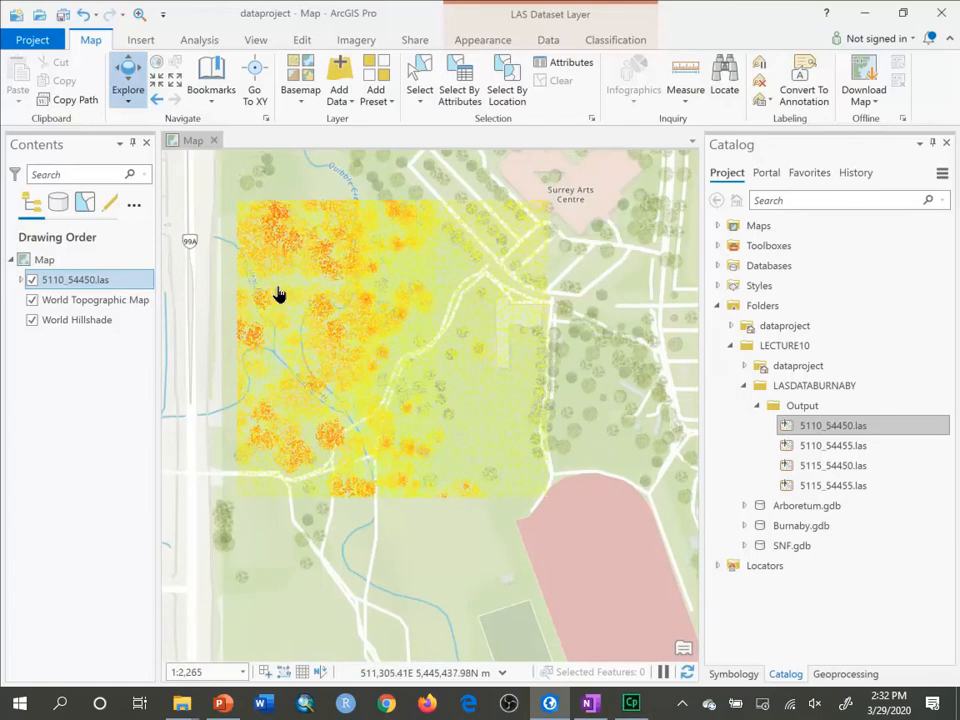
- Create a New Local Scene from the Insert tab's New Map dropdown
click(140, 40)
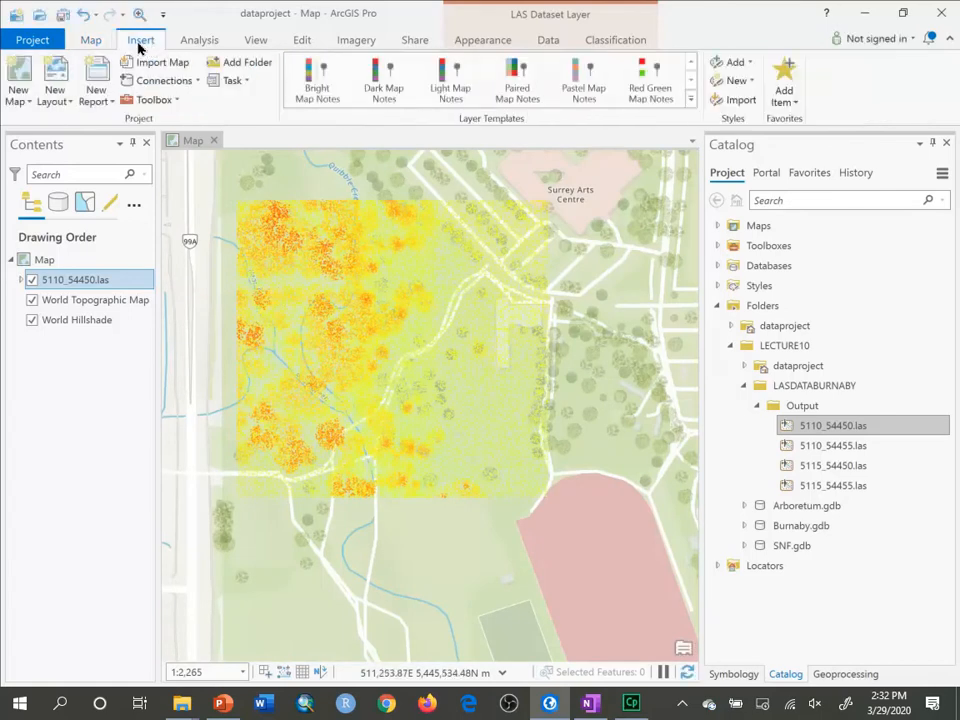
mouse_move(92, 40)
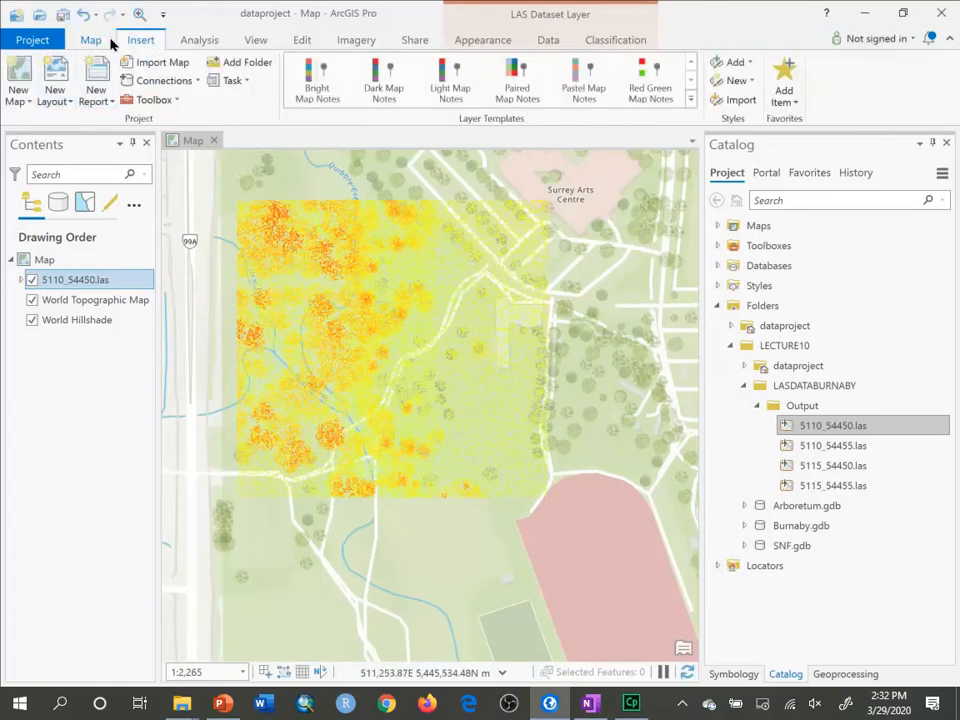
click(90, 40)
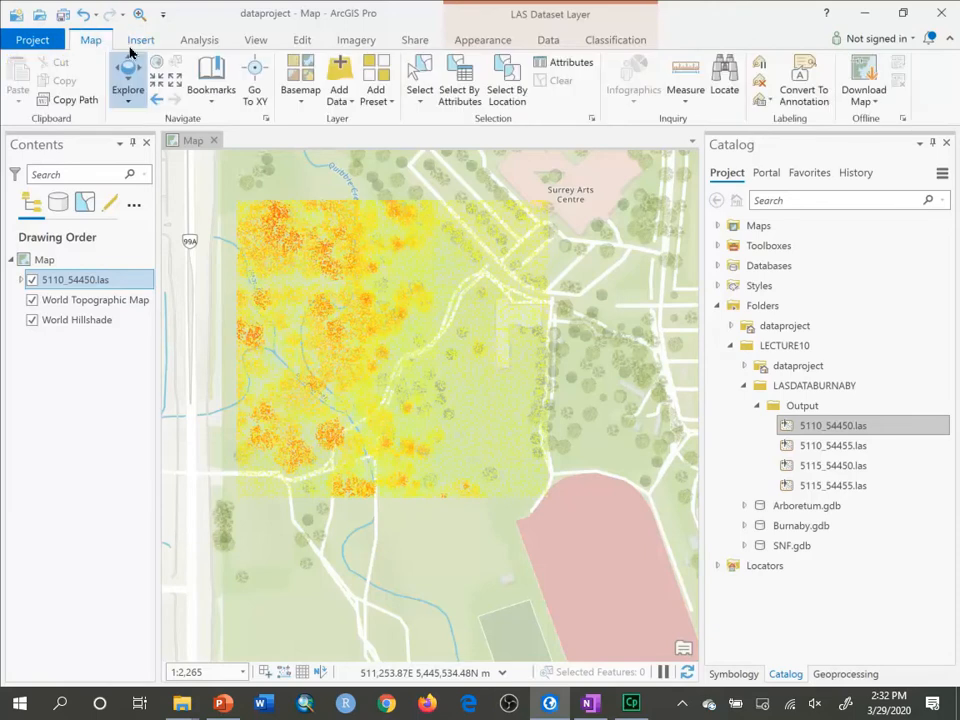
click(140, 40)
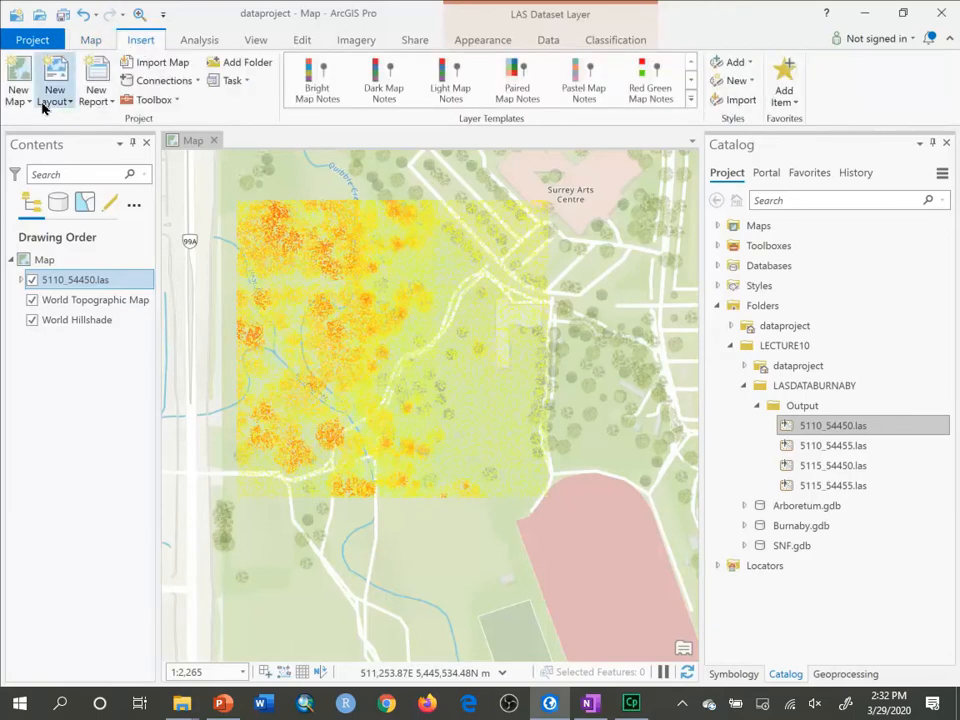
click(18, 80)
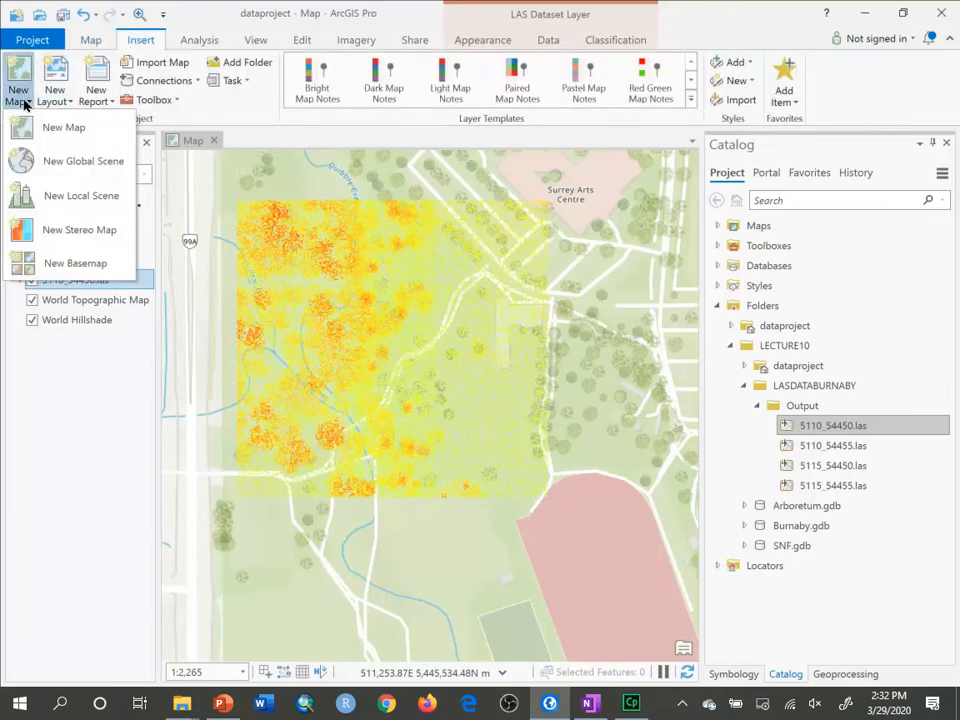
mouse_move(80, 196)
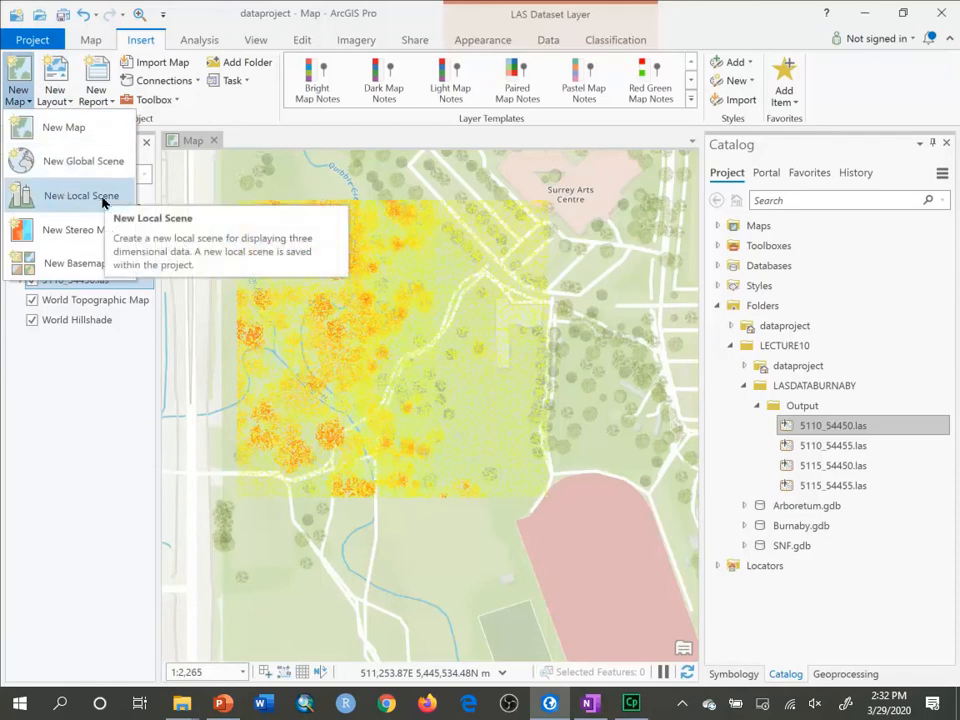
click(80, 196)
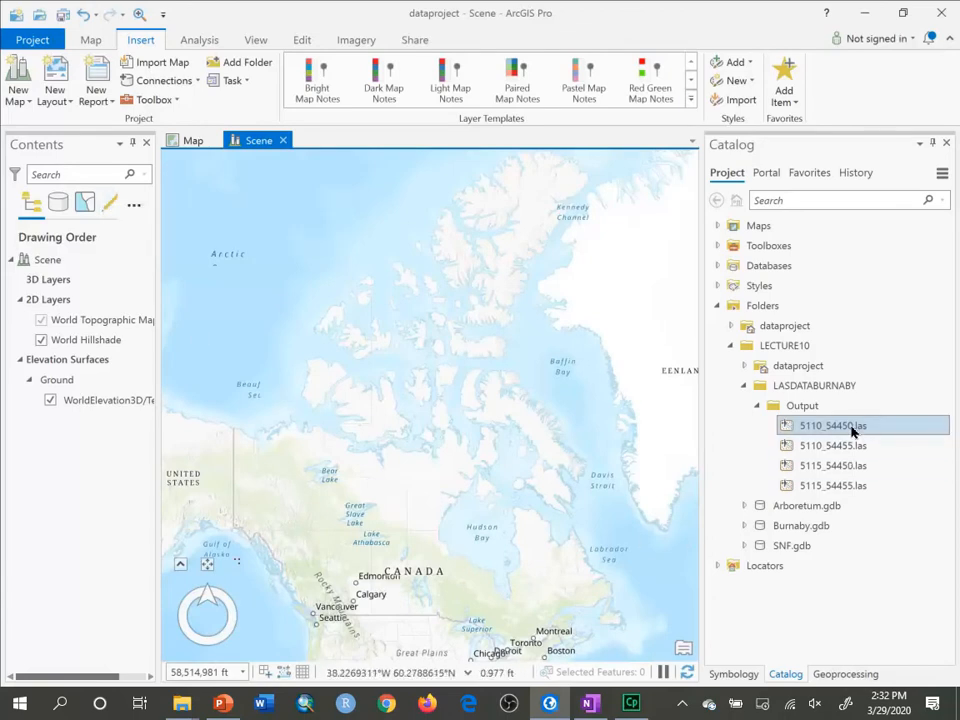
mouse_move(832, 424)
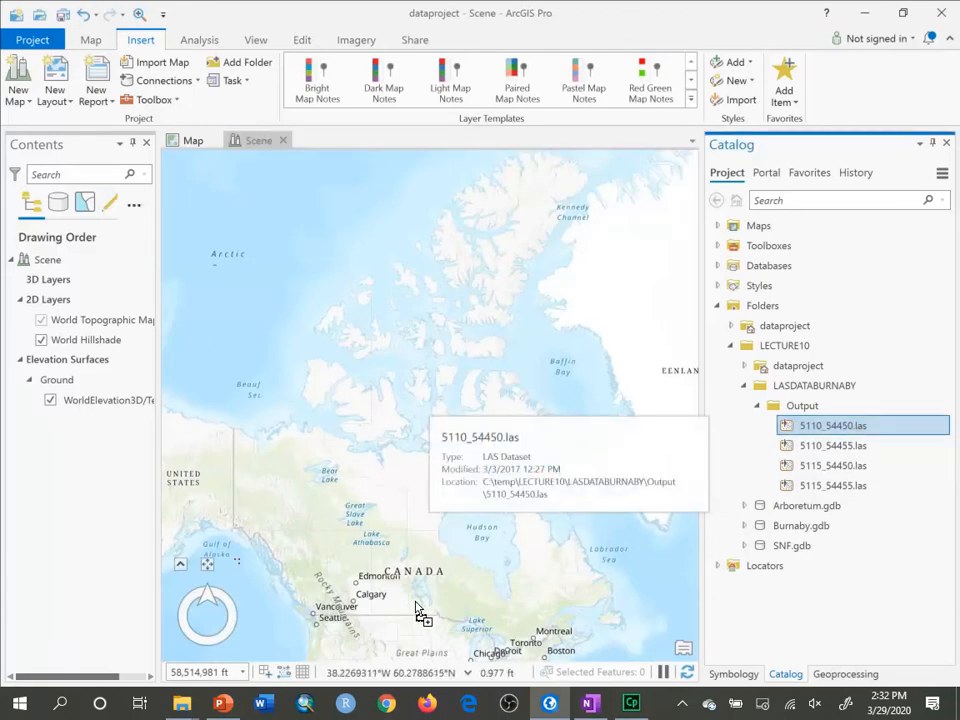
- Add 5110_54450.las to the scene, accepting the NAD 1983 CSRS datum transformation
double_click(832, 424)
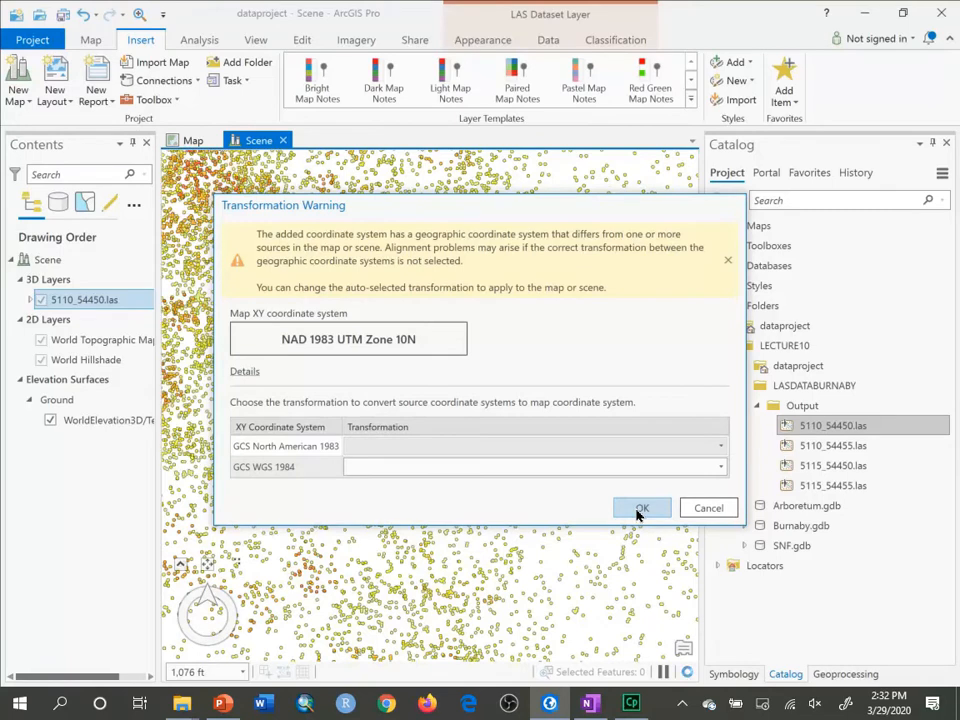
click(536, 468)
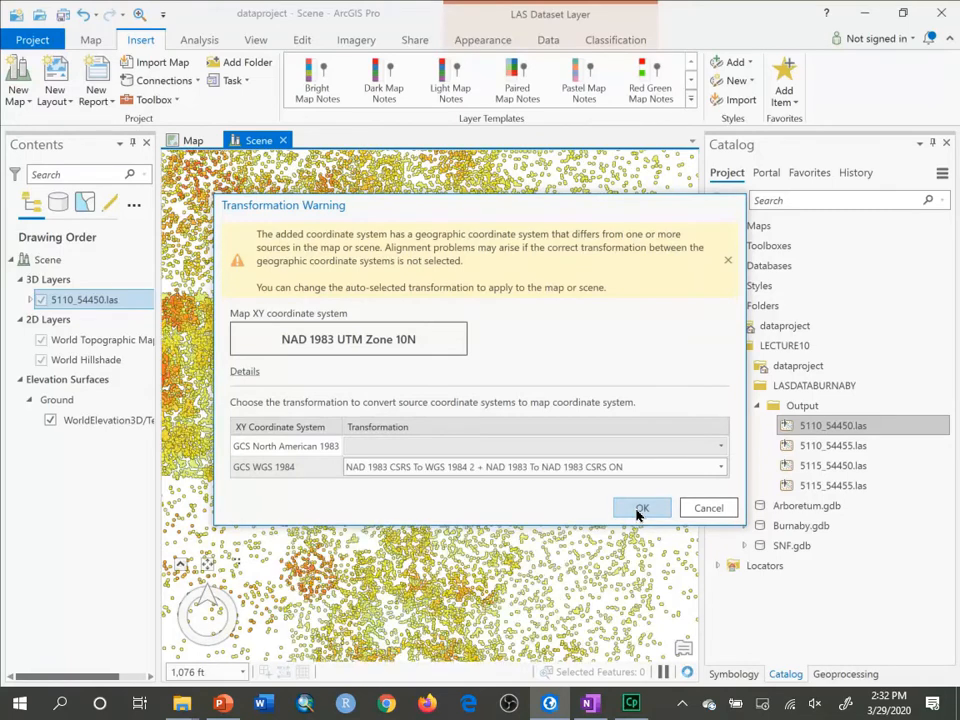
click(642, 508)
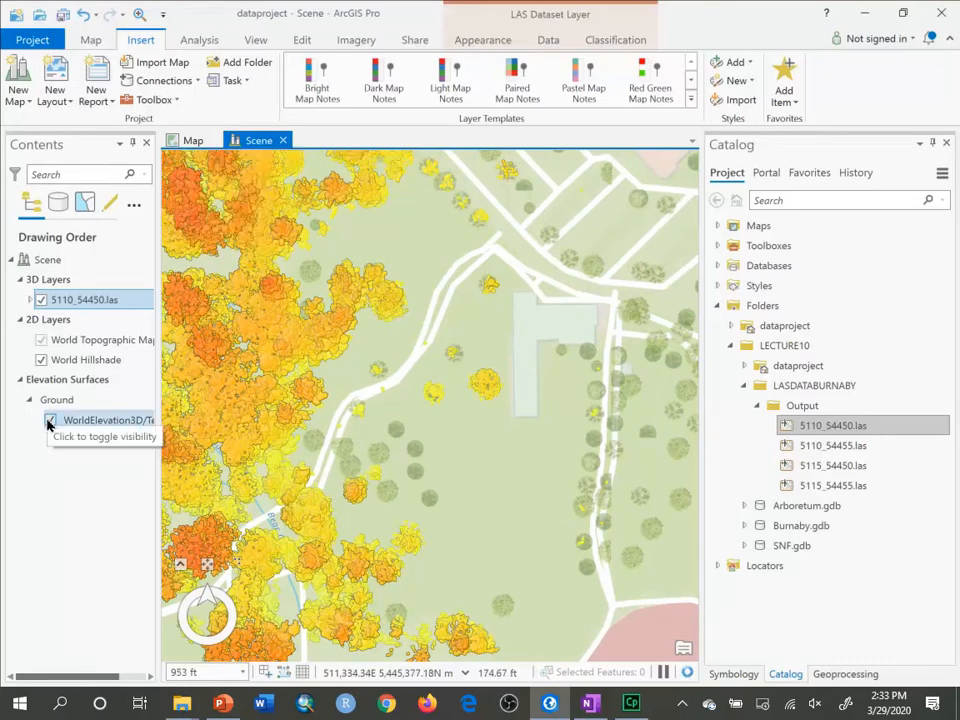
- Switch off the WorldElevation3D ground surface so the LAS points stand alone
click(50, 420)
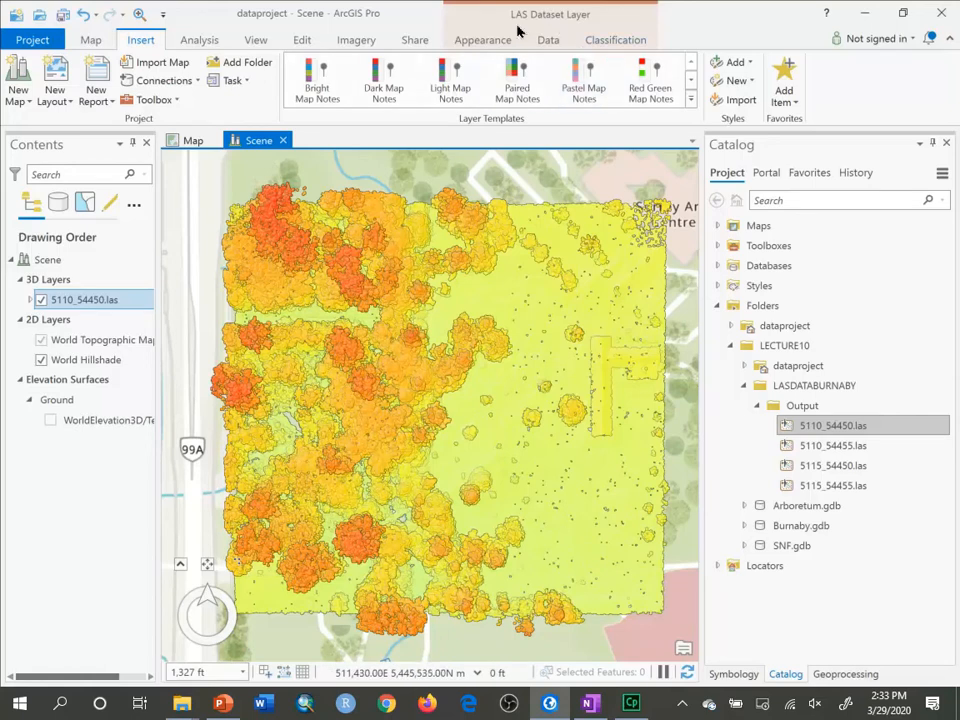
- Enable Eye-Dome Lighting on the LAS layer with 3 px radius and 95% strength
click(482, 40)
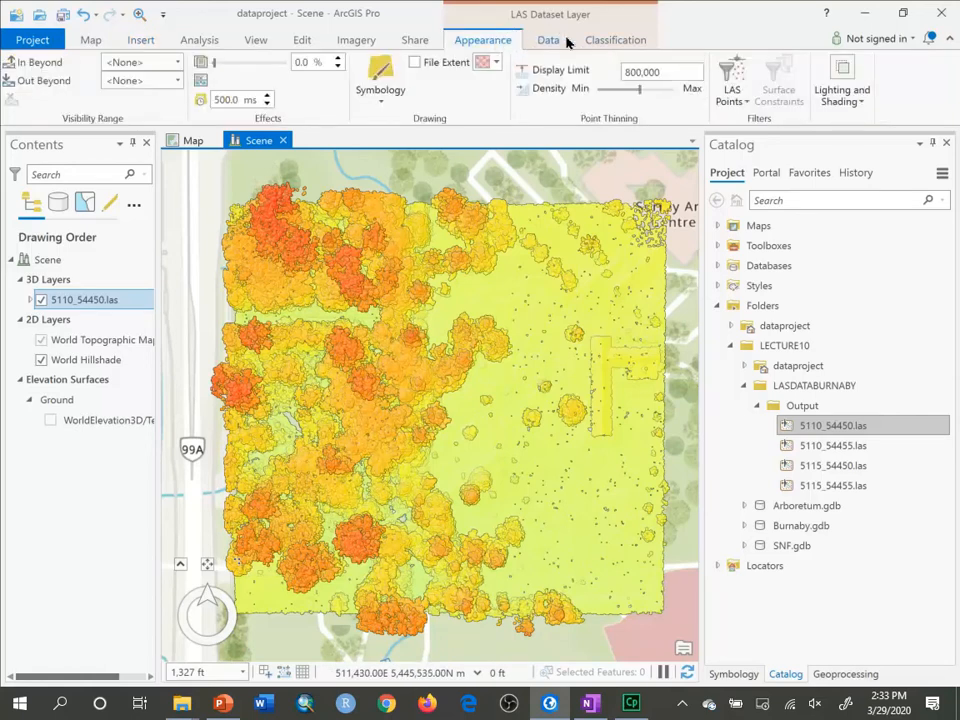
click(842, 84)
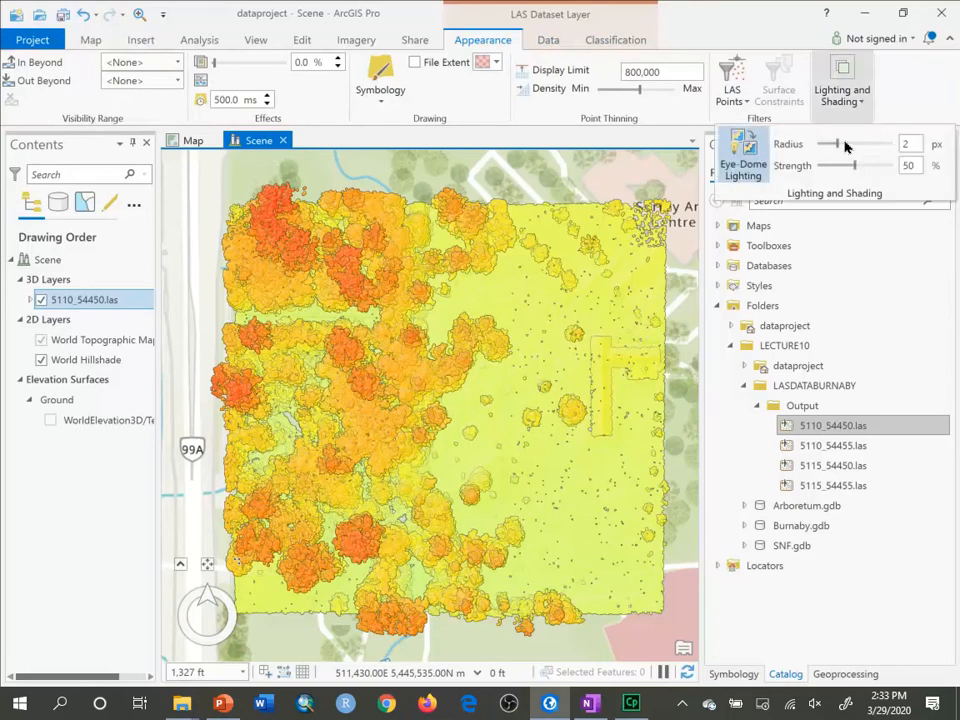
drag(828, 144, 856, 144)
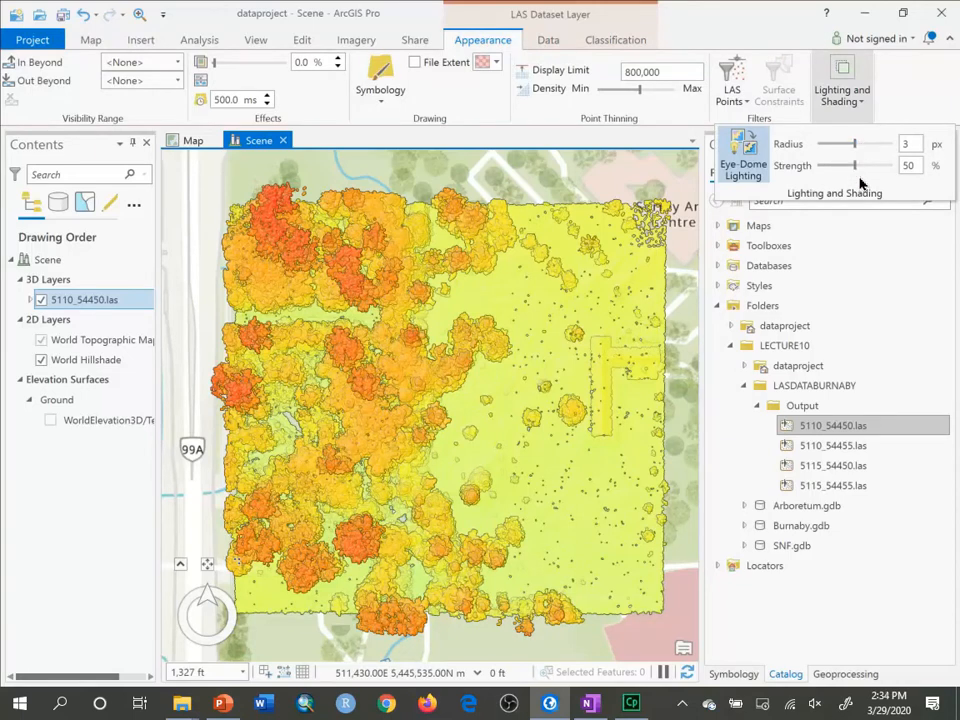
drag(856, 164, 884, 164)
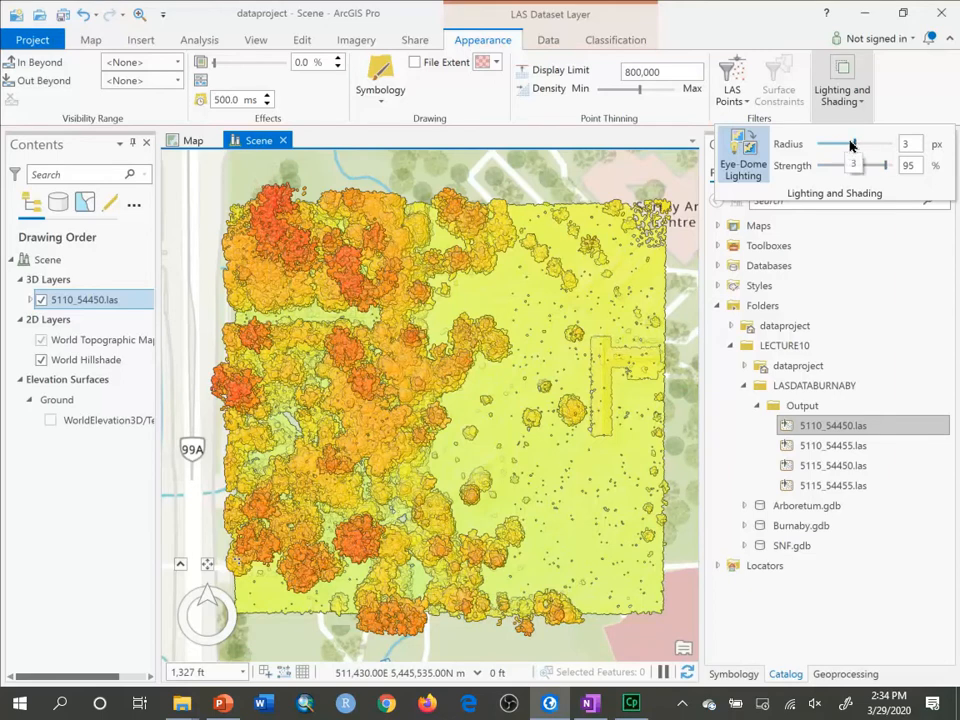
drag(852, 144, 888, 144)
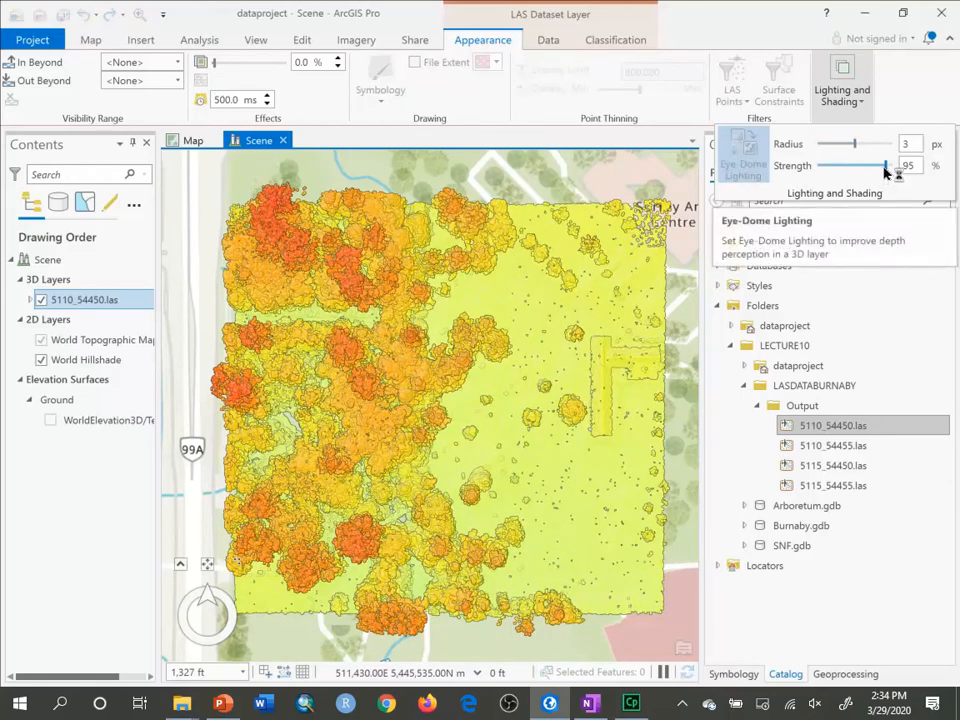
drag(890, 164, 870, 164)
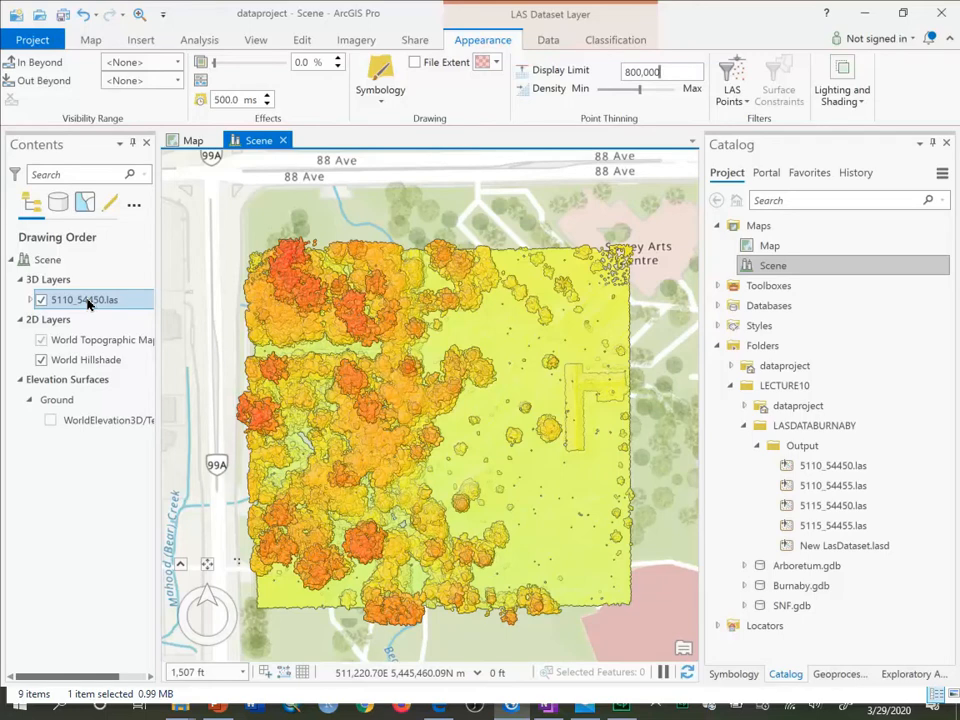
right_click(84, 300)
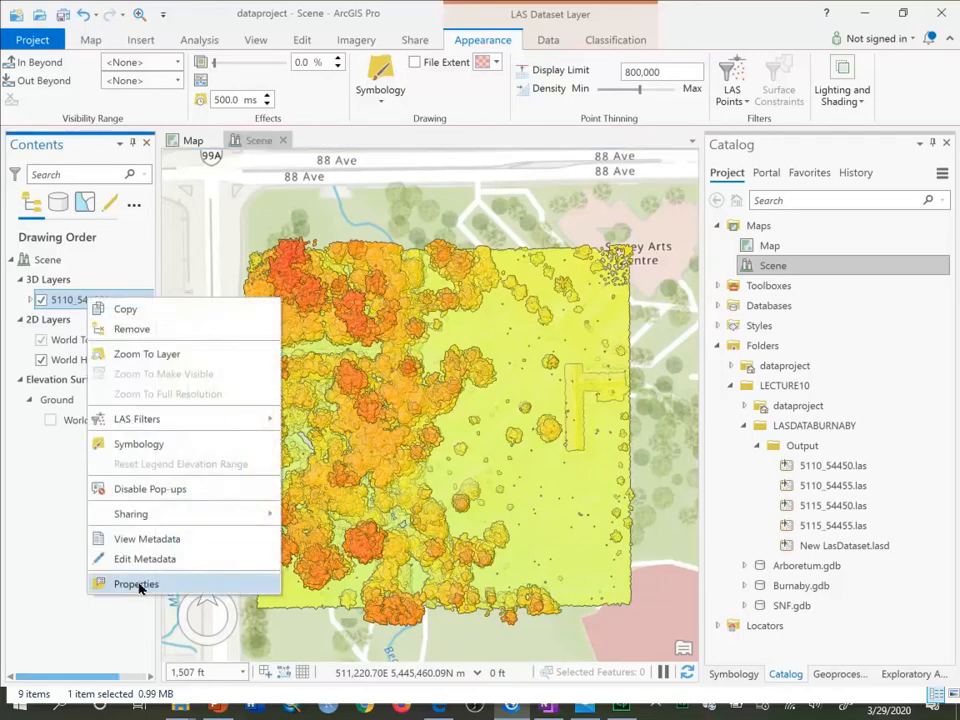
click(136, 584)
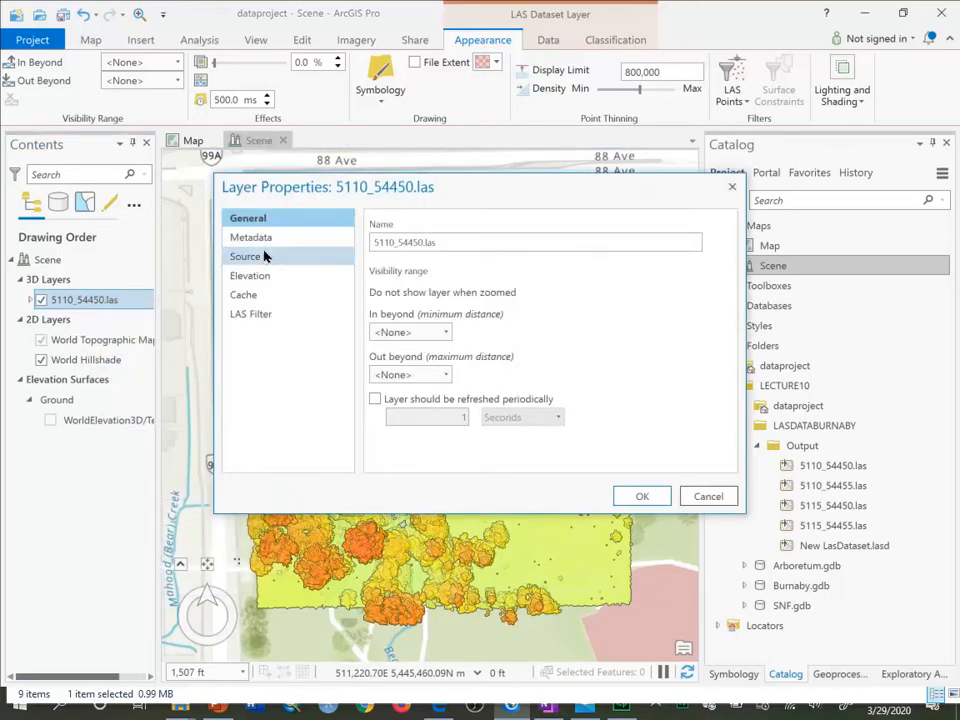
click(246, 256)
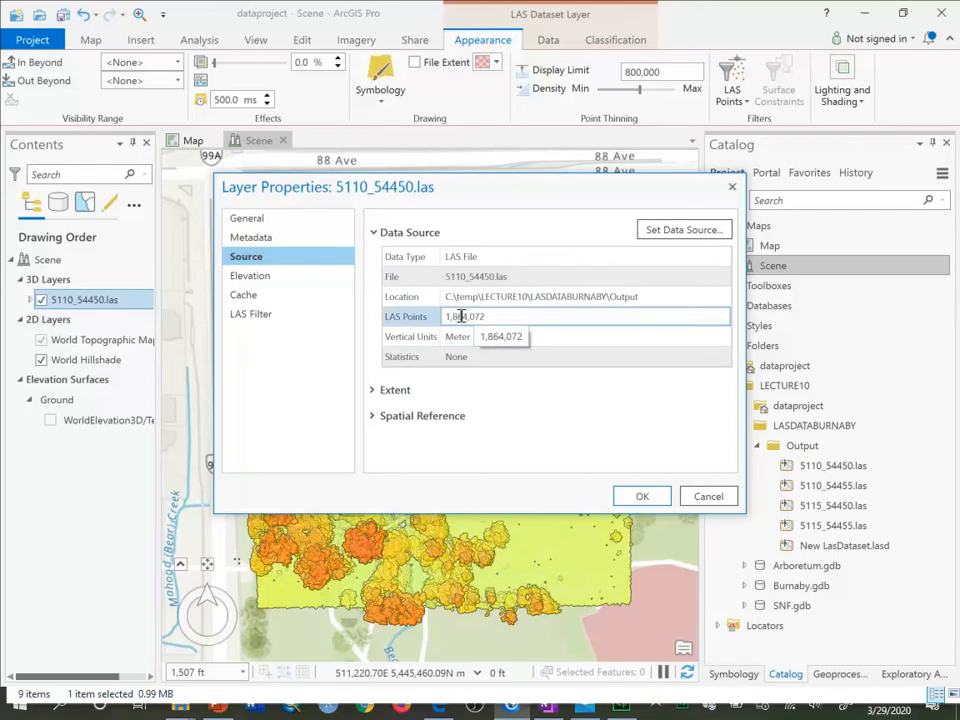
click(464, 316)
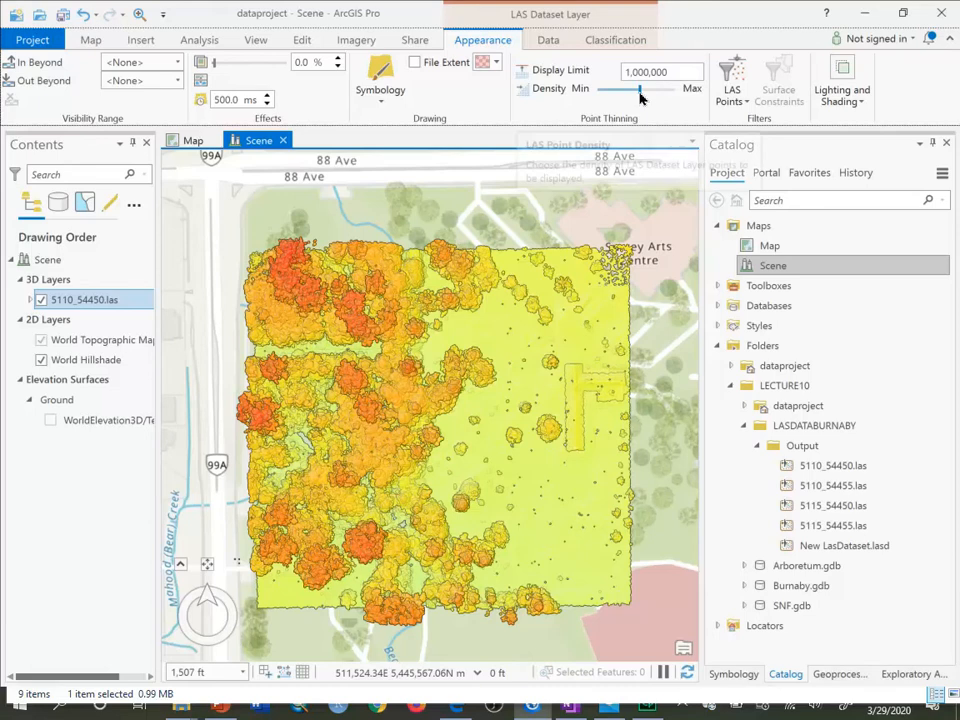
mouse_move(640, 90)
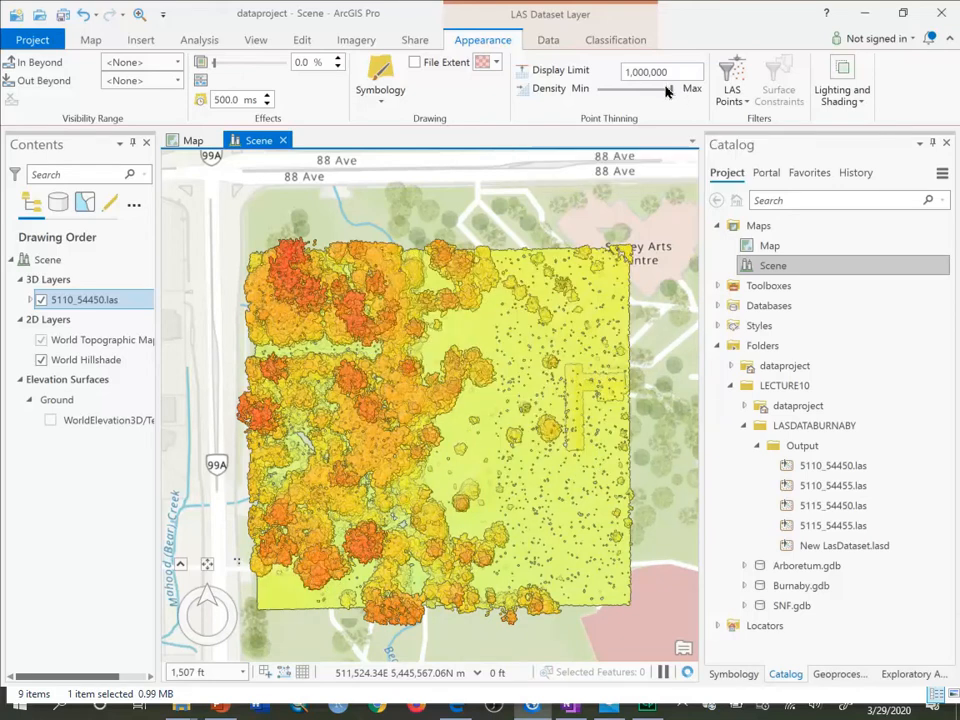
- Lower the point thinning density, then set the Display Limit to 800000 points
drag(660, 88, 644, 88)
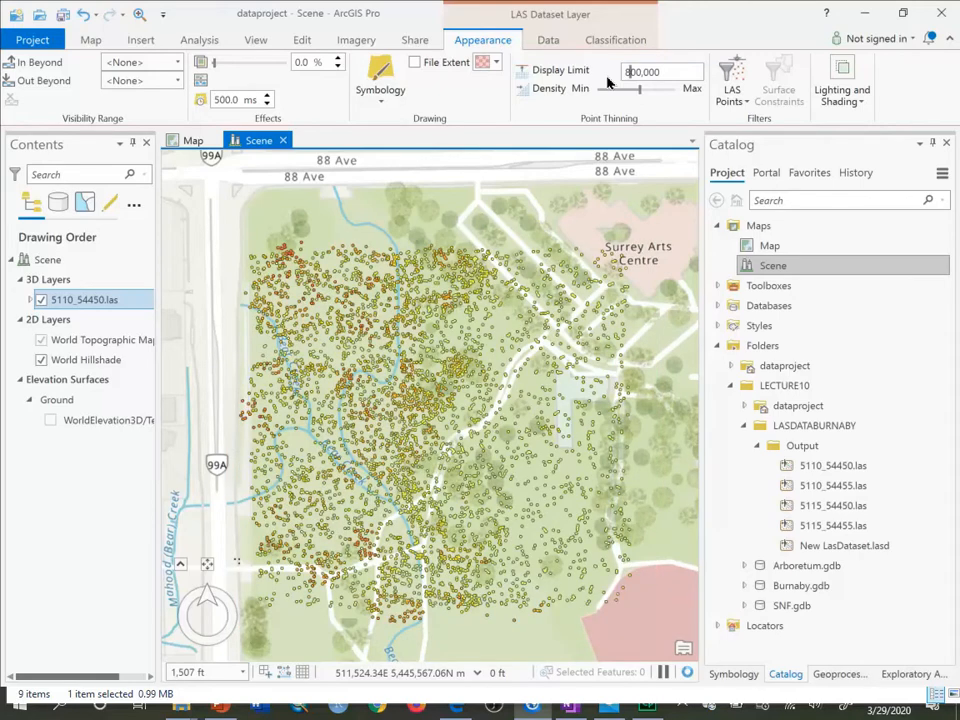
text(800000)
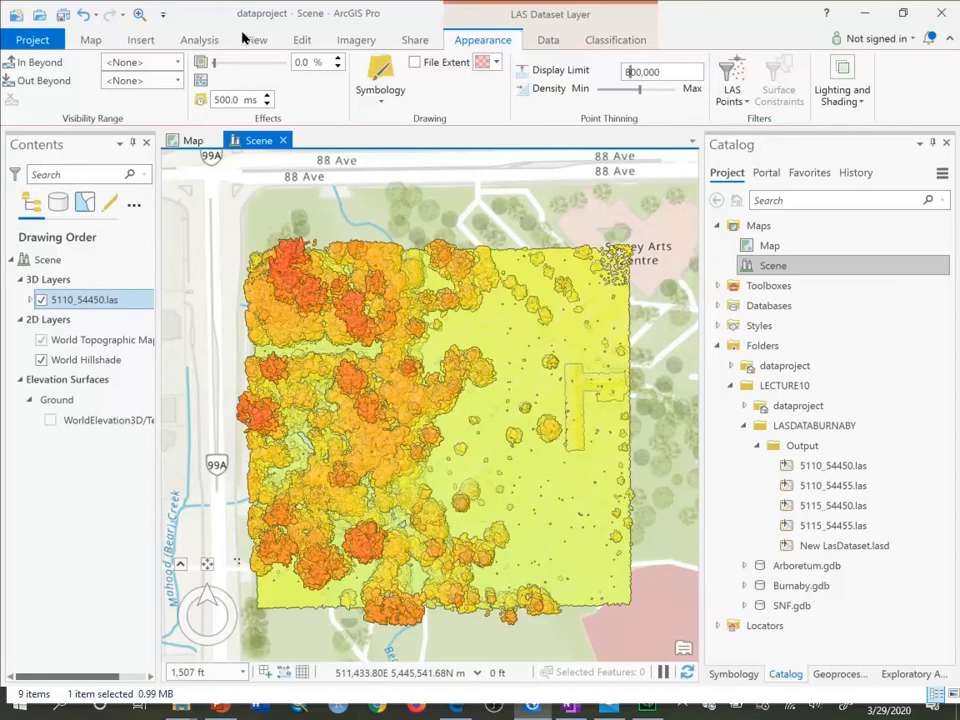
- Start Profile Viewing on the 5110_54450.las point cloud from the View commands
click(256, 40)
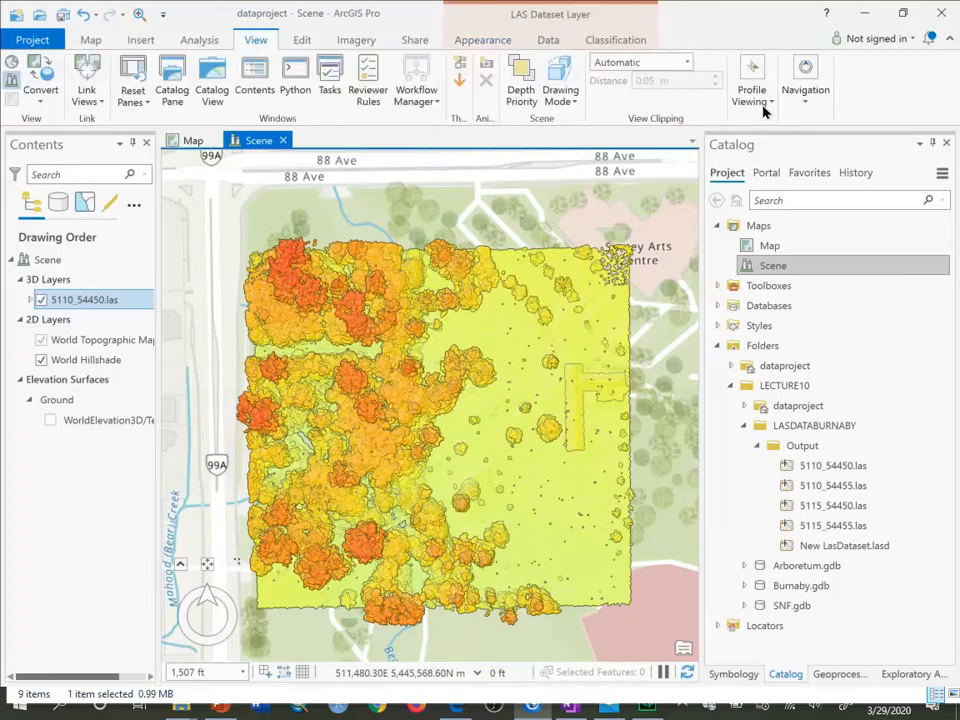
click(752, 76)
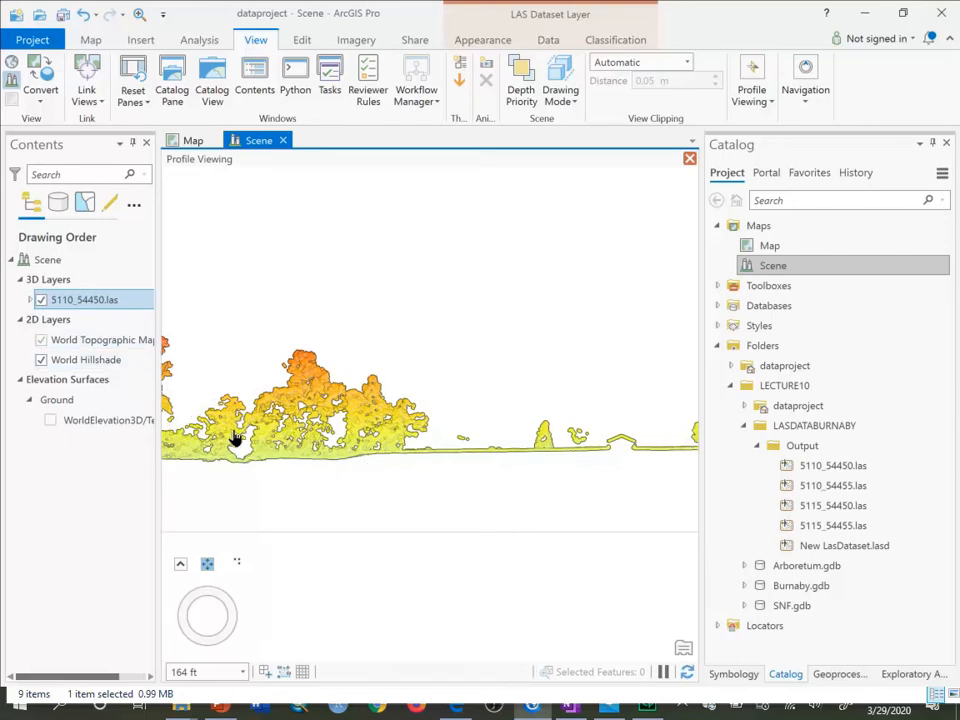
mouse_move(336, 378)
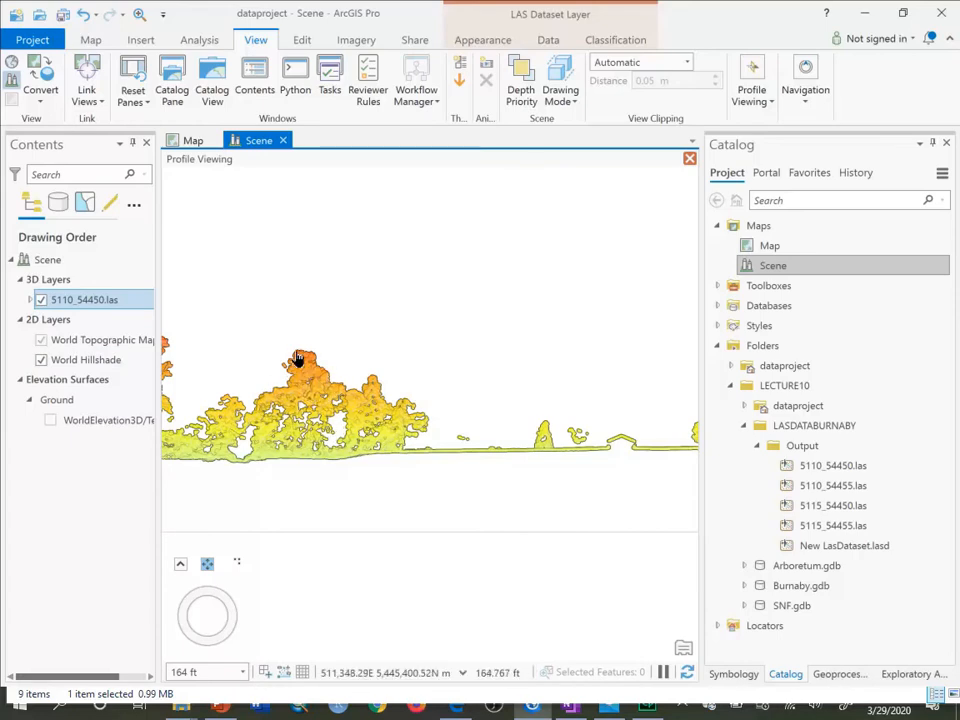
mouse_move(400, 424)
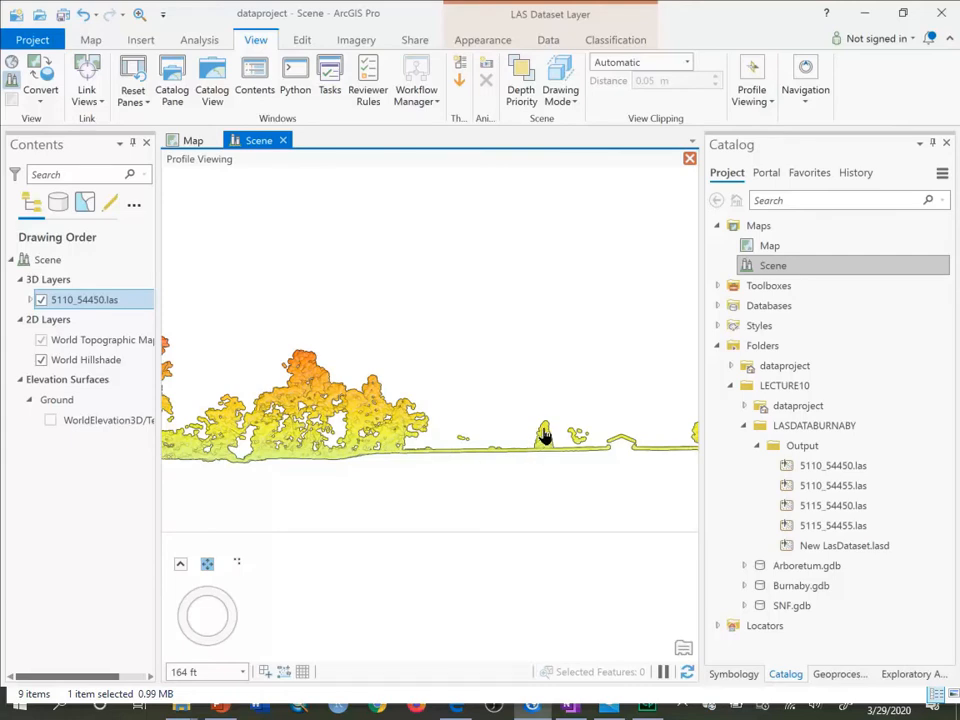
mouse_move(580, 444)
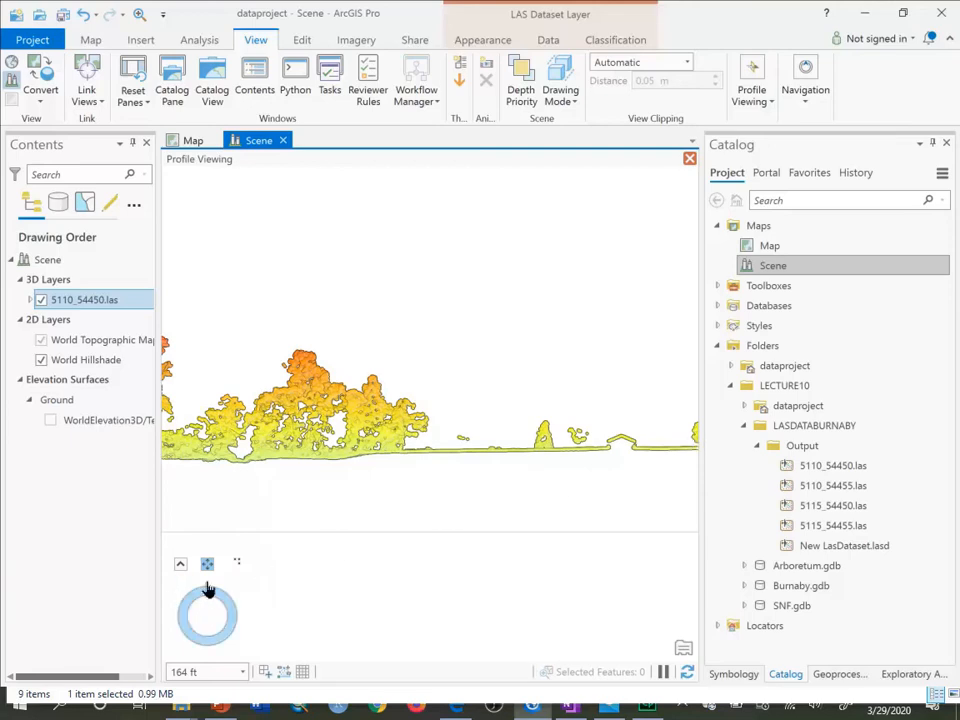
mouse_move(180, 564)
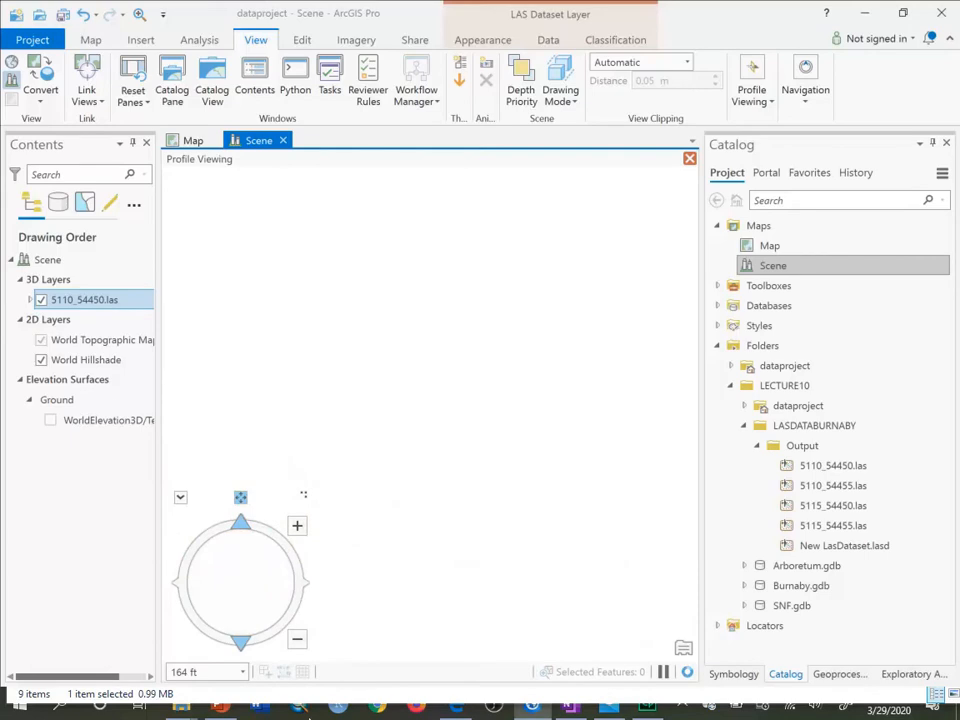
mouse_move(280, 516)
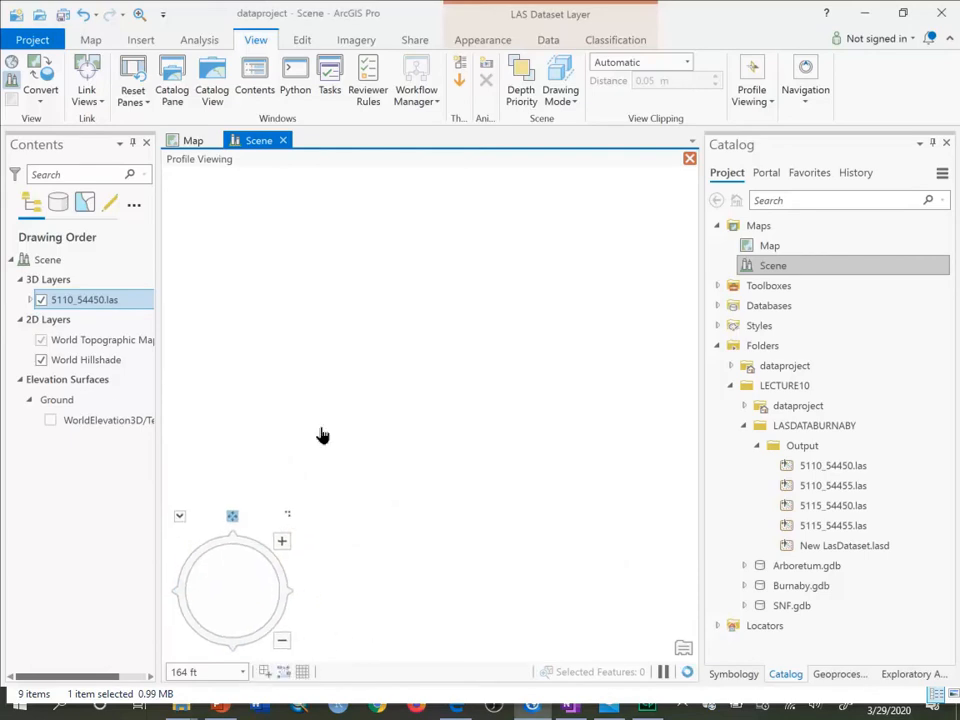
- View the 2D map, then reopen the 3D scene with the tile over the basemap
click(192, 140)
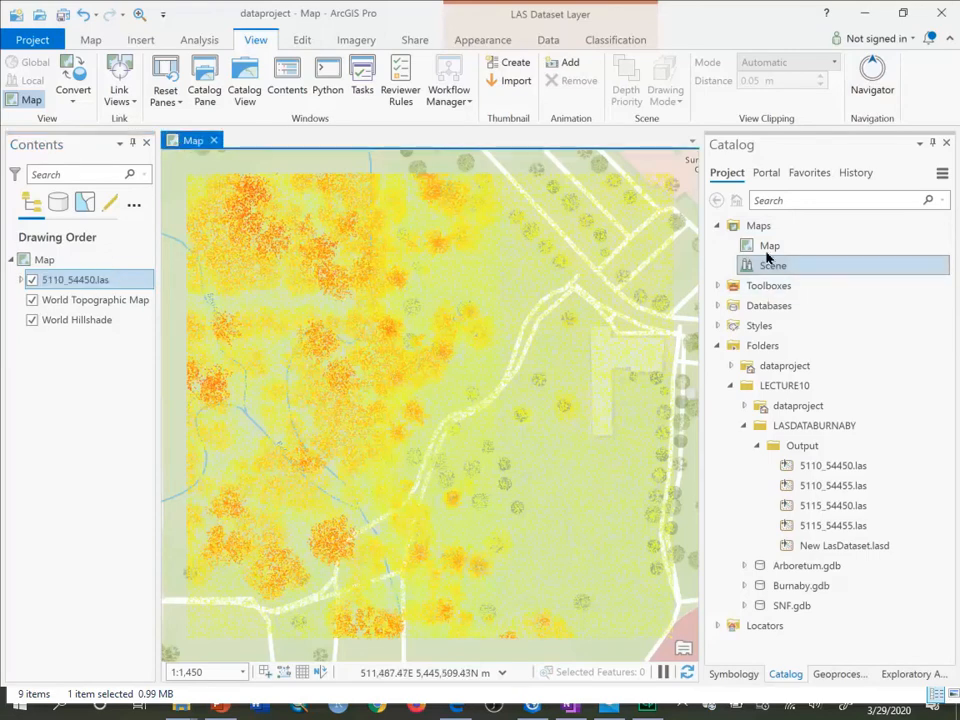
double_click(772, 264)
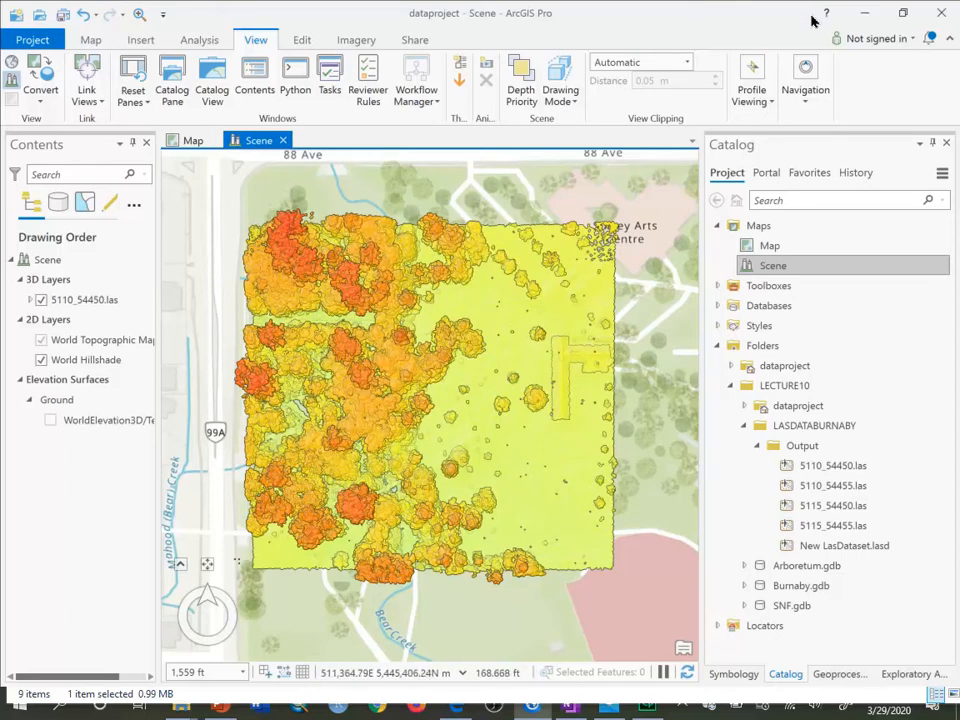
- Start the profile line across the point cloud to show the trees side-on
click(752, 80)
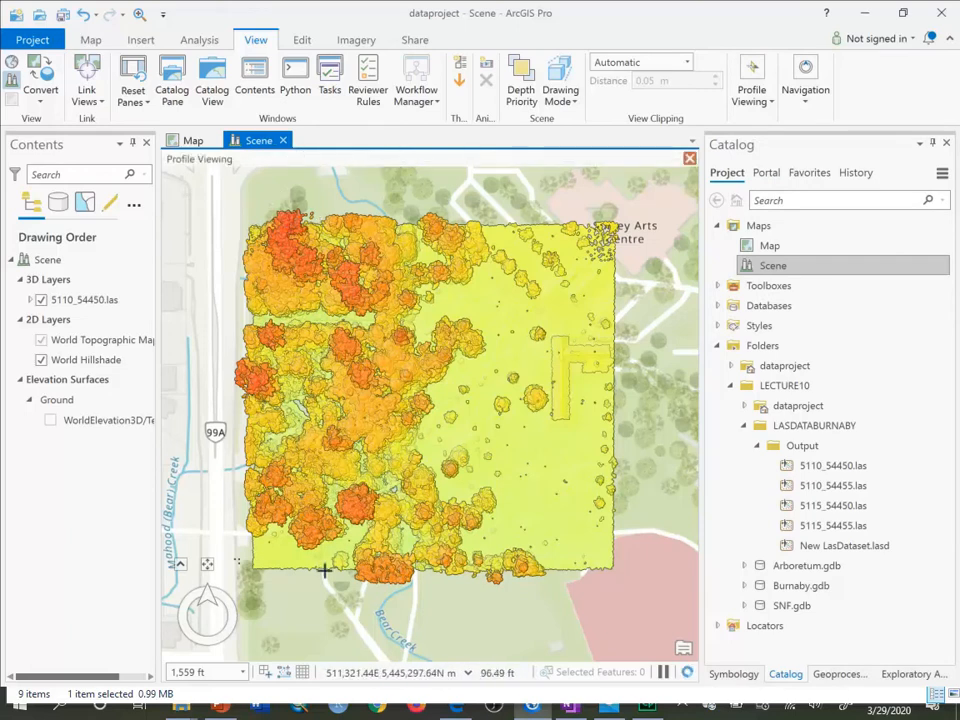
mouse_move(330, 560)
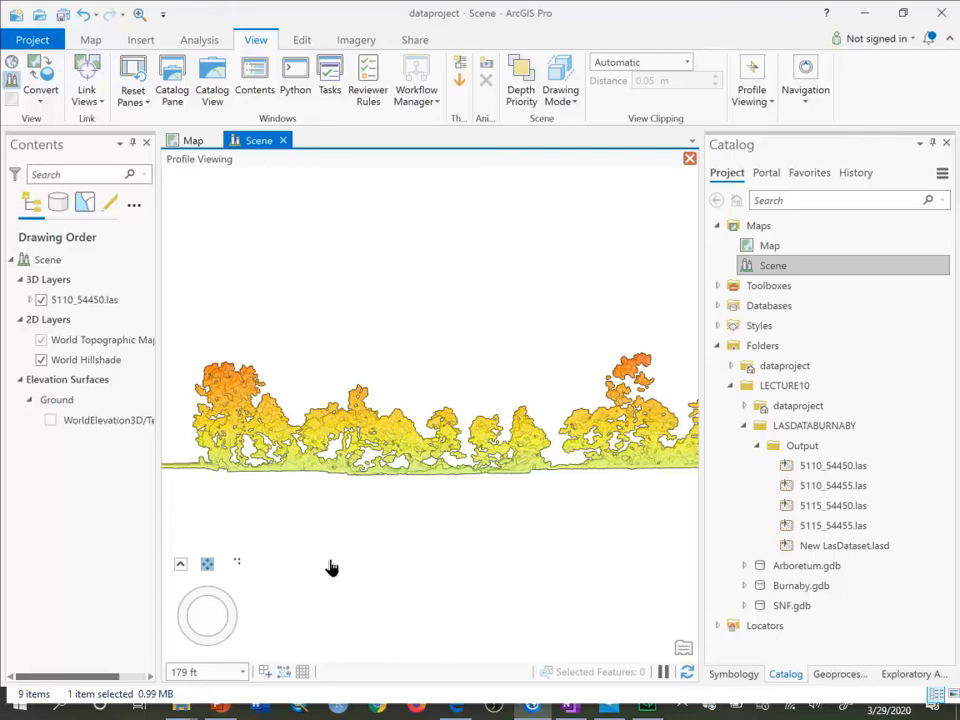
mouse_move(316, 32)
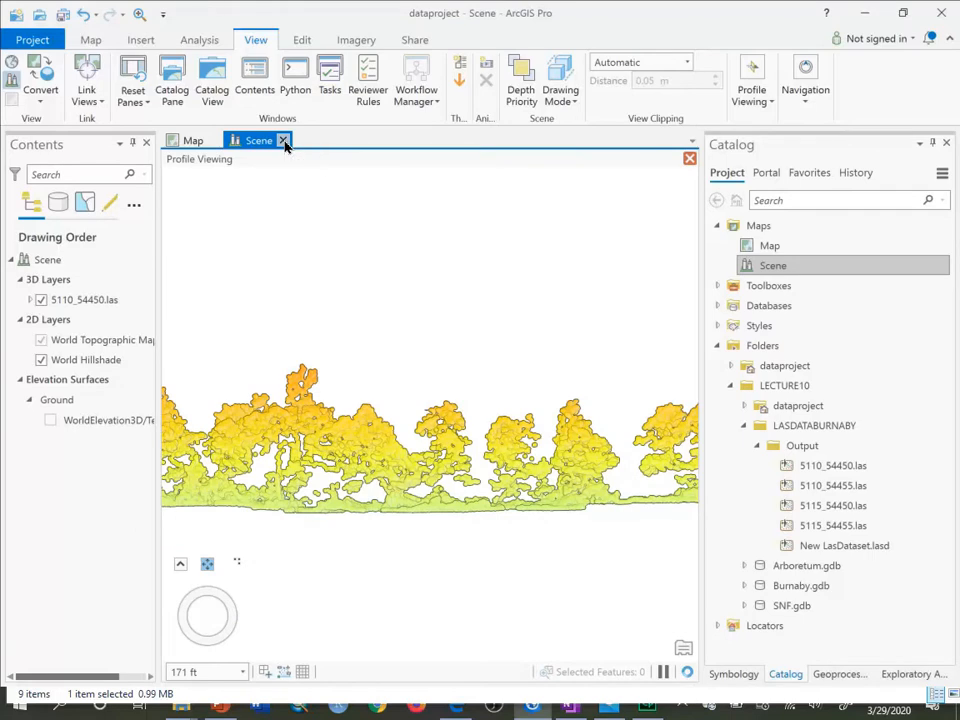
- Close the scene view and reopen Scene from the Catalog pane
click(192, 140)
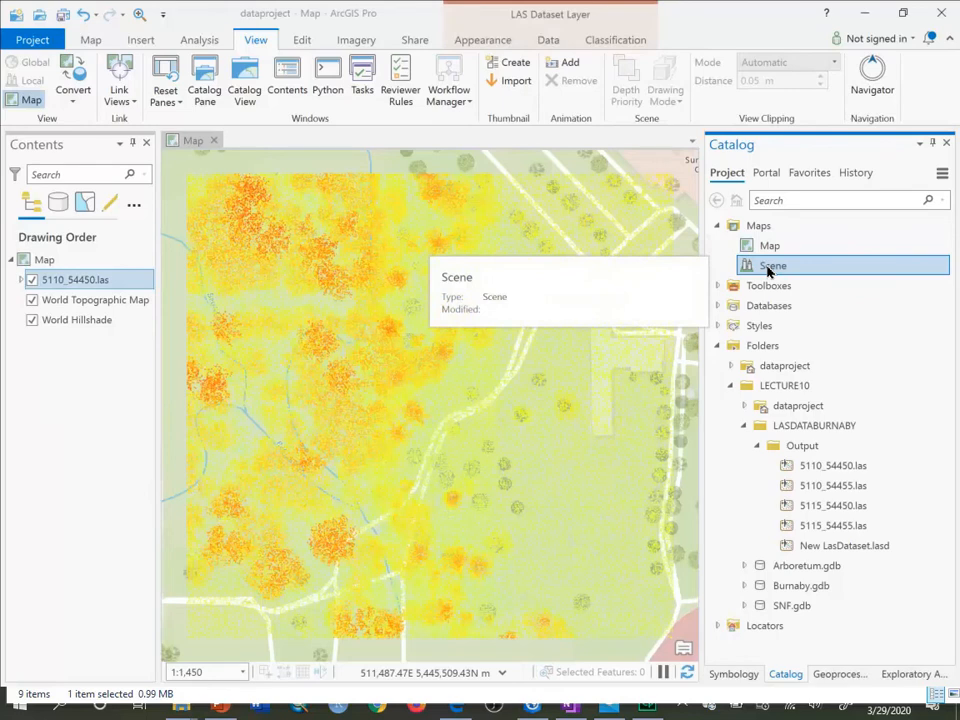
double_click(772, 264)
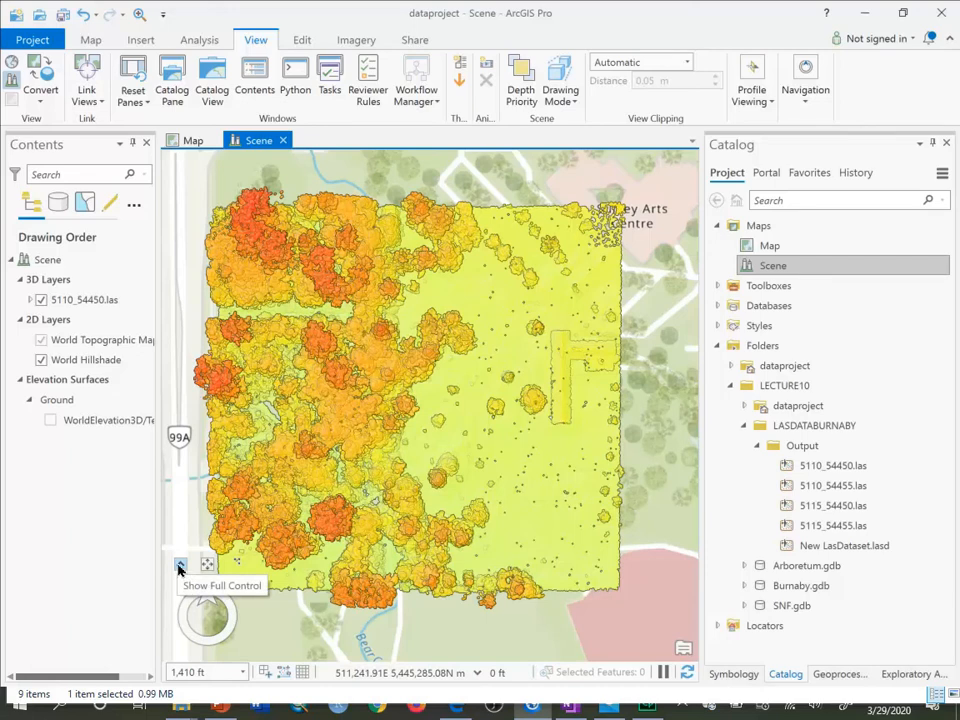
- Expand the full navigator and tilt/orbit into an oblique view of the point cloud
click(180, 564)
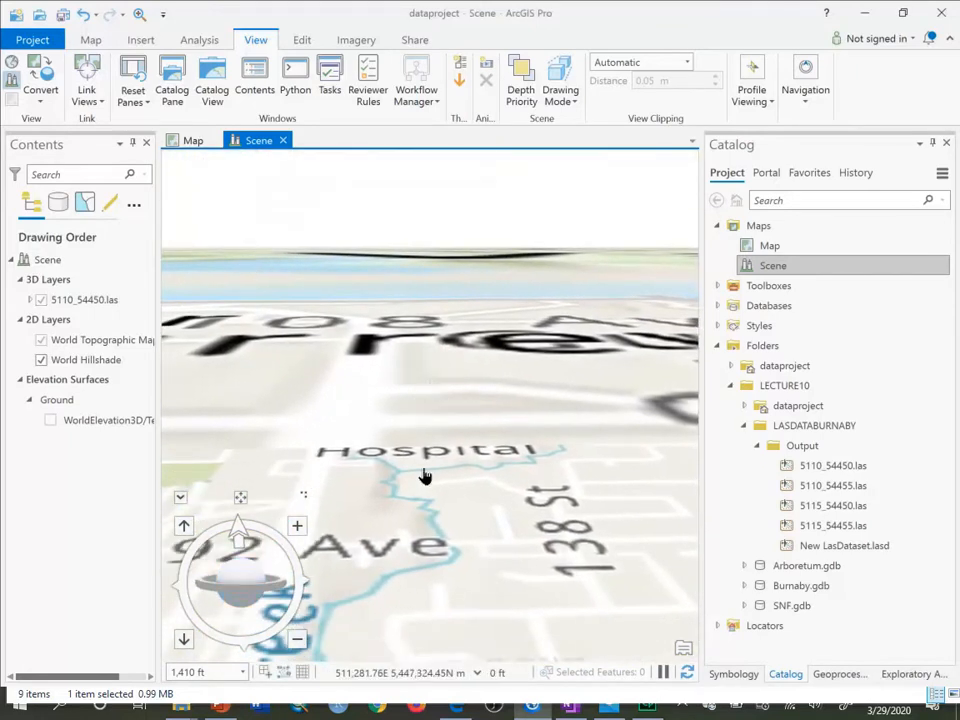
drag(424, 476, 424, 500)
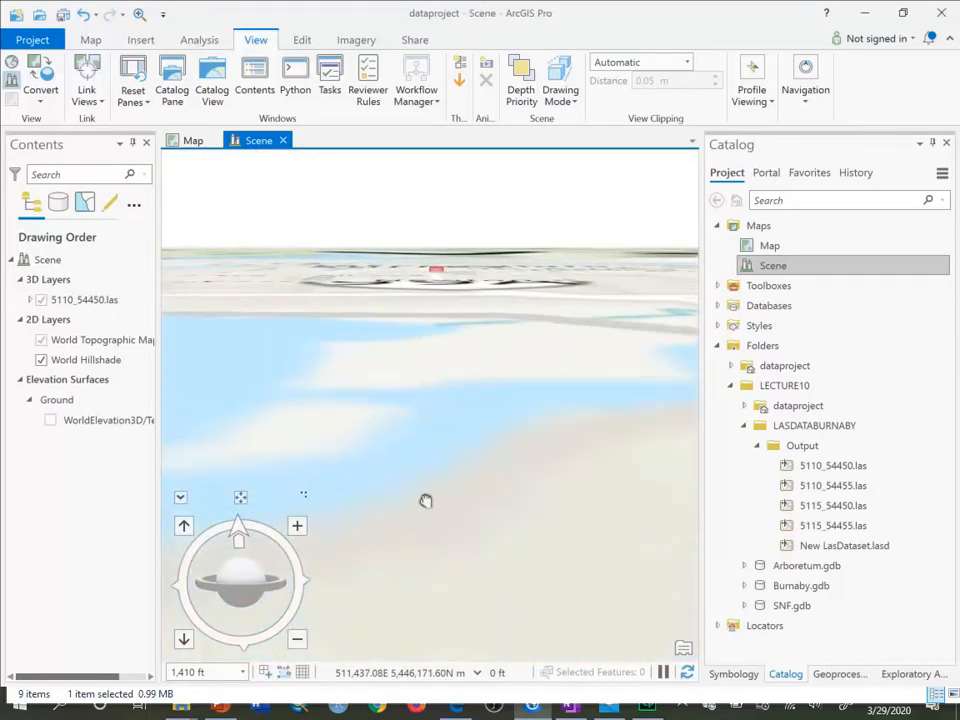
drag(424, 500, 416, 308)
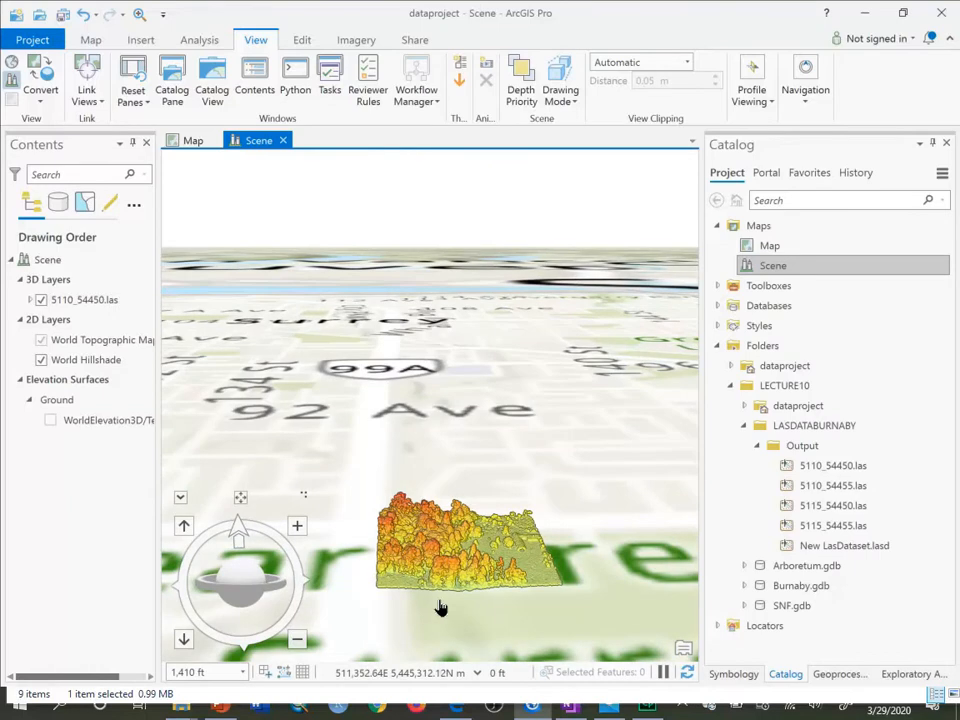
mouse_move(450, 564)
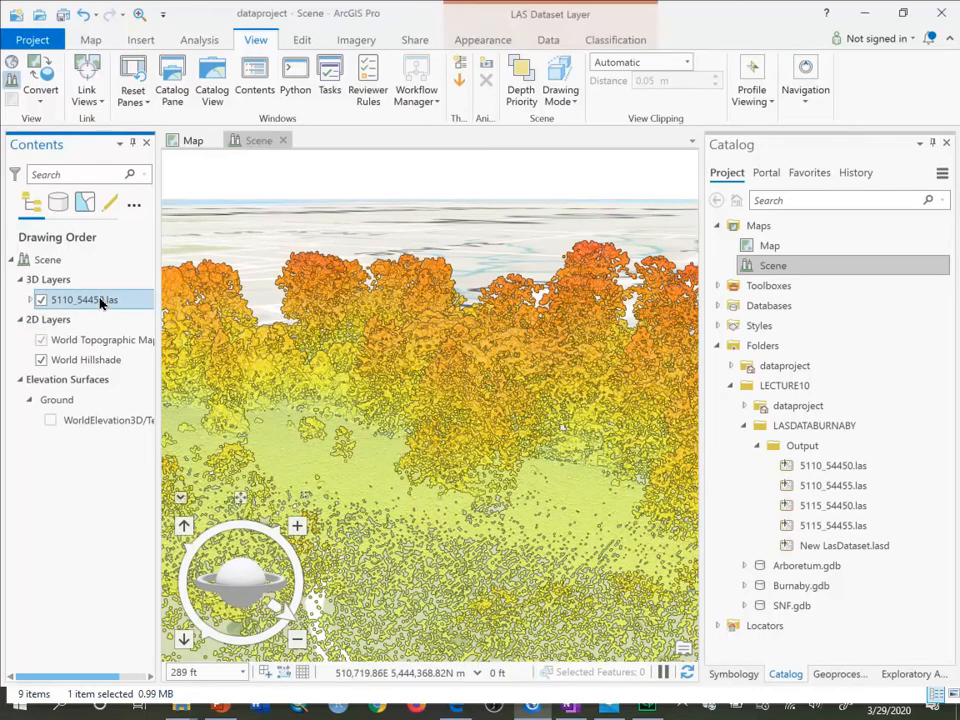
- Browse the LAS layer's Appearance, Data and Classification tabs and set Display Limit to 300,000
click(484, 40)
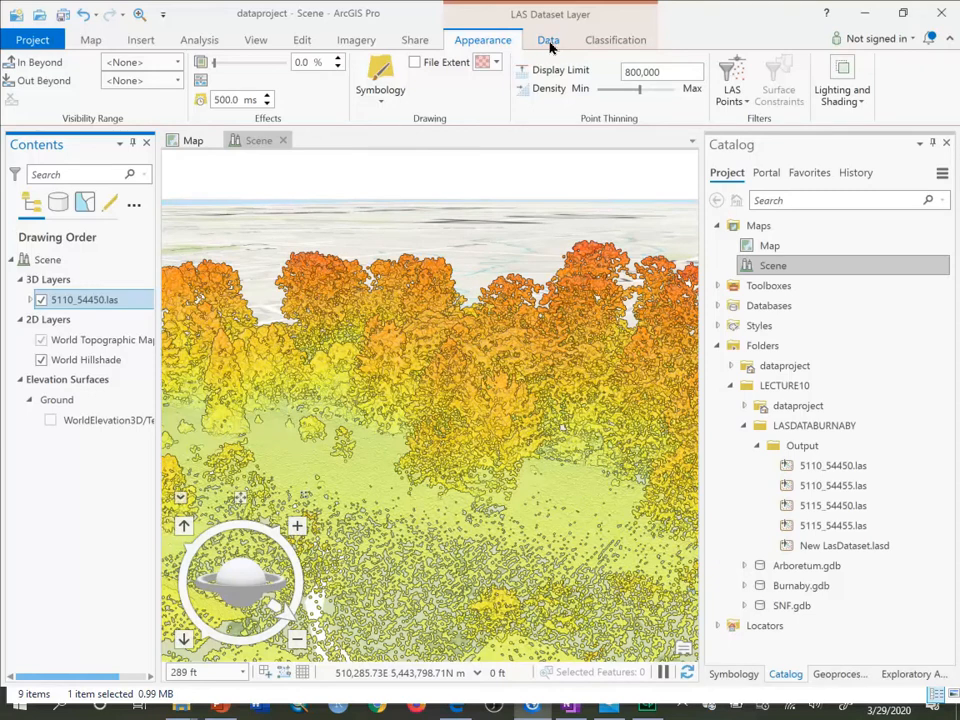
click(732, 80)
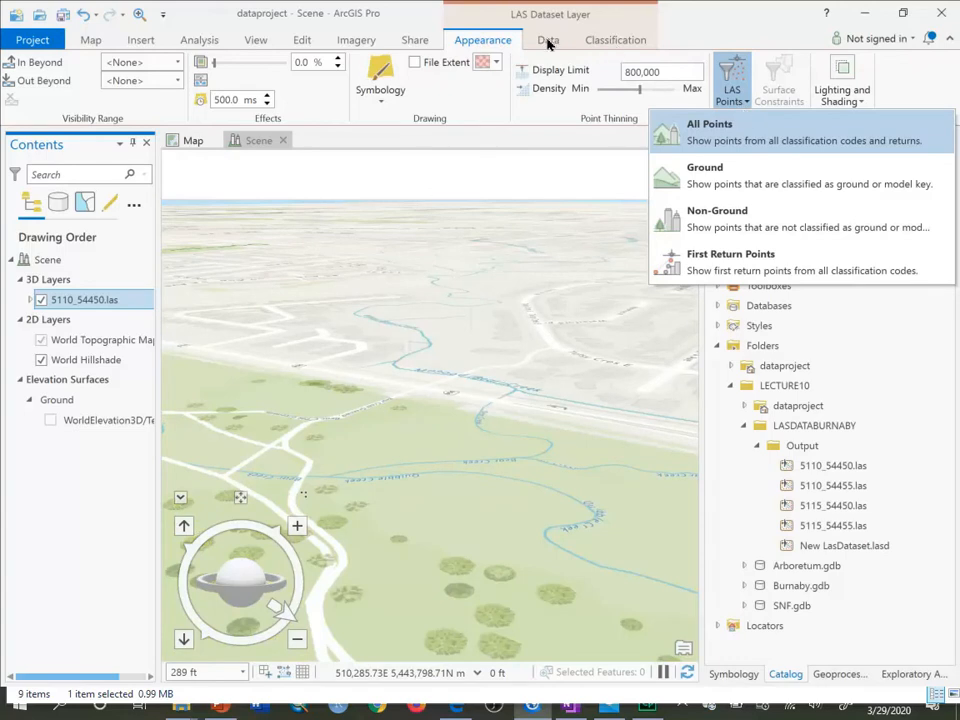
click(548, 40)
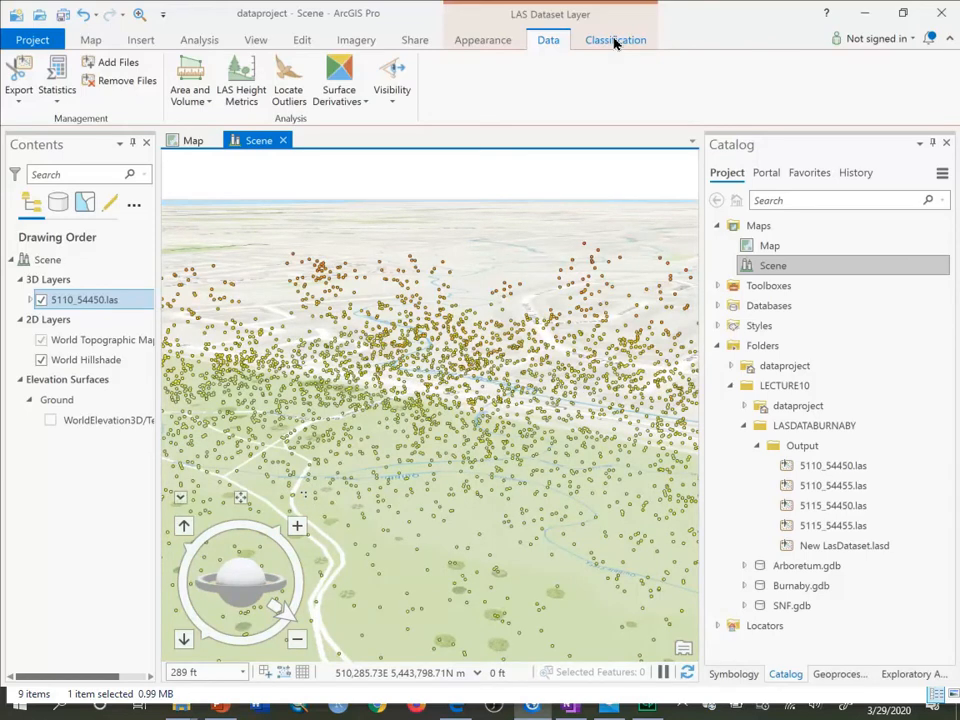
click(616, 40)
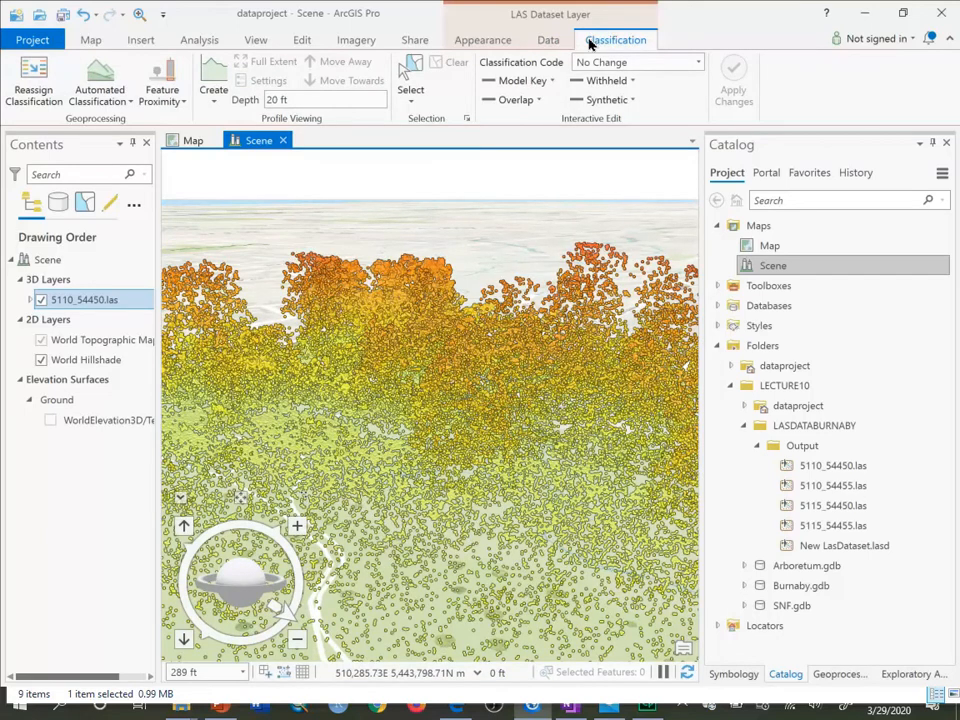
click(484, 40)
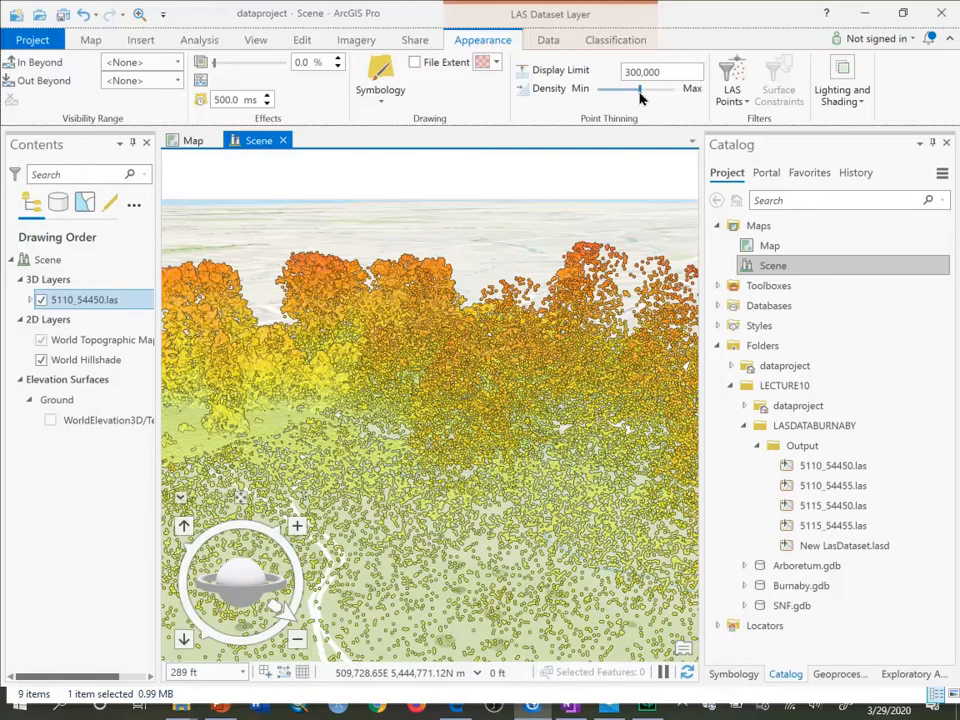
- Lower the point density to thin the cloud, then raise it back toward Max
drag(640, 88, 604, 88)
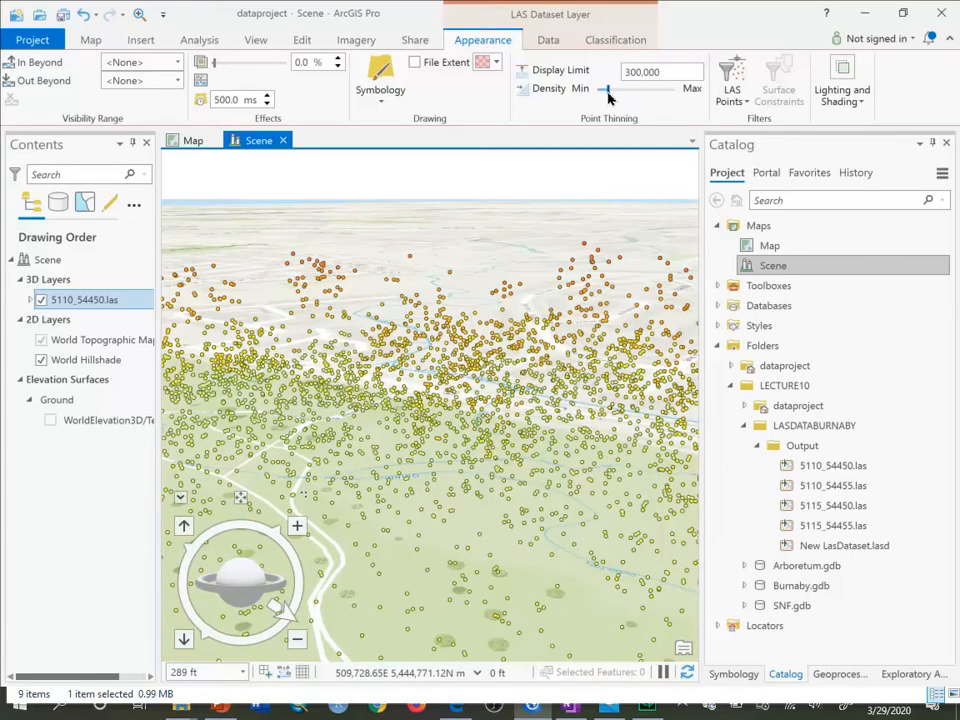
drag(604, 88, 616, 88)
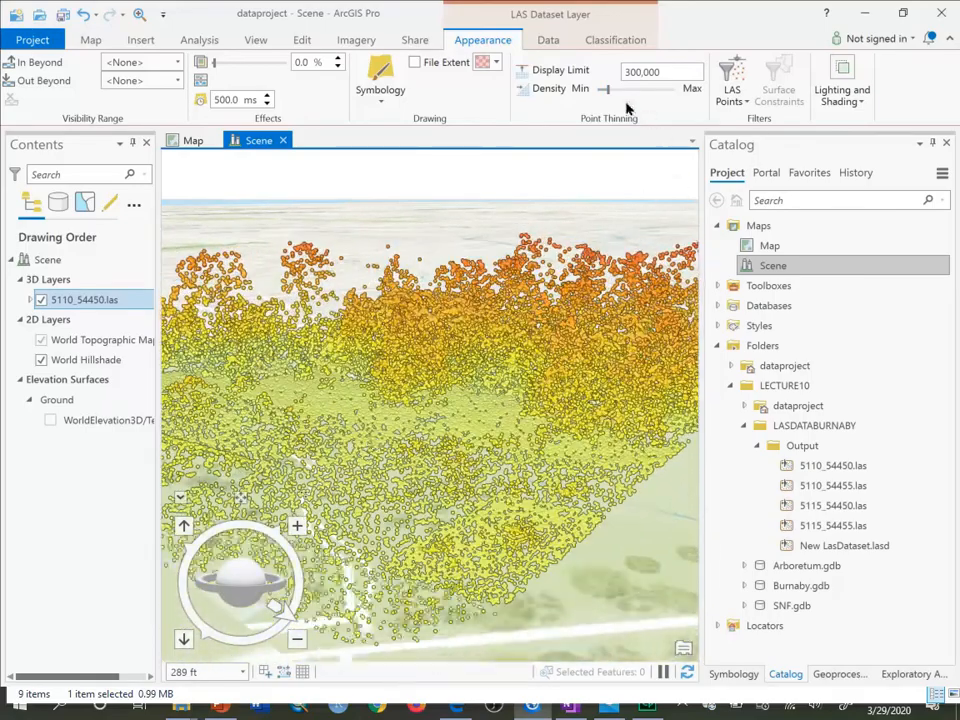
mouse_move(636, 90)
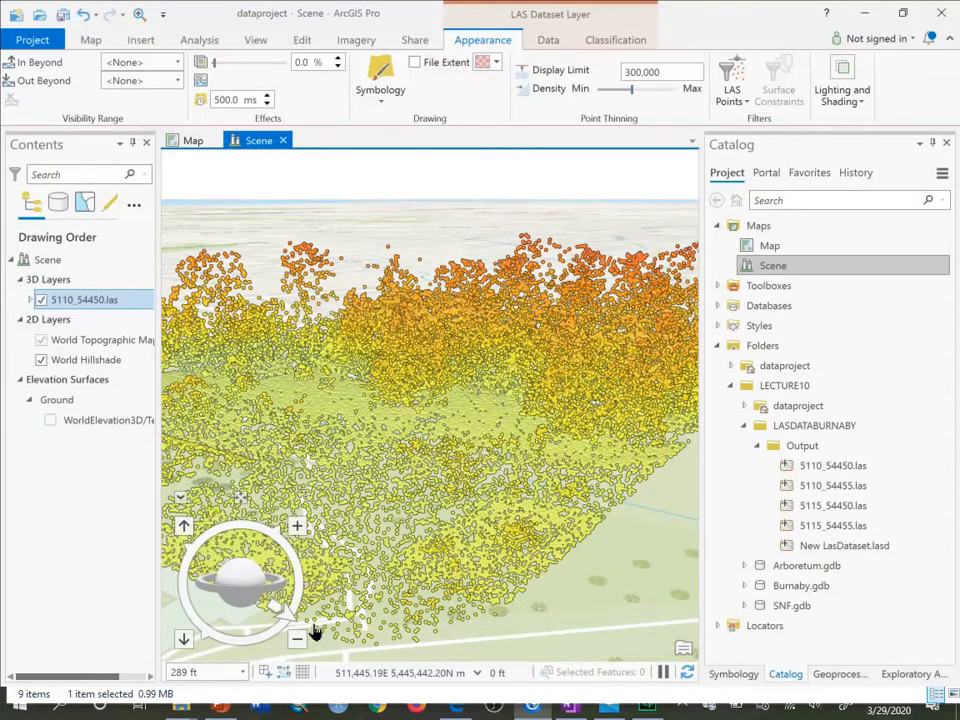
- Set the display limit back to 800,000 and filter LAS Points to All Points
click(660, 72)
text(800,000)
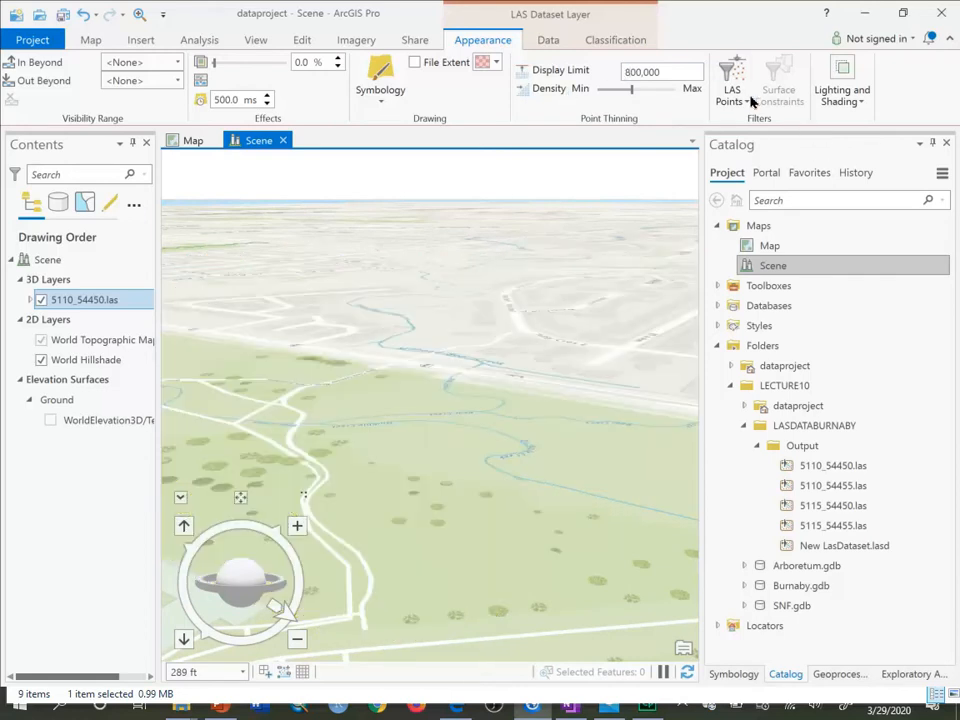
click(732, 76)
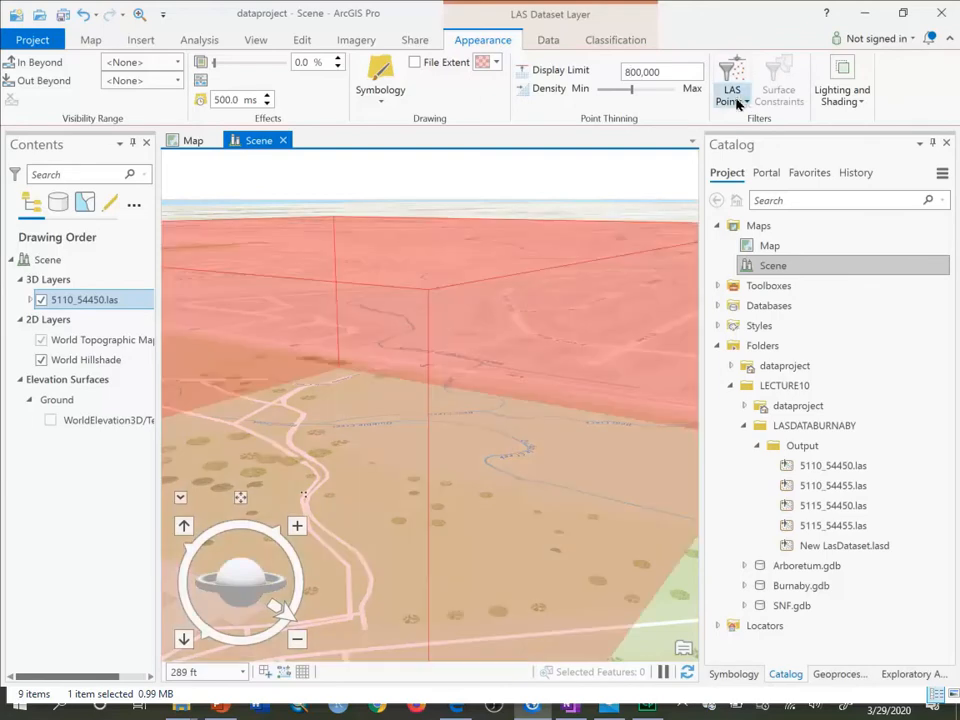
click(732, 80)
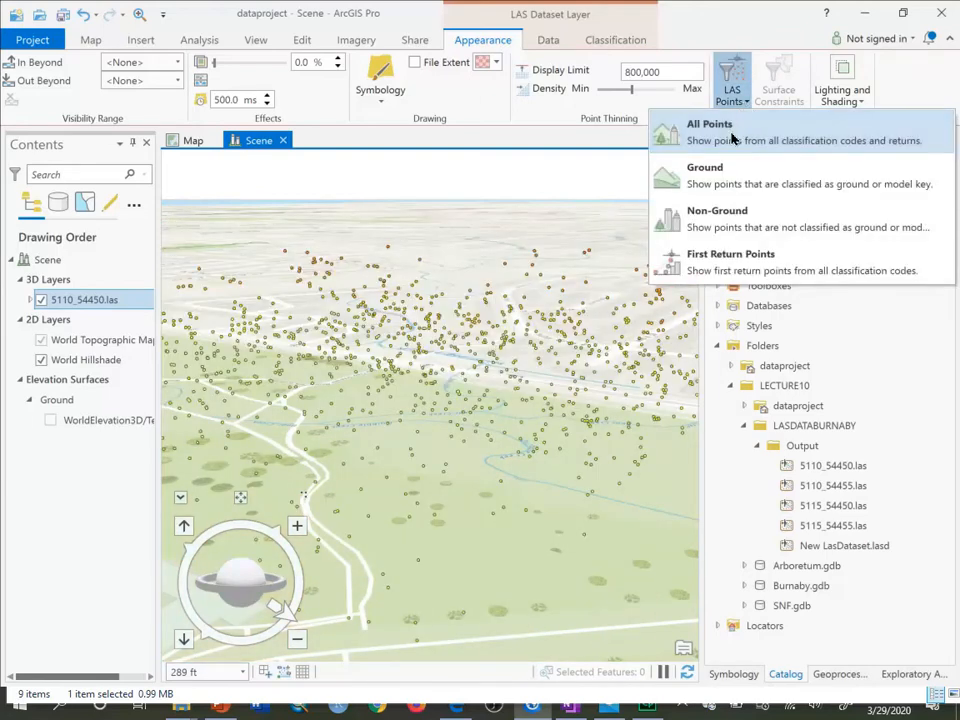
mouse_move(716, 184)
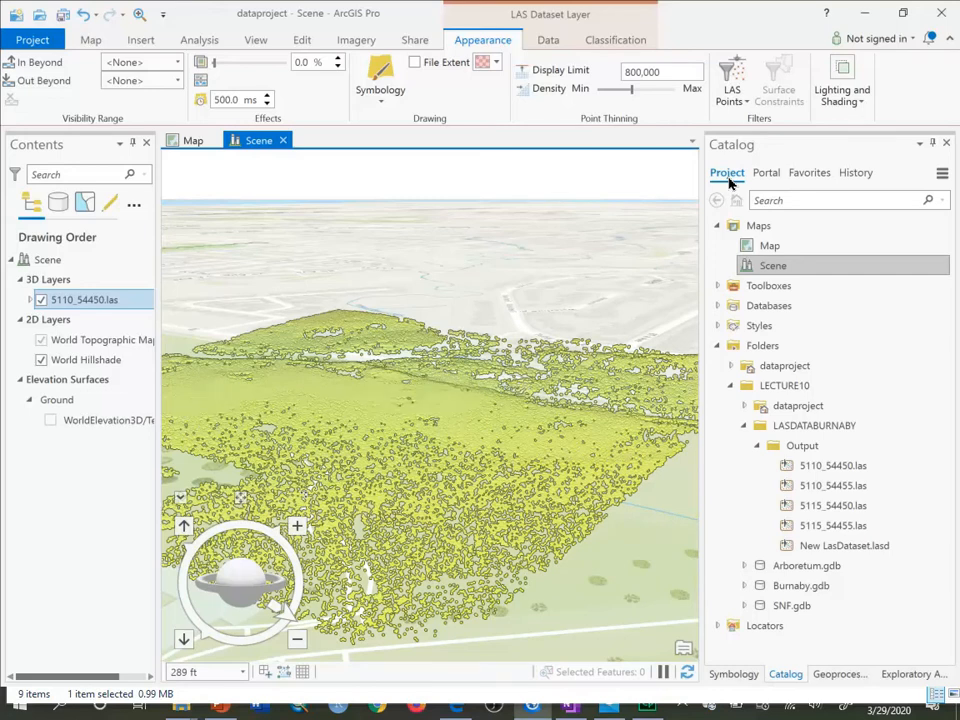
mouse_move(362, 544)
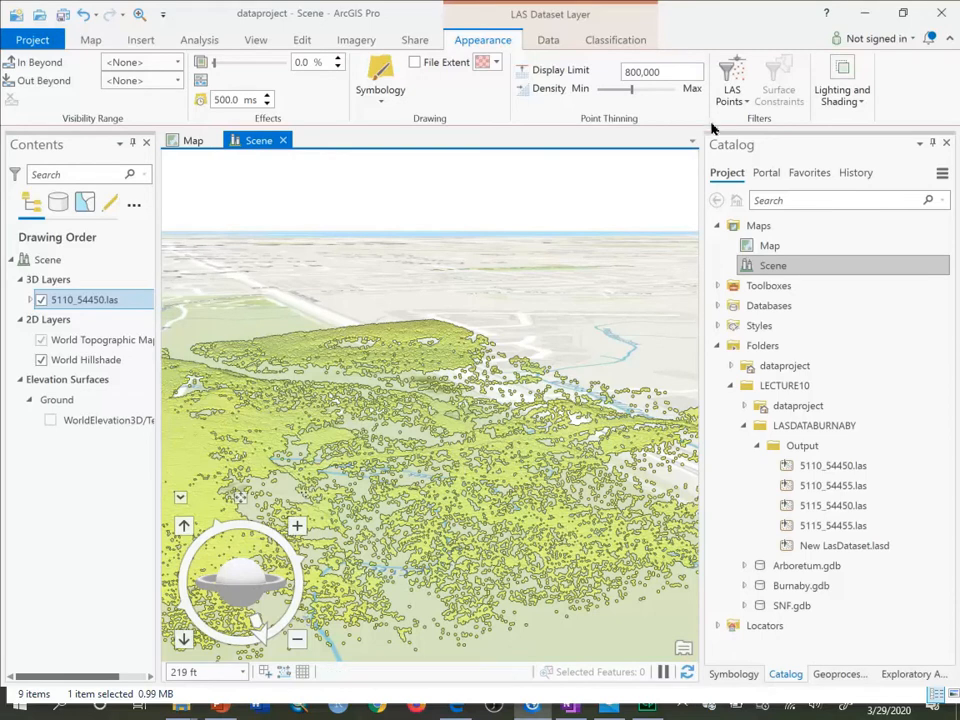
mouse_move(498, 362)
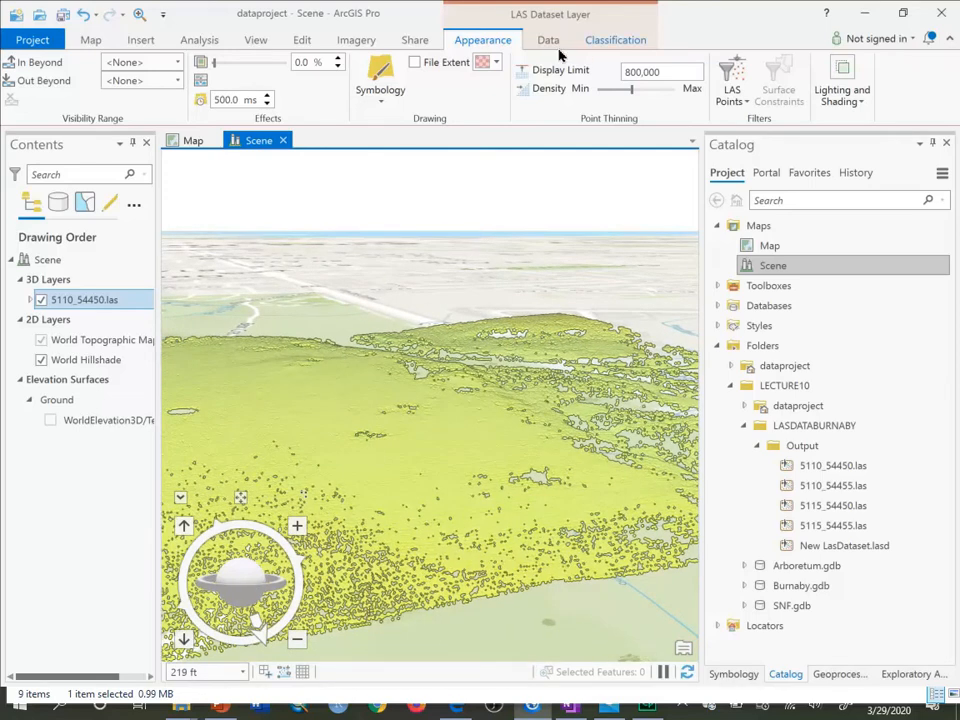
mouse_move(548, 40)
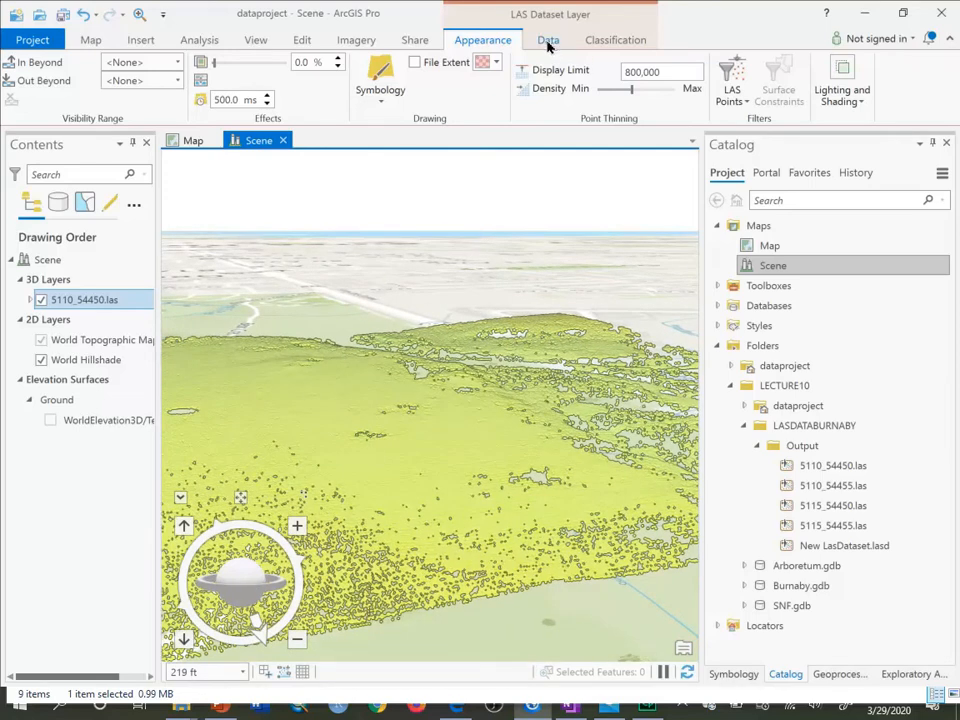
- Symbolize the 5110_54450.las layer as an Elevation surface with nine natural-breaks classes
click(380, 80)
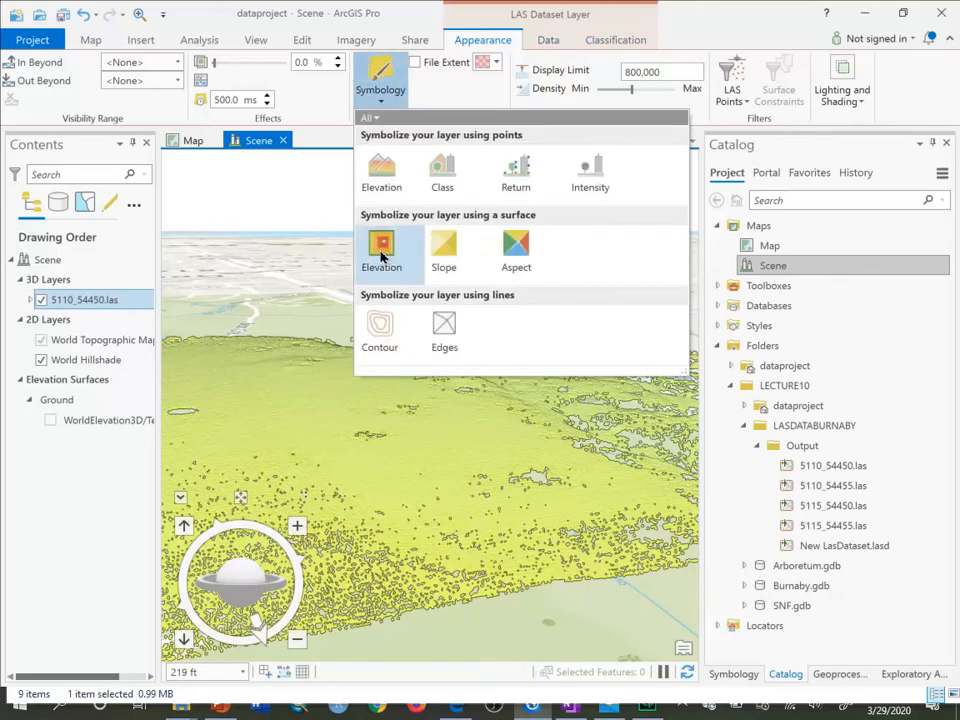
click(380, 250)
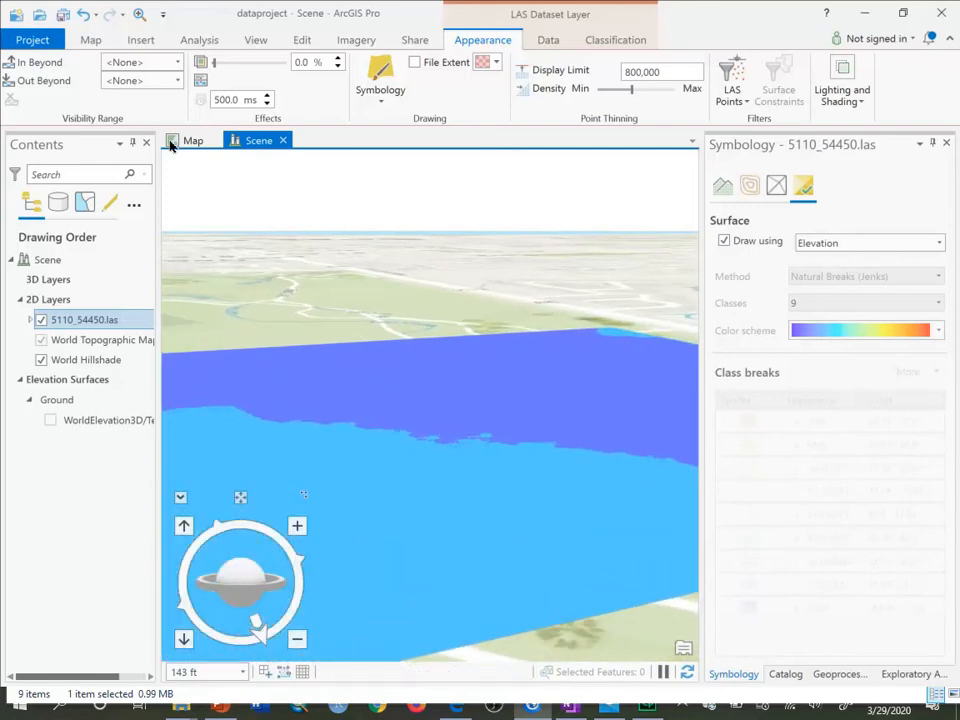
- In the 2D map, filter 5110_54450.las to Ground points and draw it as an elevation surface
click(192, 140)
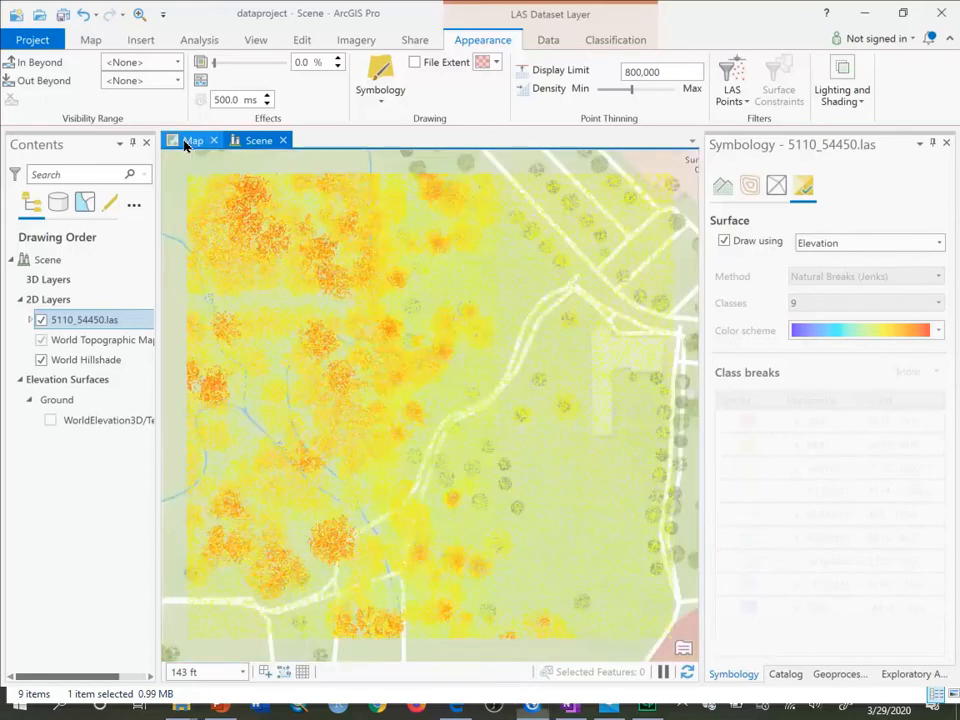
click(192, 140)
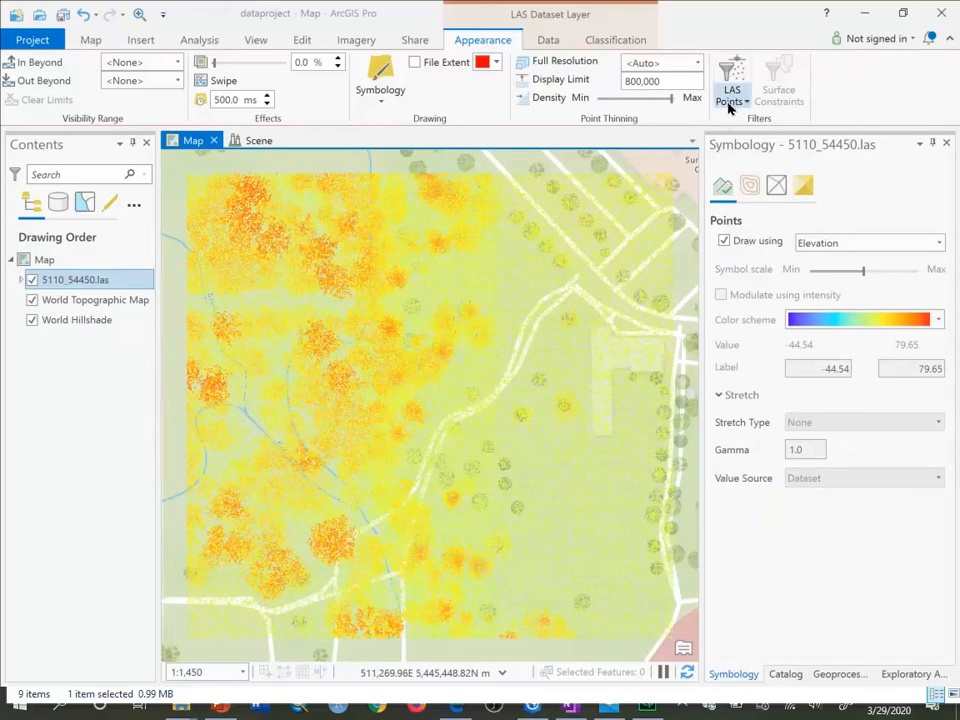
click(732, 80)
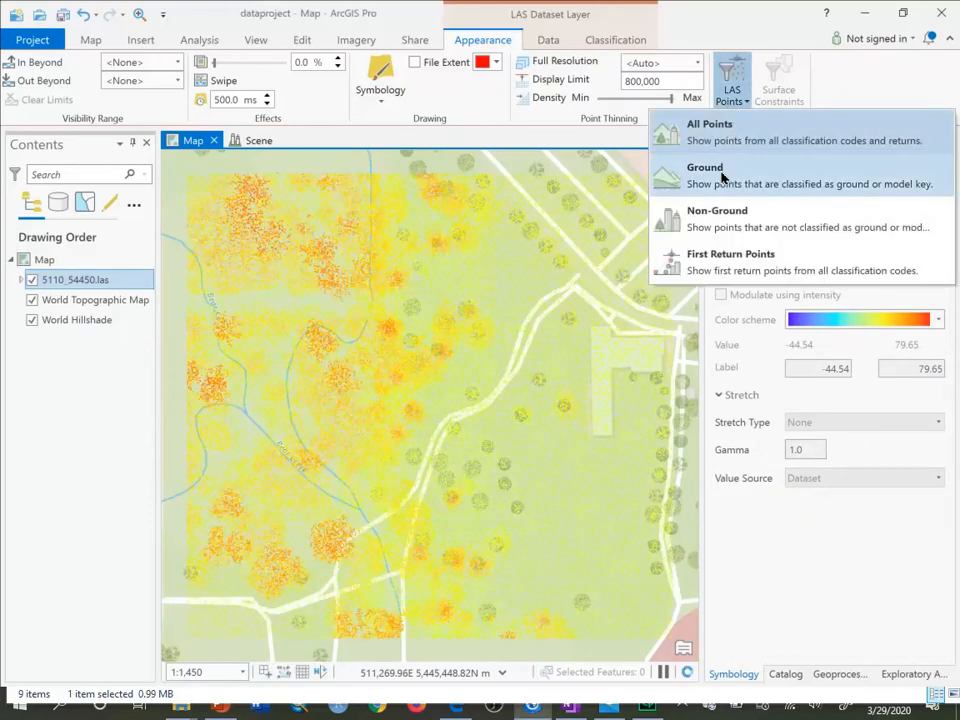
click(704, 168)
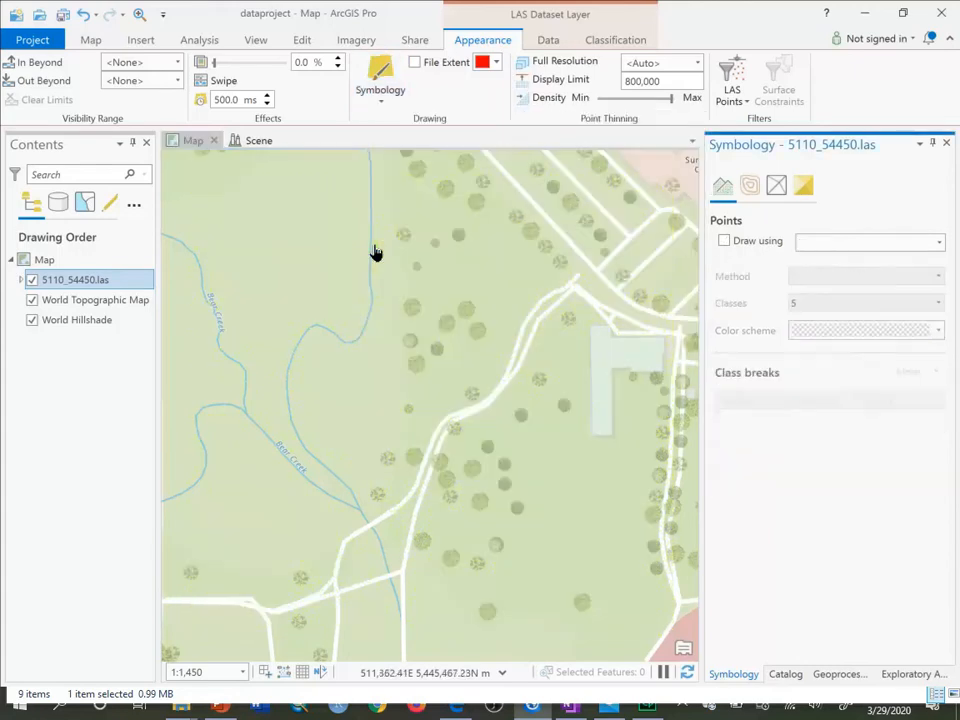
click(804, 184)
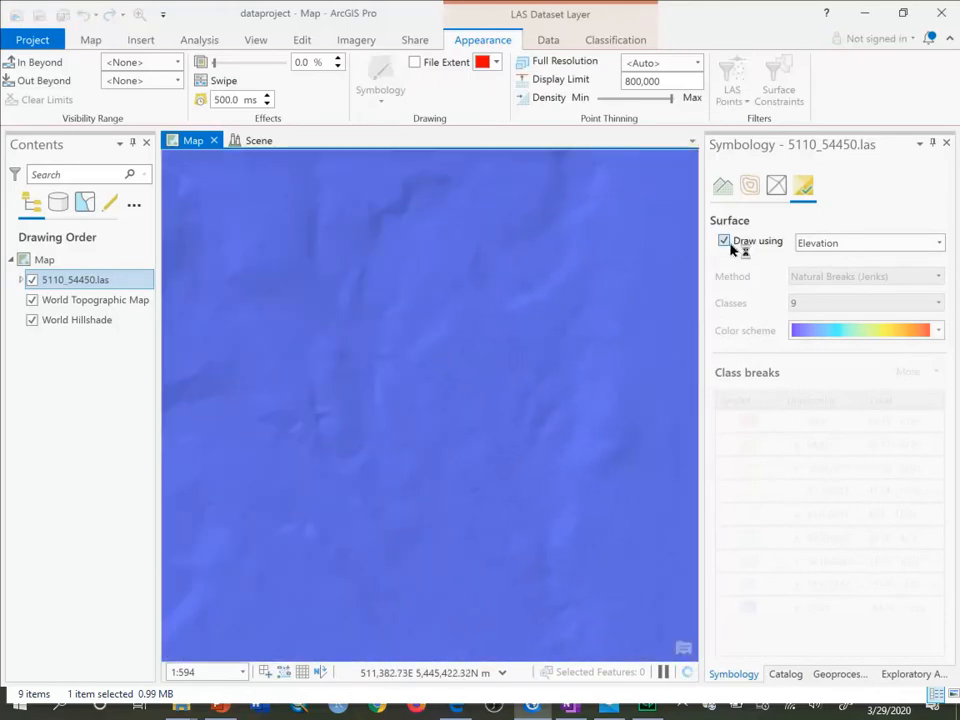
click(732, 80)
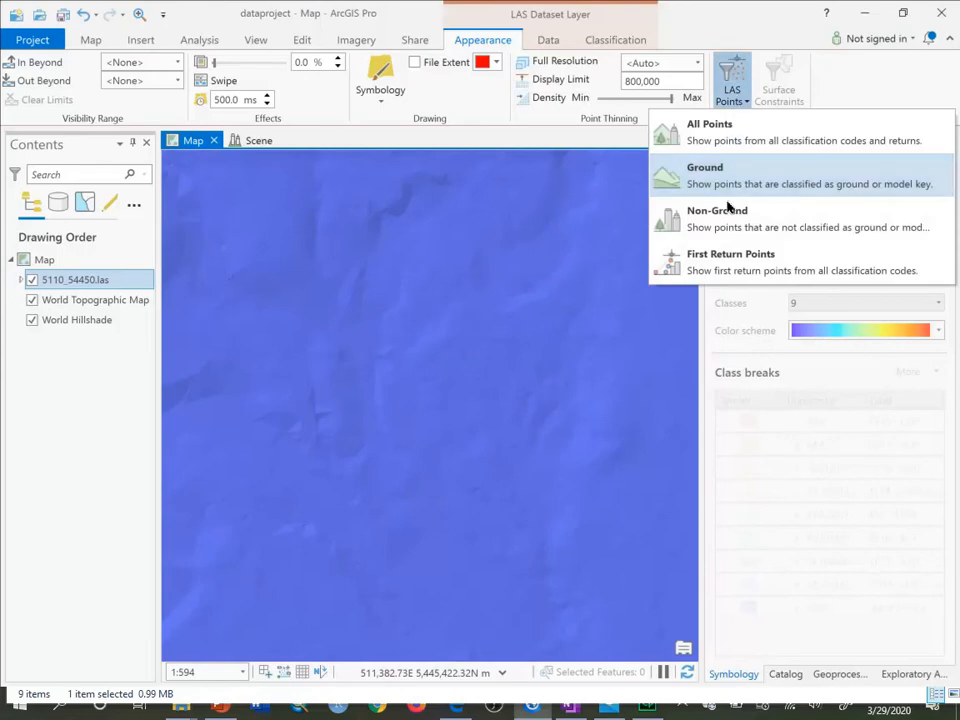
- Set the LAS Points filter to All Points so tree canopy shows in warm colours
click(704, 176)
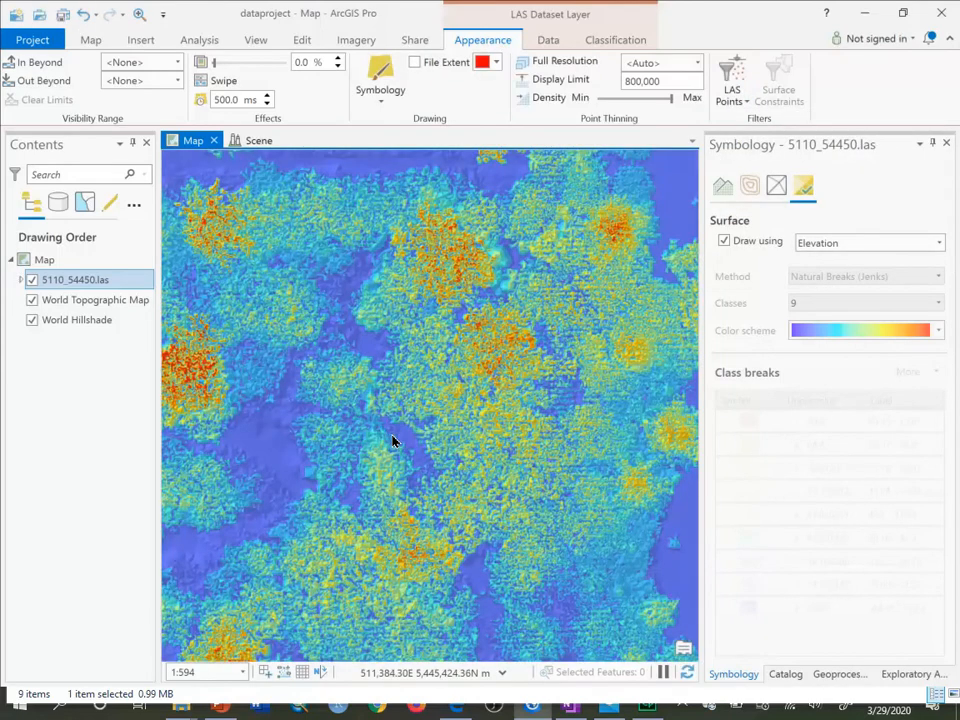
scroll(down, 3)
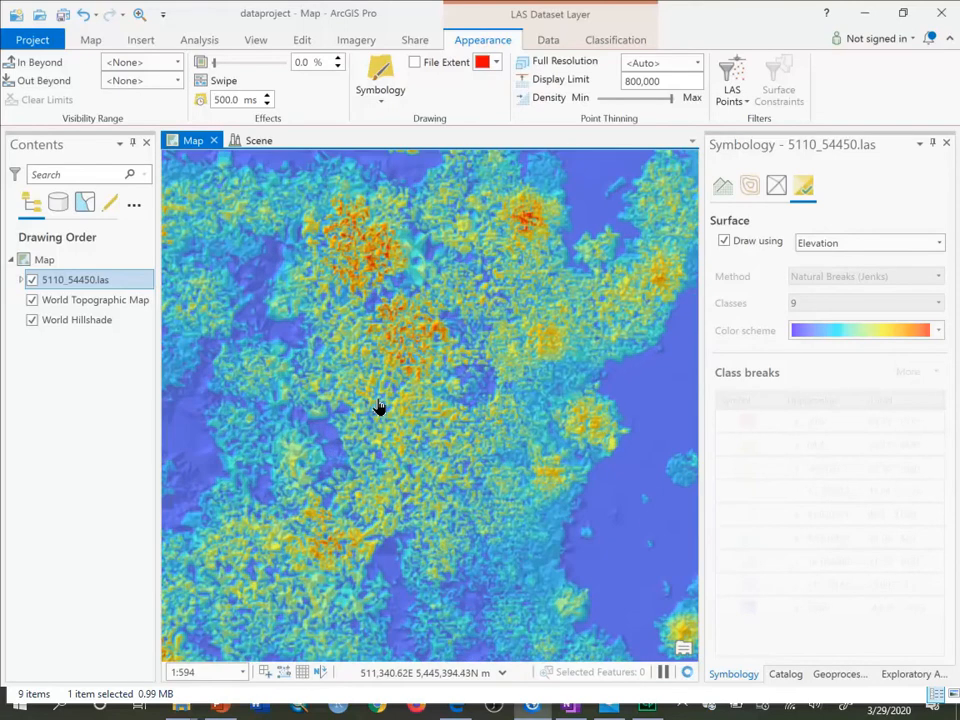
scroll(down, 3)
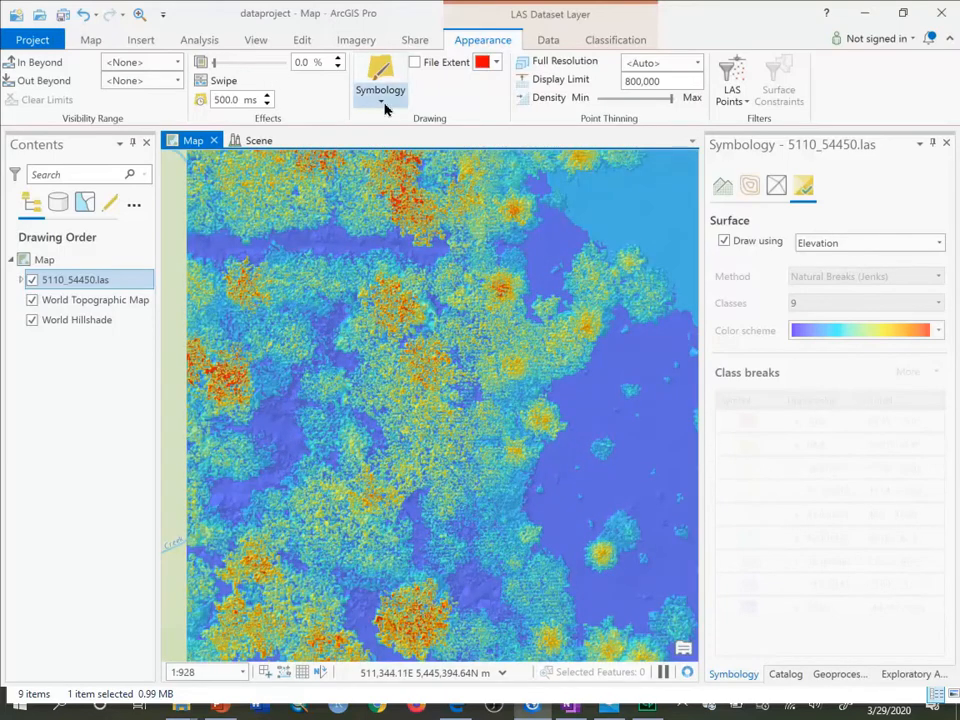
- Draw the las surface by Slope in nine green-to-red natural-breaks classes
click(380, 90)
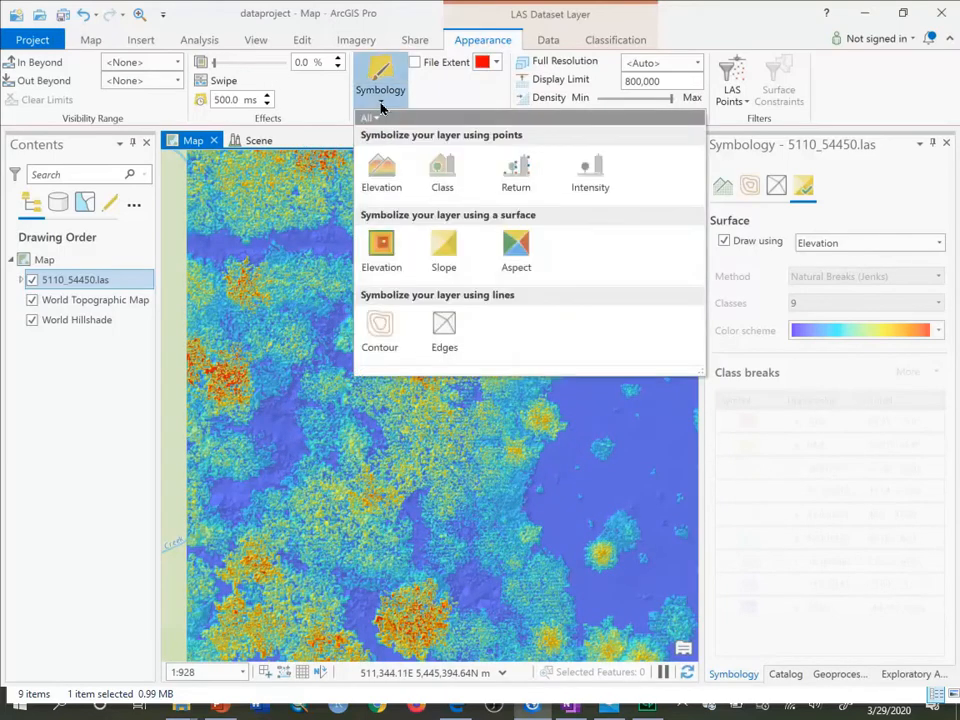
click(444, 250)
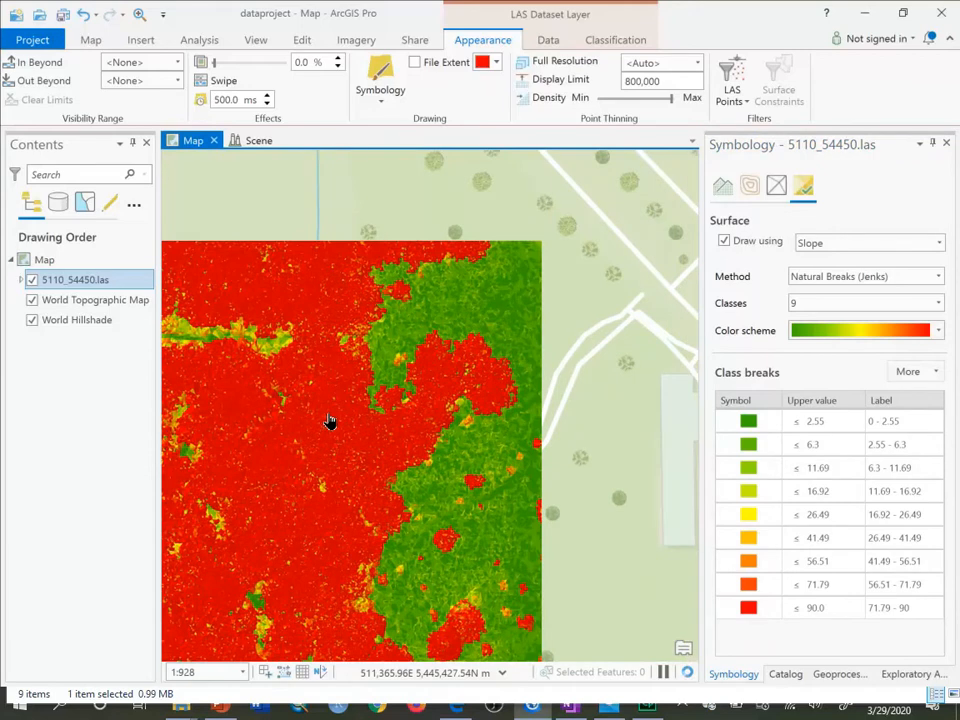
scroll(down, 3)
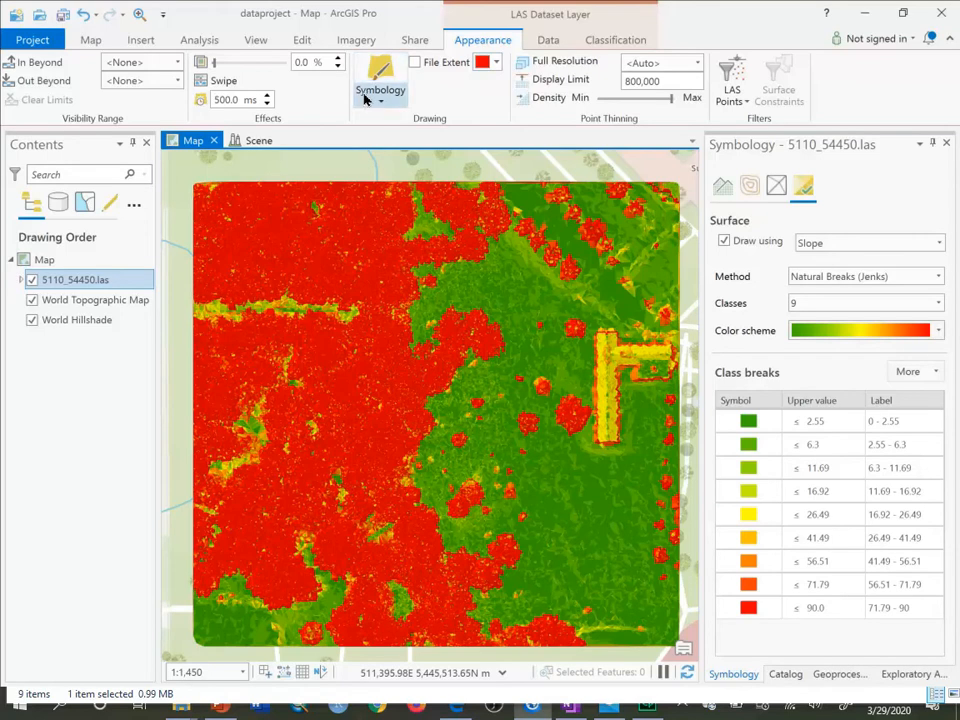
- Symbolize the surface by Aspect, then back to Elevation limited to ground points
click(380, 82)
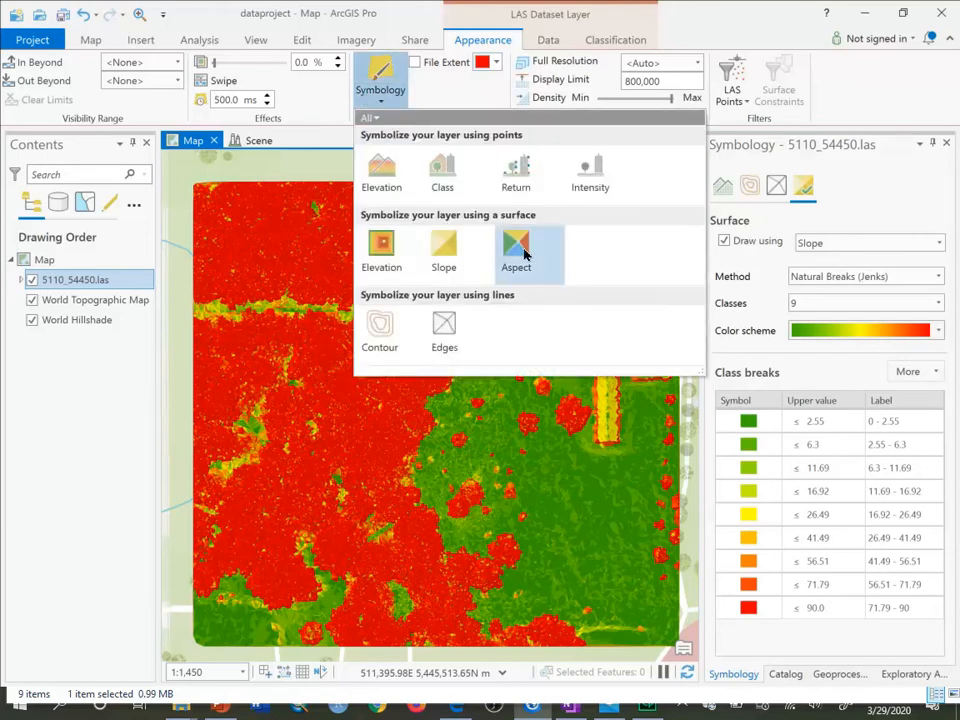
click(516, 250)
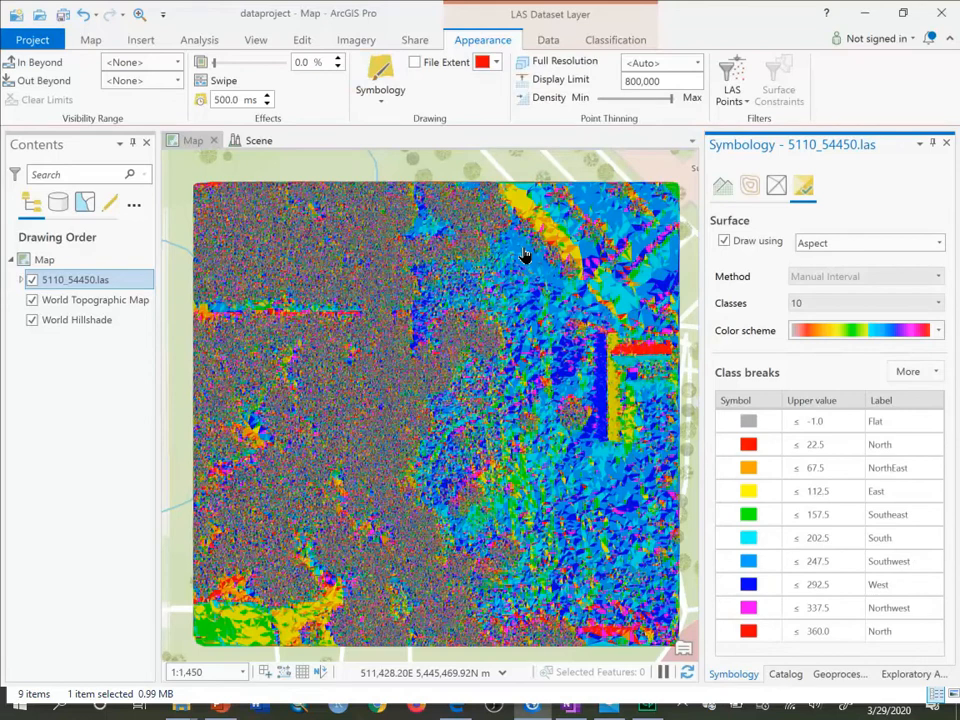
click(380, 82)
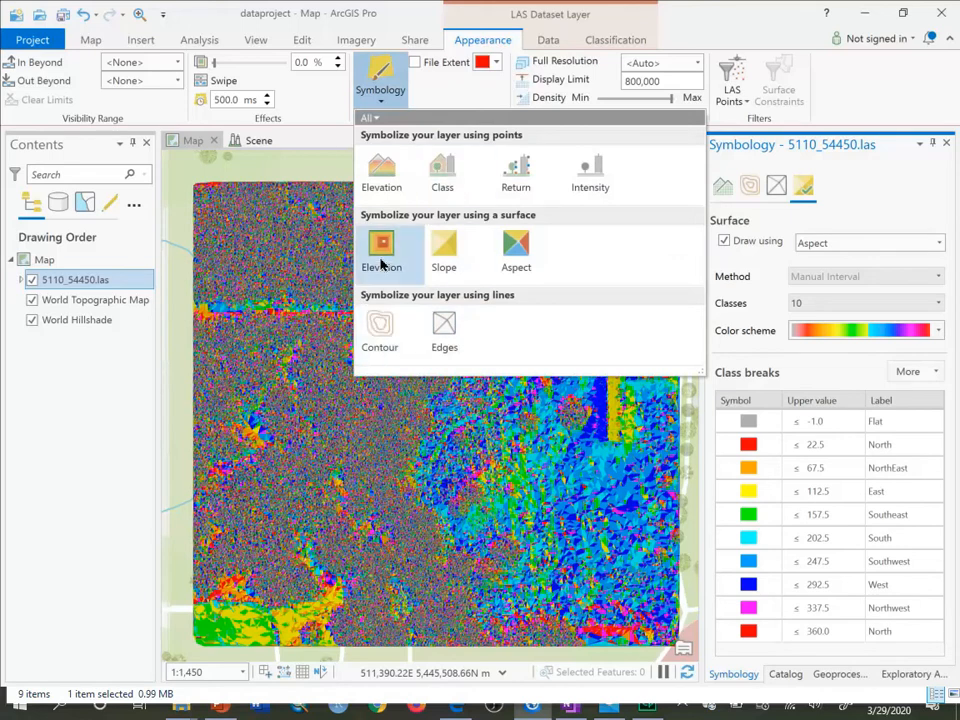
click(380, 250)
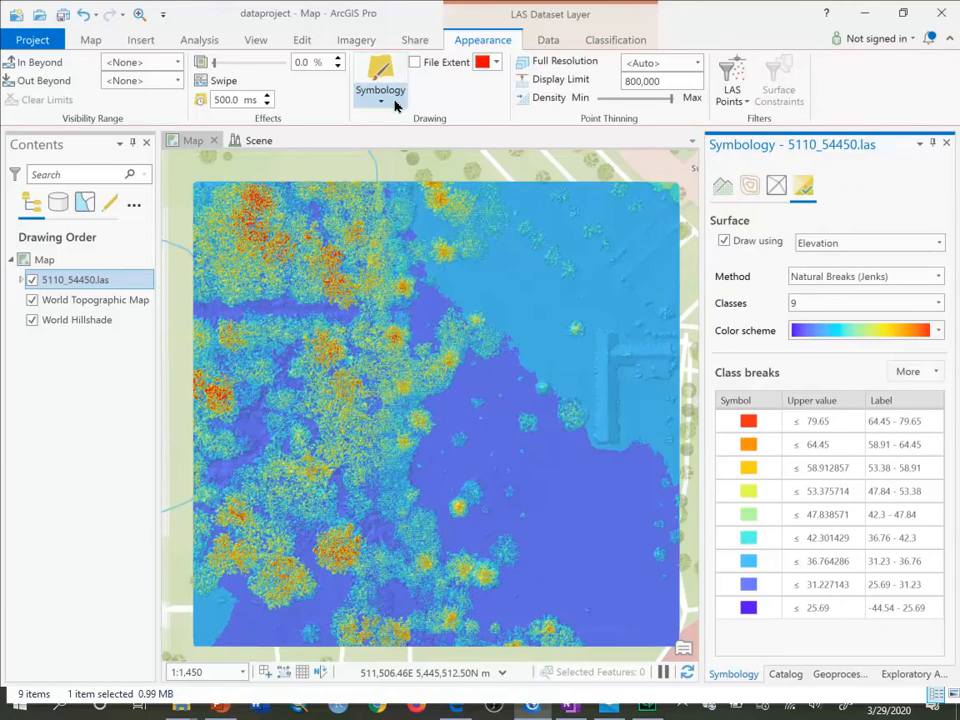
click(732, 80)
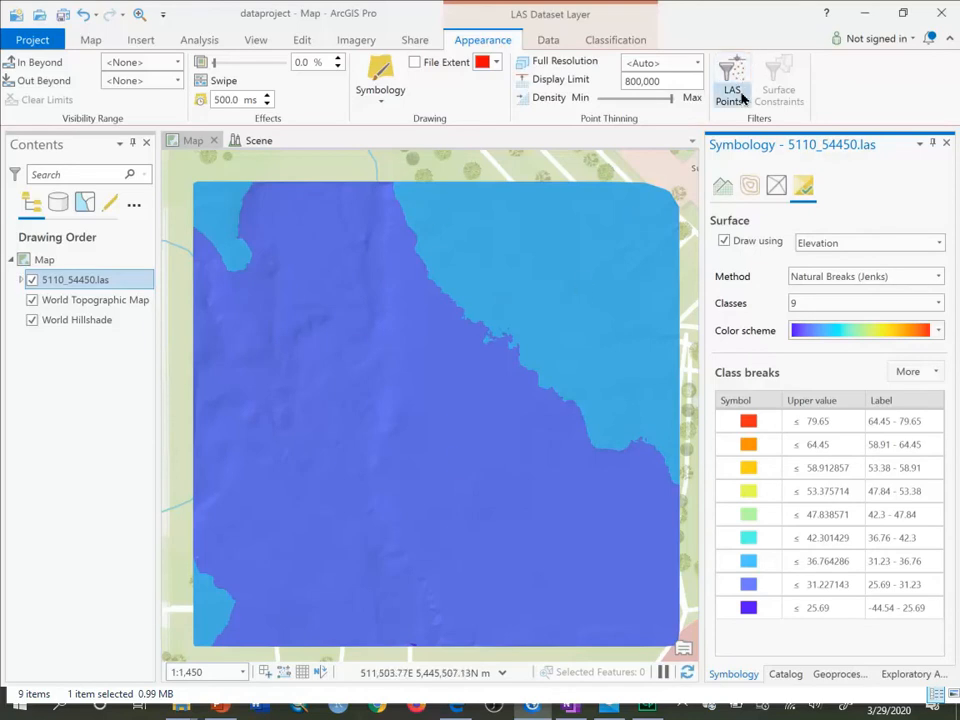
- Draw the las layer as contours at a 0.25 interval with red index contours
click(380, 82)
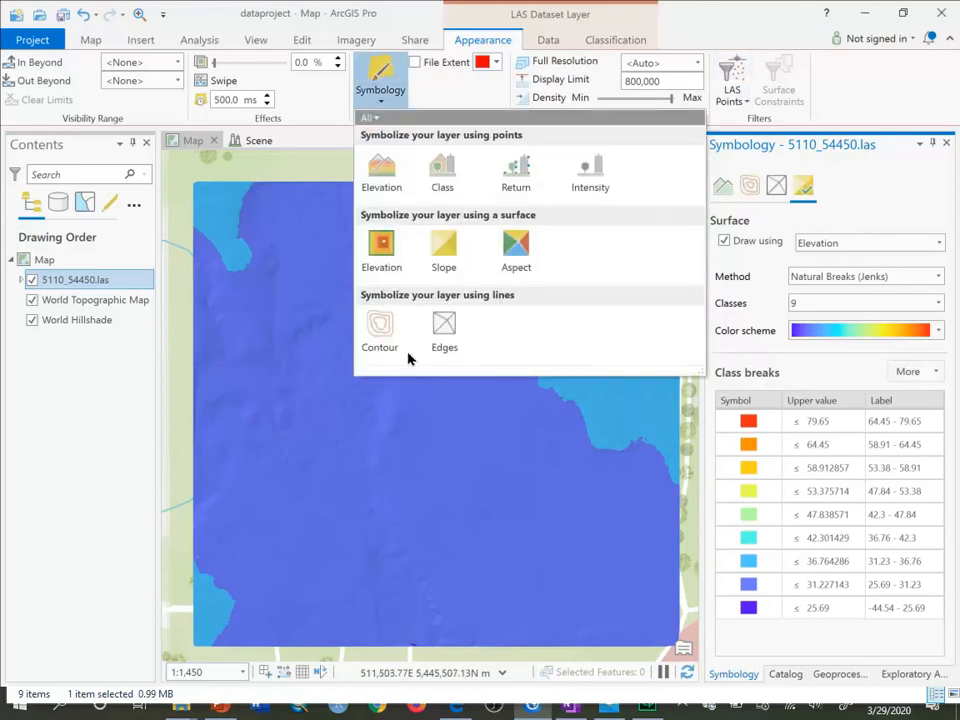
click(380, 330)
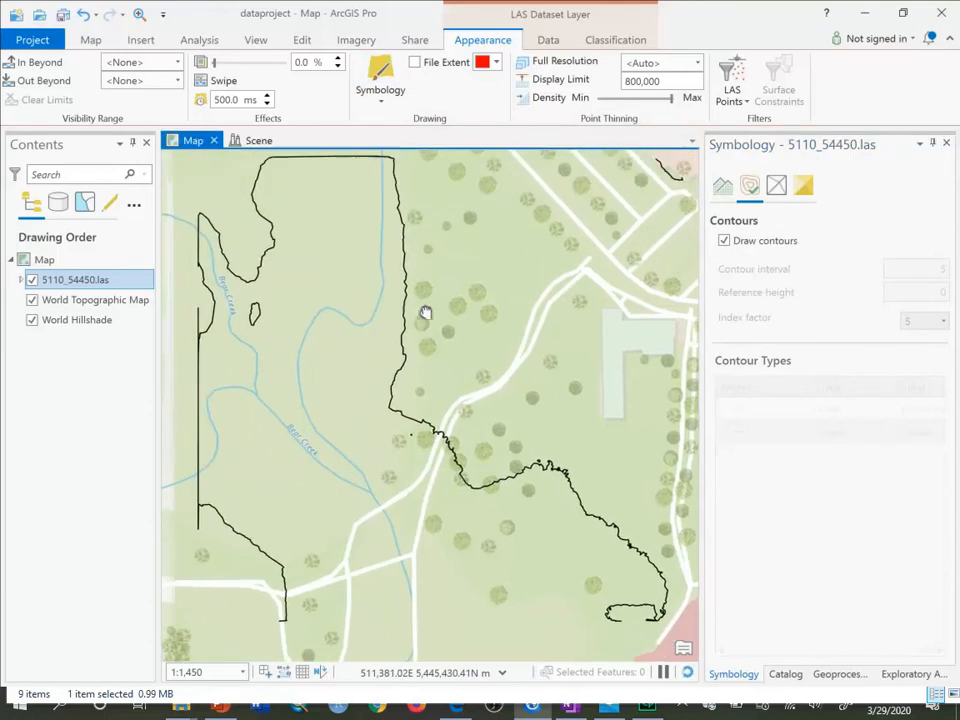
click(724, 240)
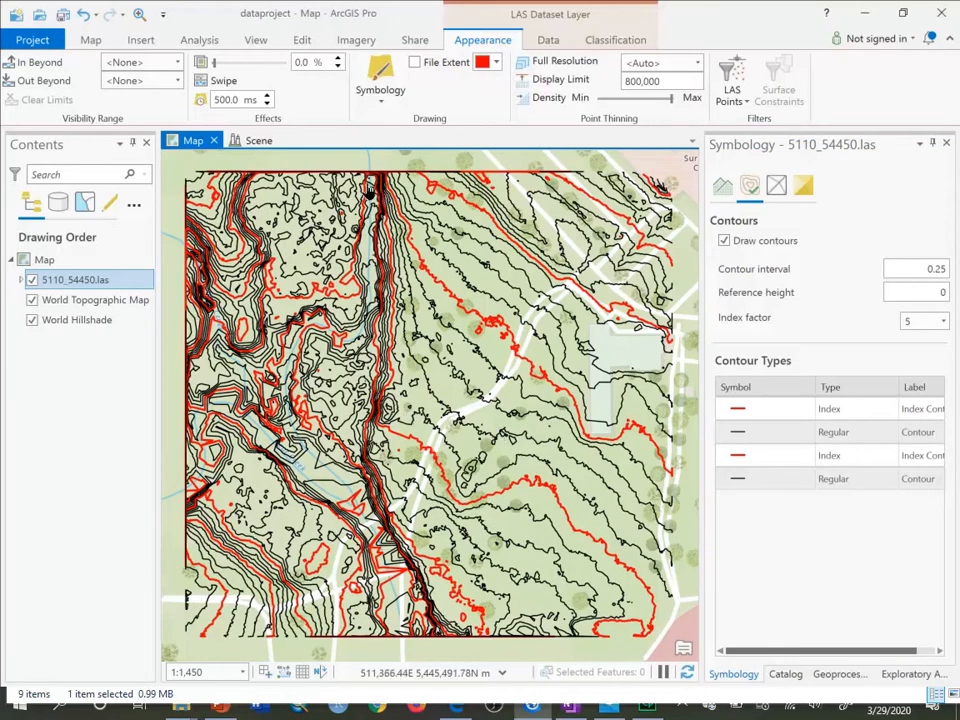
- Switch to the 3D scene showing the blue elevation surface over the basemap
click(258, 140)
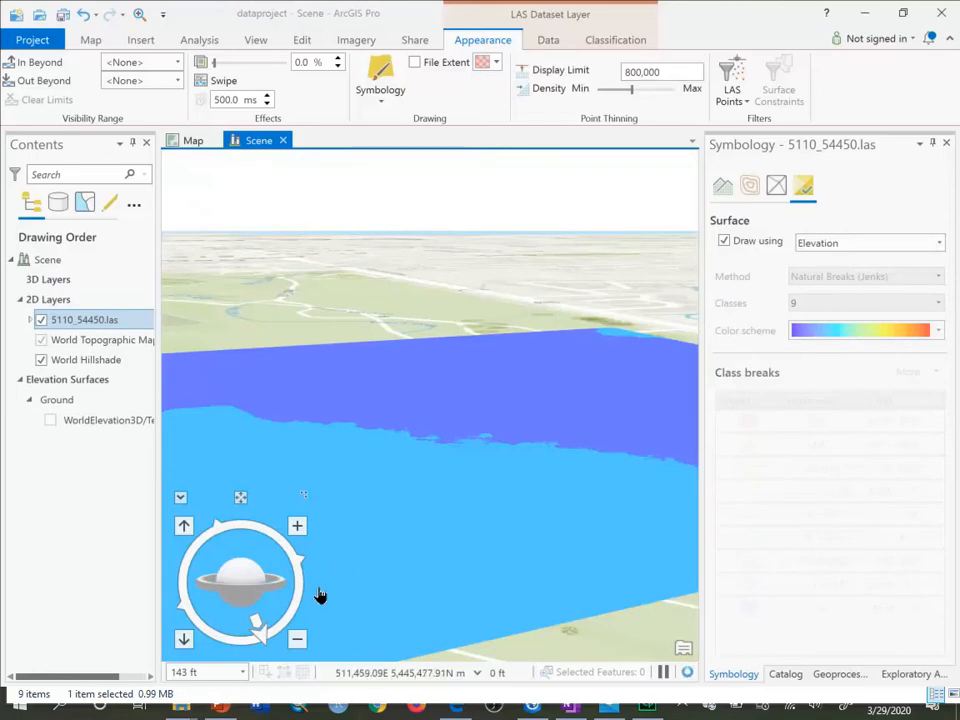
click(732, 80)
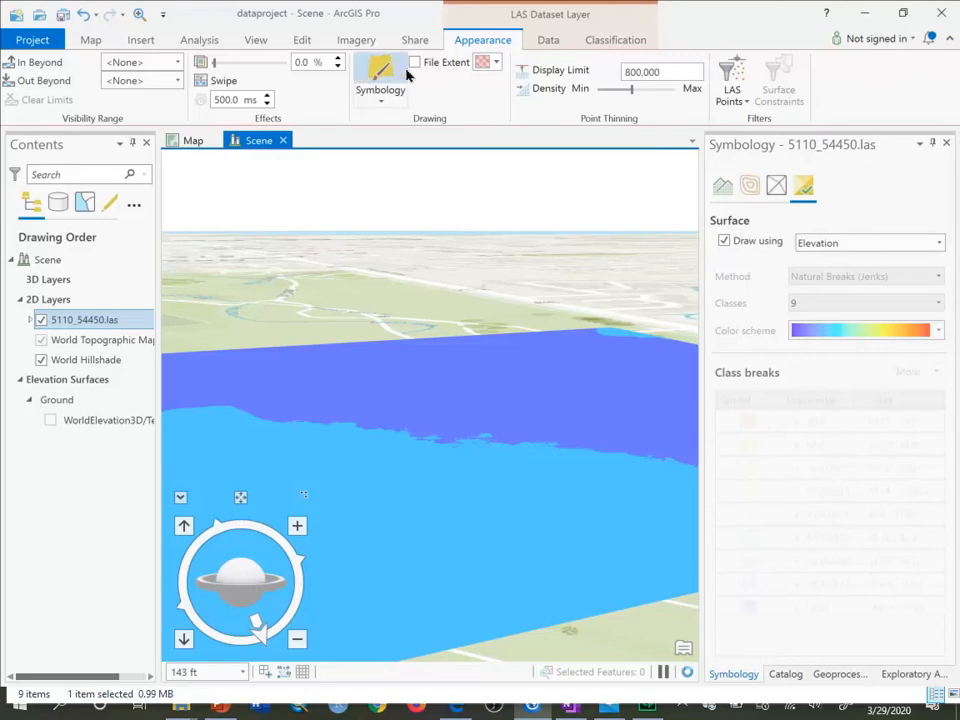
mouse_move(380, 90)
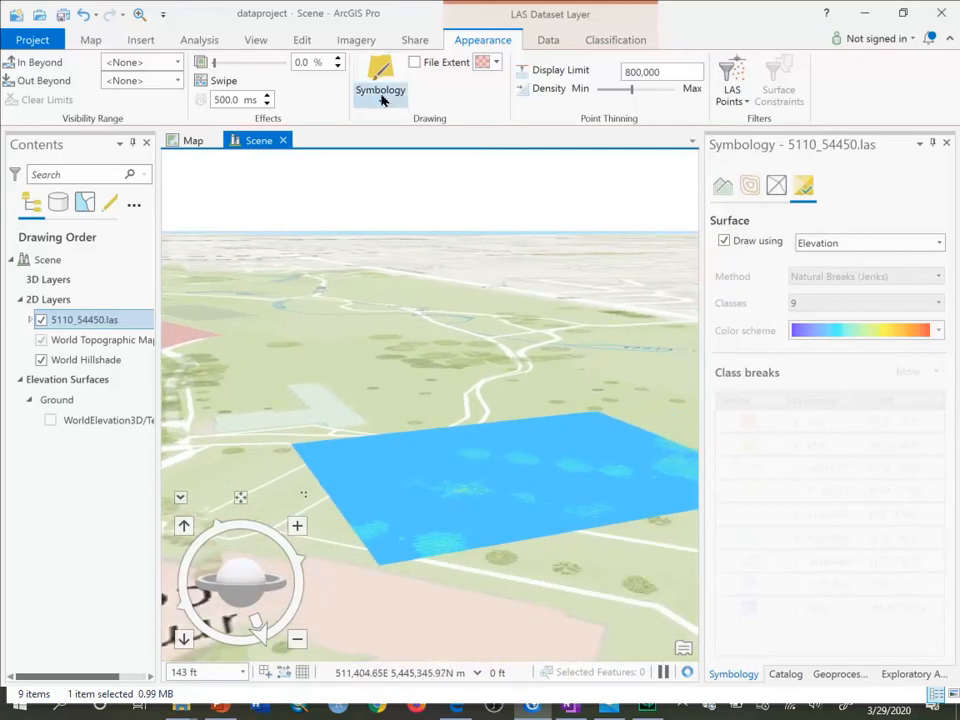
click(380, 90)
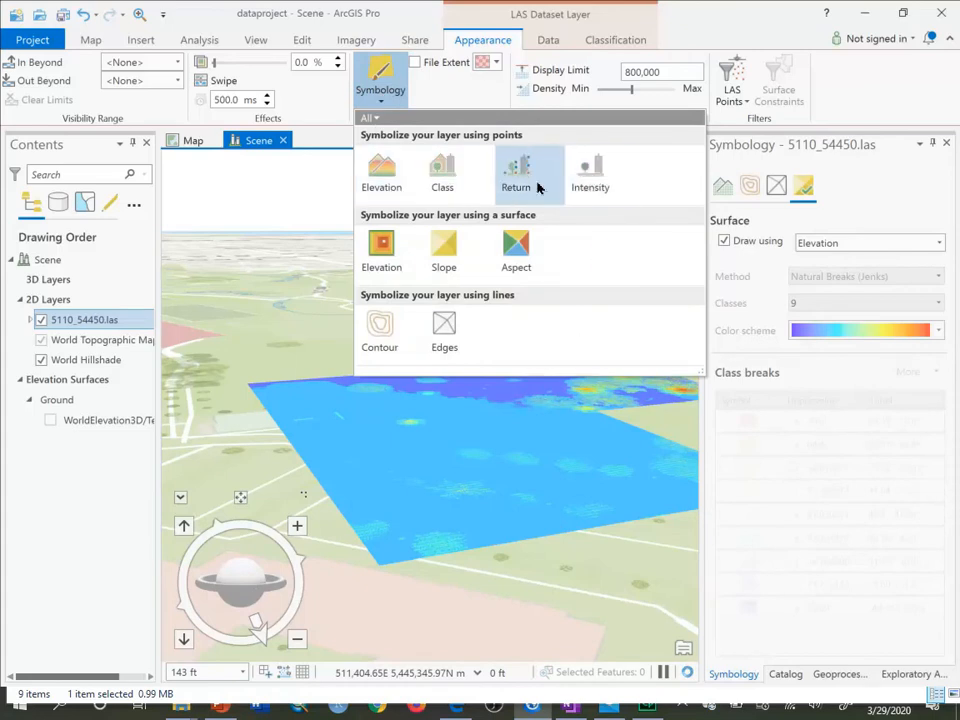
- Draw the las points coloured by Return number to reveal the tree shapes
click(516, 176)
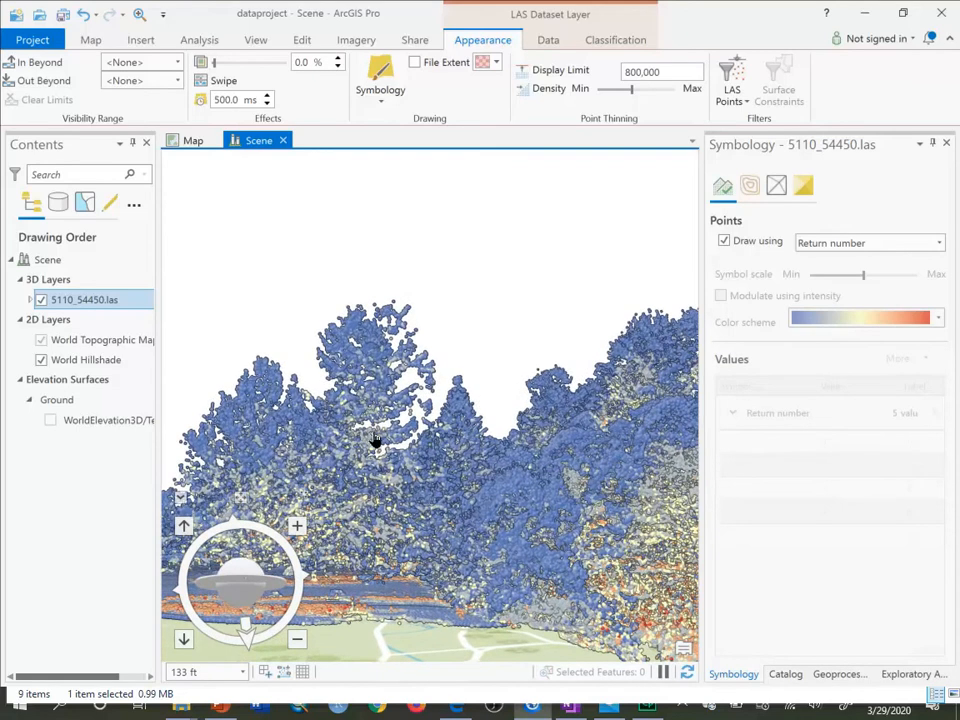
mouse_move(530, 496)
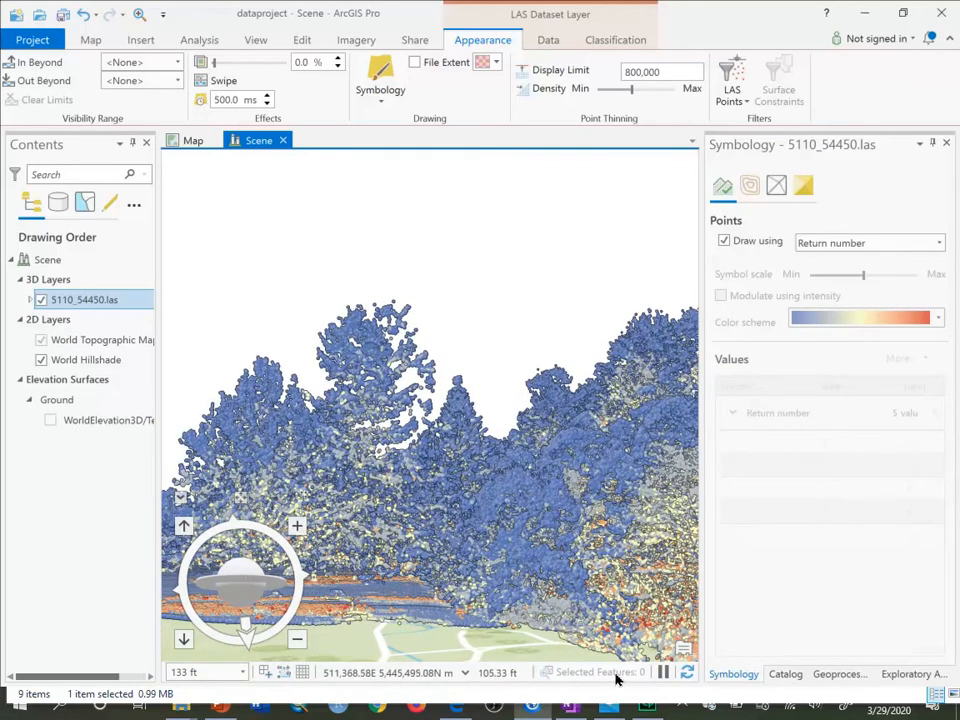
- Return to the 2D map and select the Output folder holding the four LAS tiles in Catalog
click(192, 140)
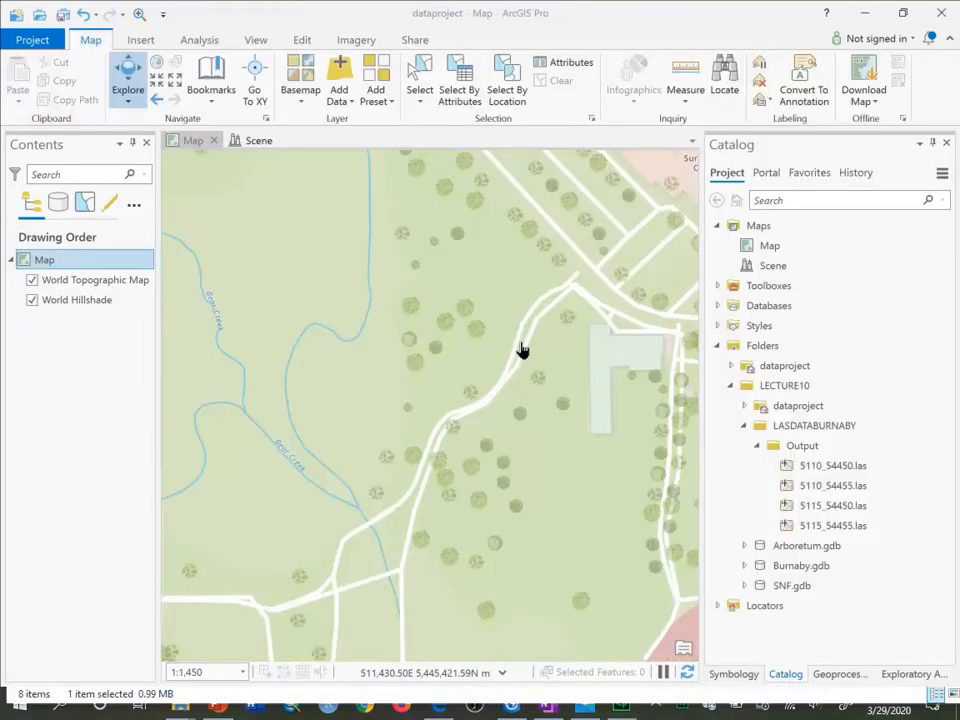
click(802, 444)
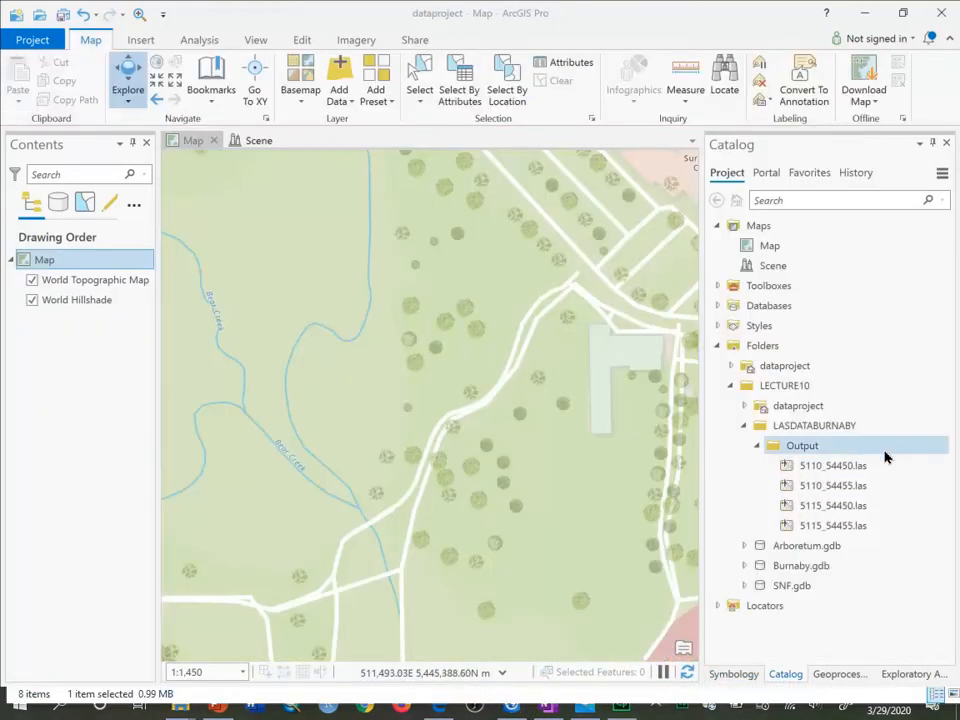
mouse_move(832, 464)
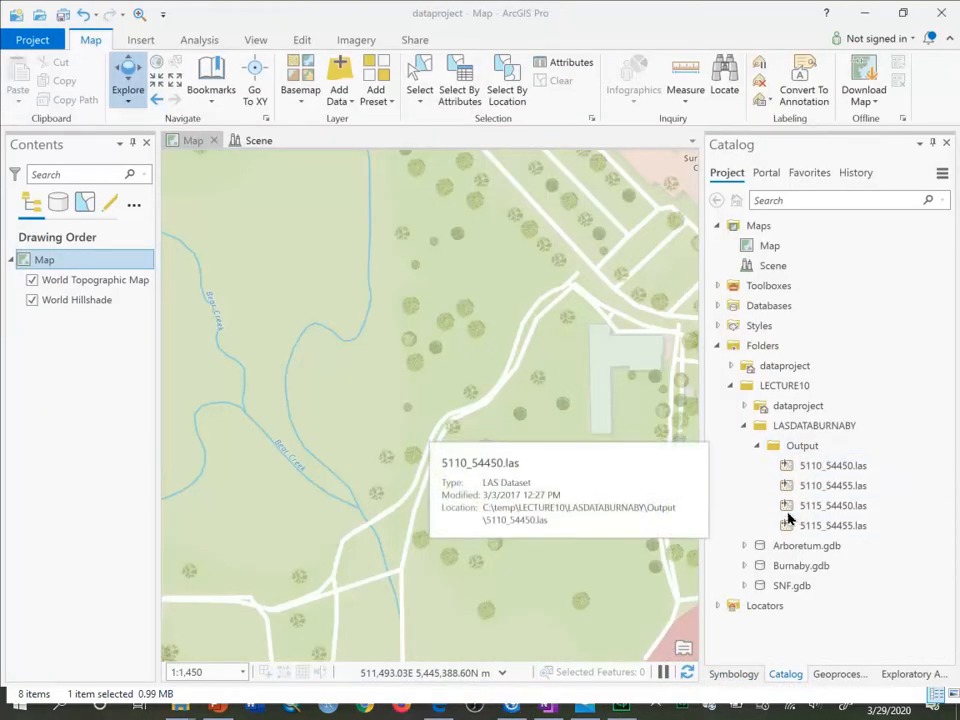
click(832, 524)
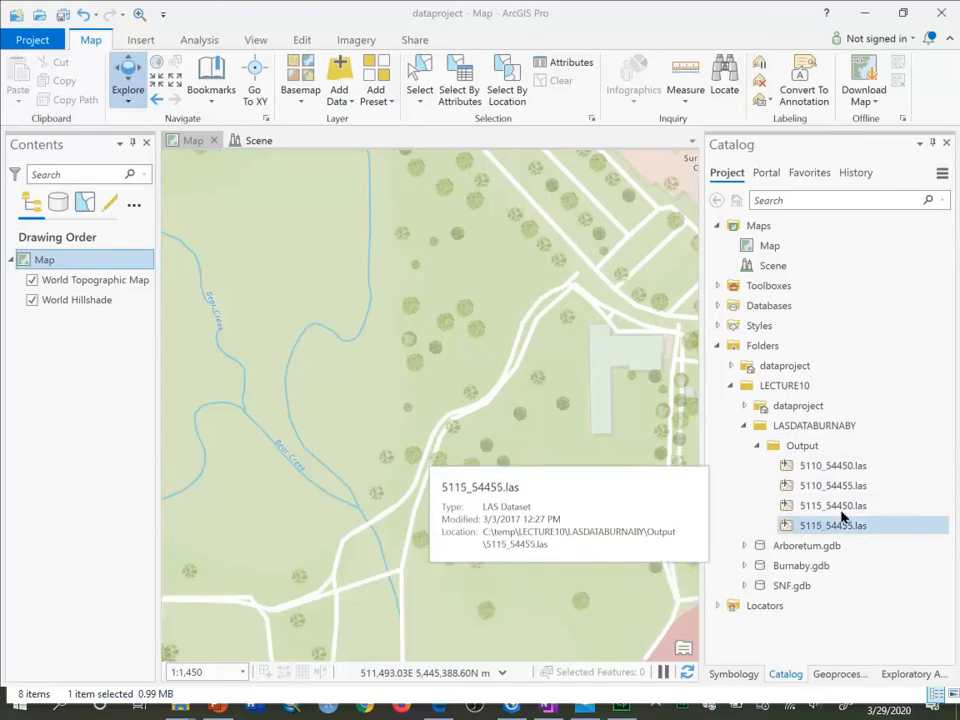
click(802, 444)
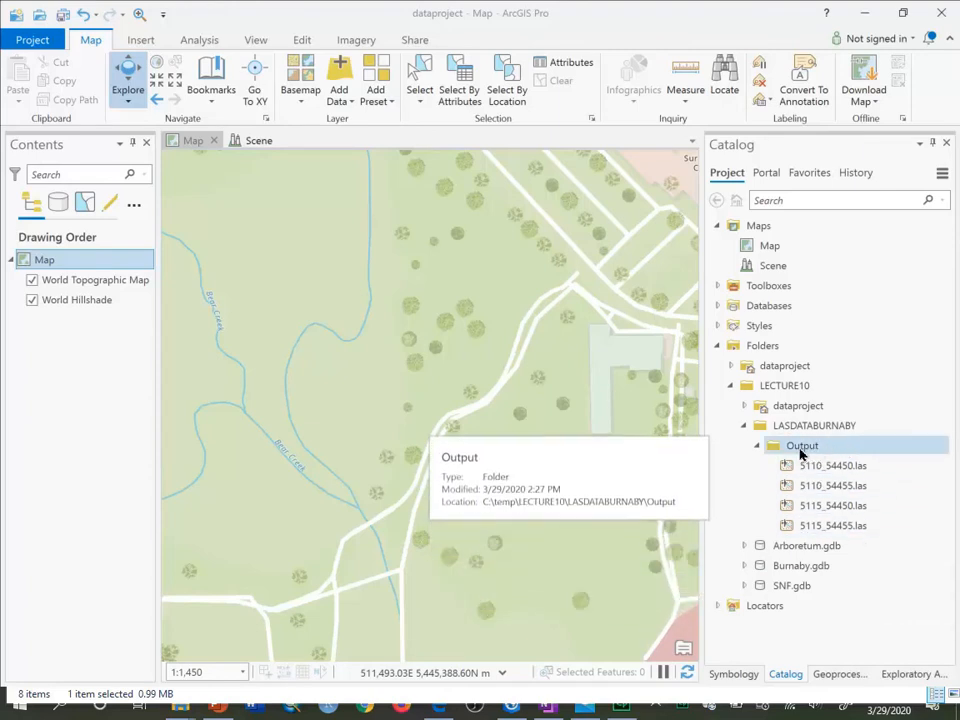
click(802, 444)
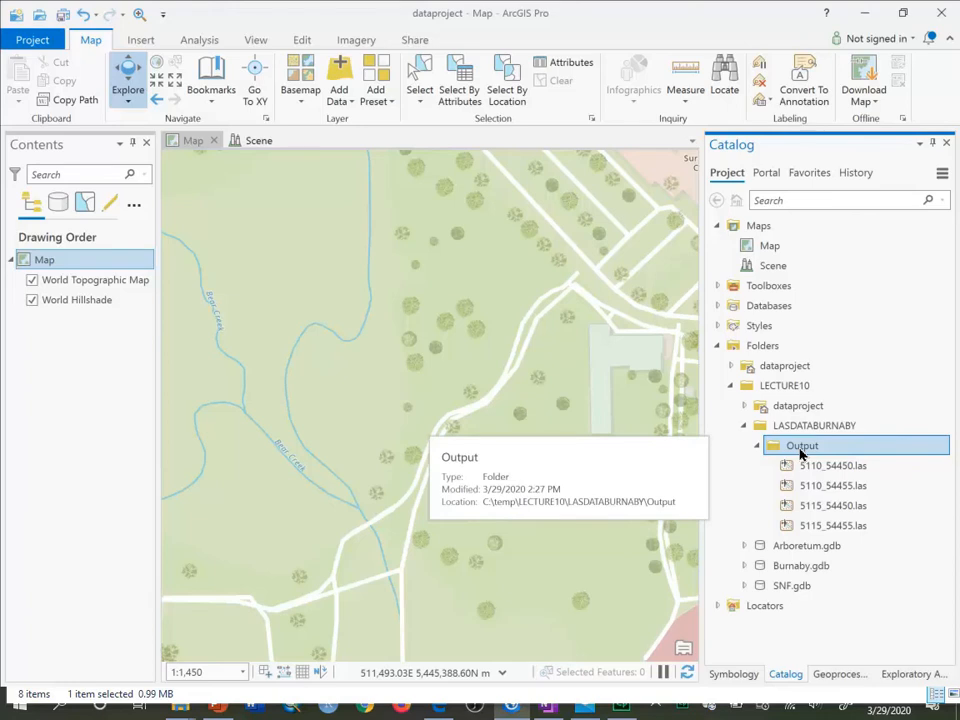
mouse_move(814, 424)
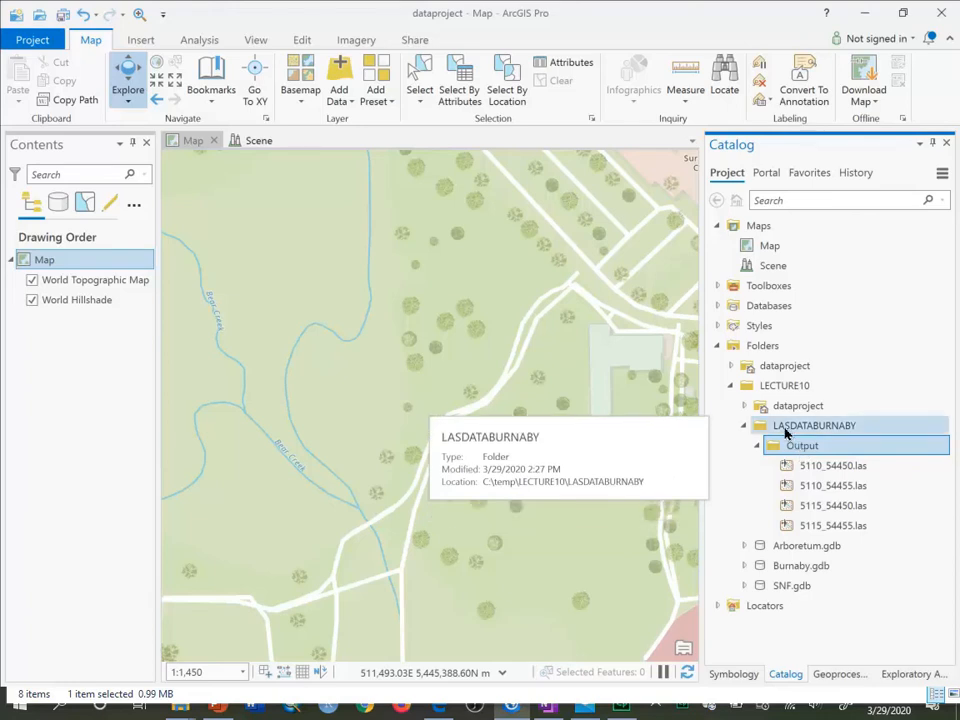
click(800, 444)
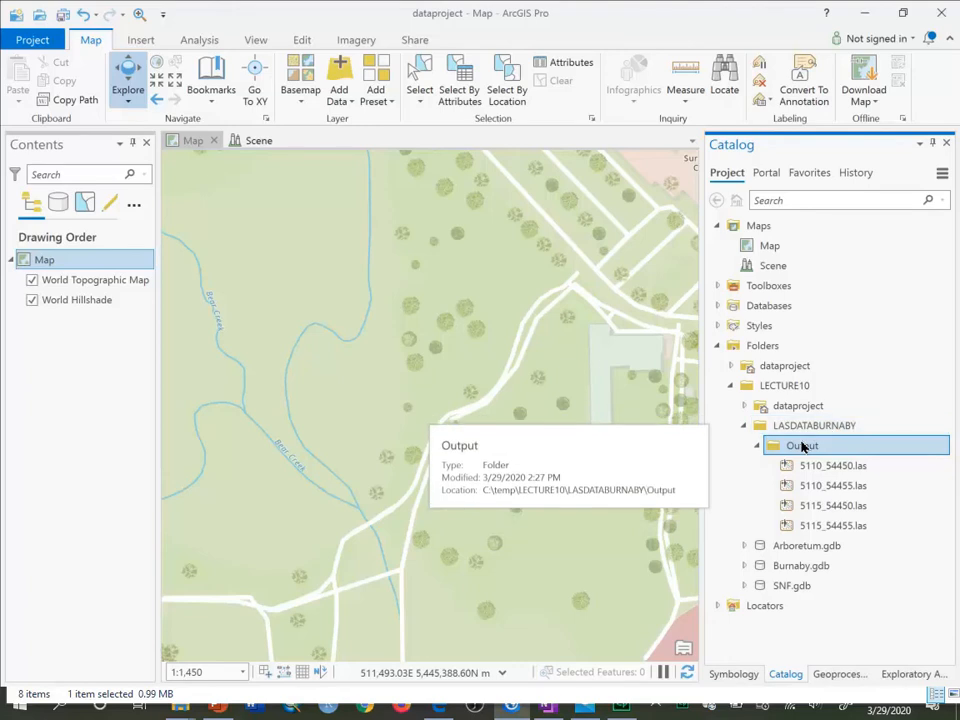
- Create a new LAS dataset named Burnaby.lasd in the Output folder and select it
right_click(800, 444)
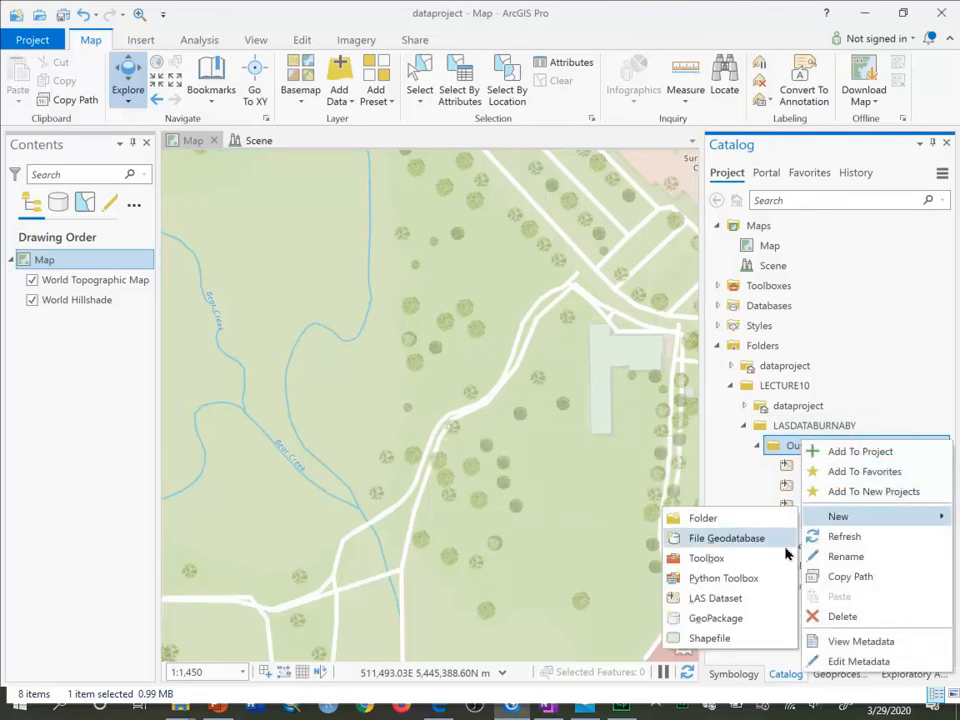
mouse_move(716, 598)
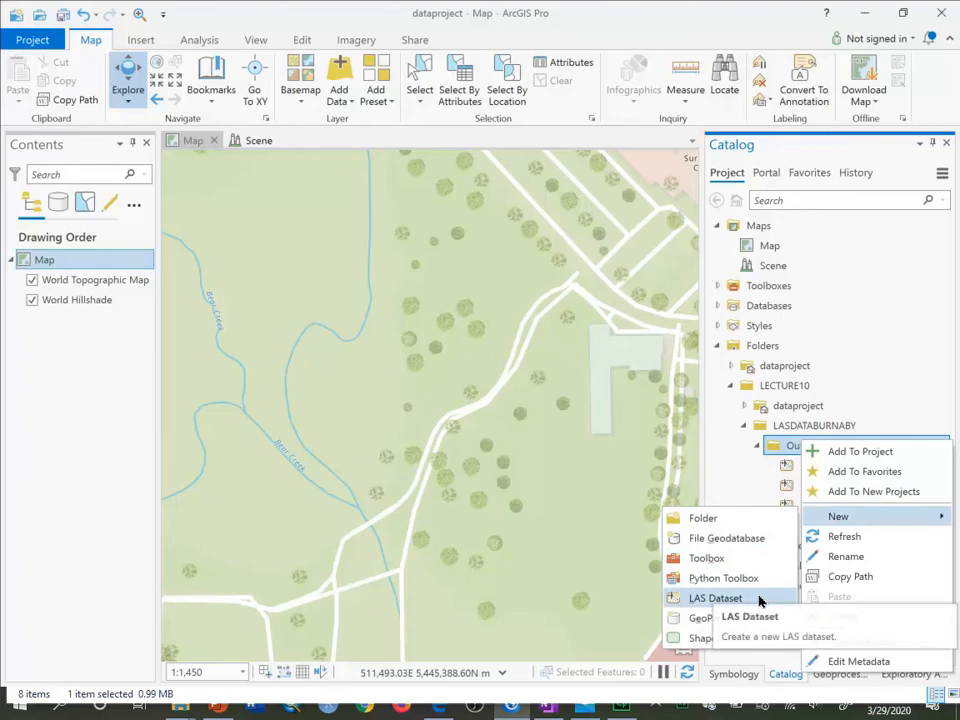
click(714, 596)
text(Burnaby.lasd)
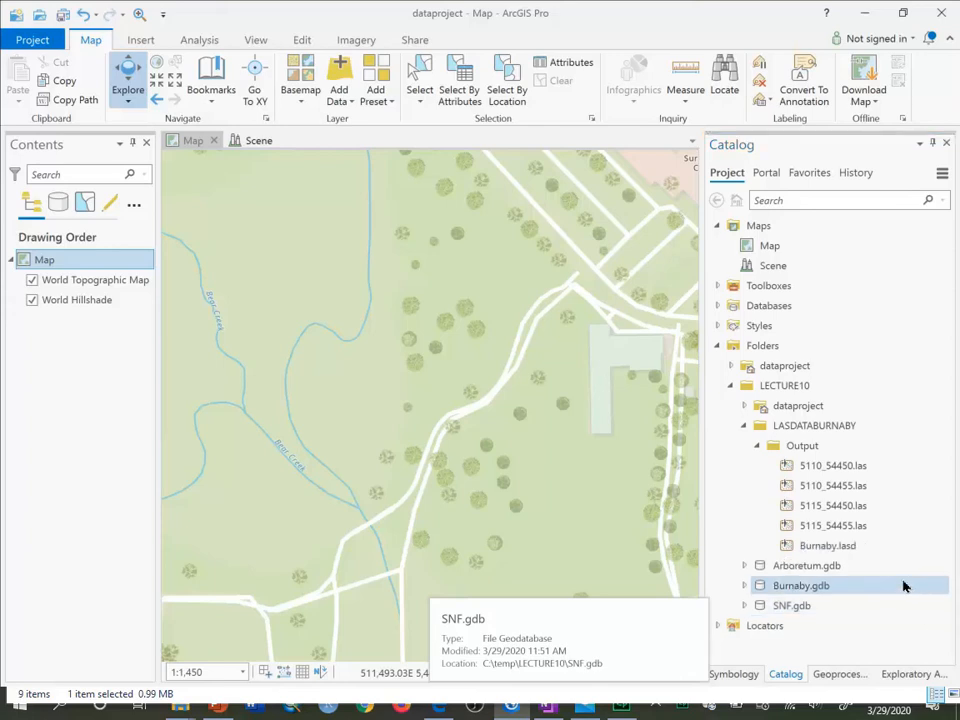
click(828, 544)
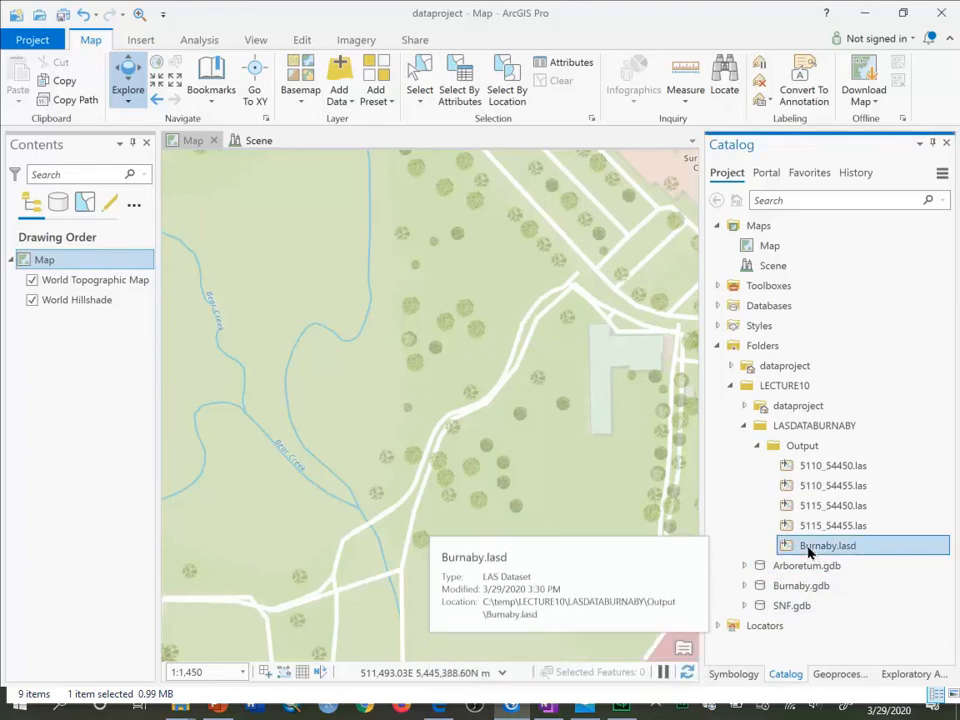
- Open Burnaby.lasd properties, go to its LAS Files page and start adding a folder of LAS files
right_click(828, 544)
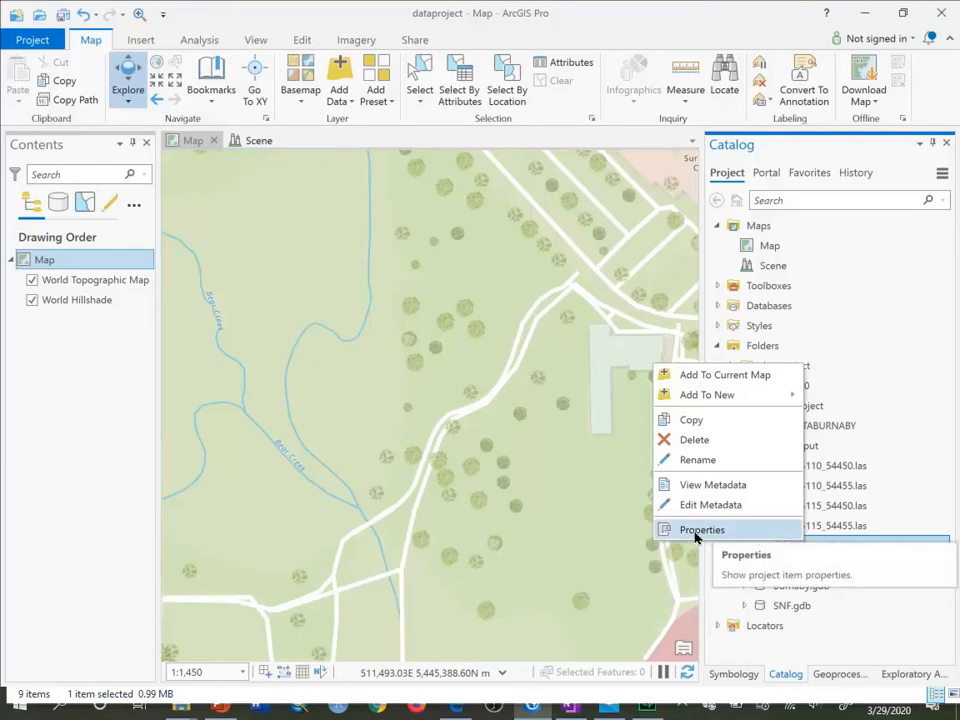
click(700, 528)
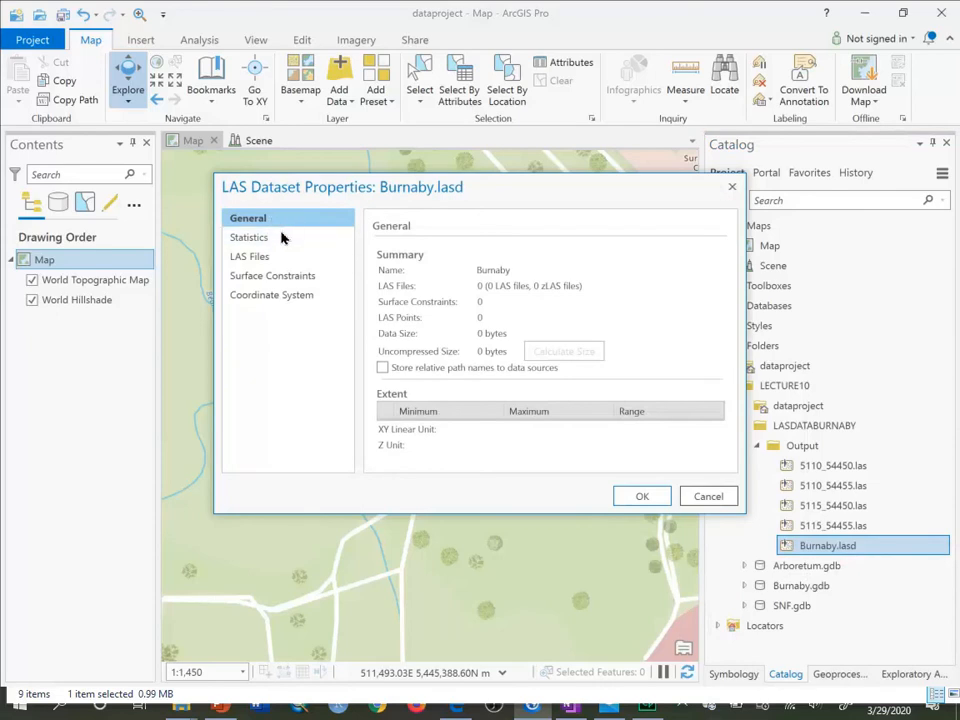
click(250, 236)
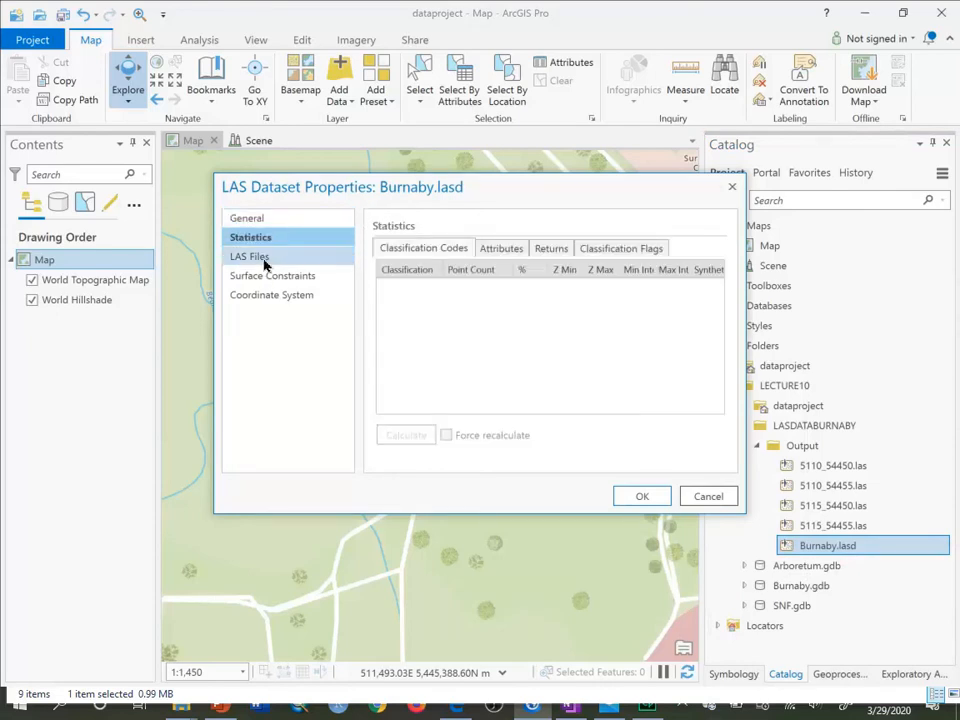
click(250, 256)
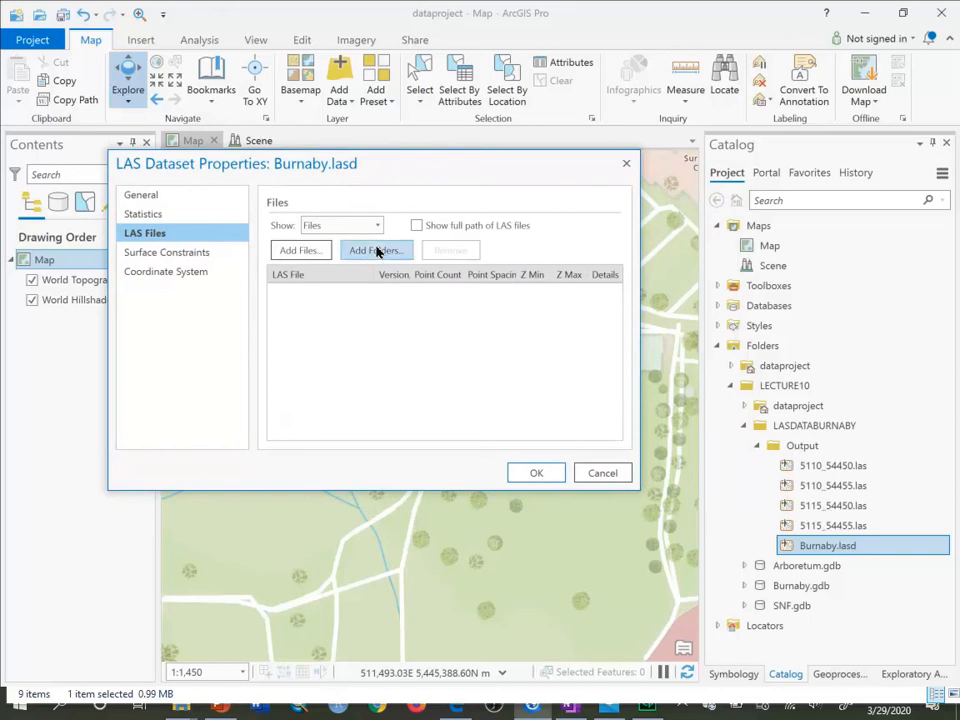
click(376, 250)
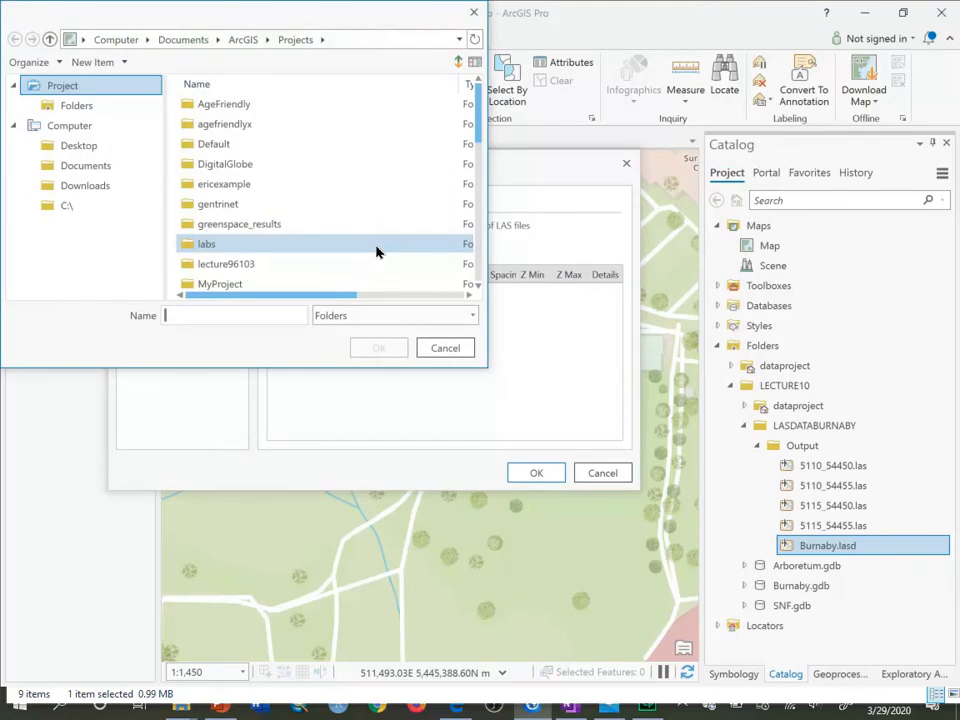
- Browse to C:\temp\LECTURE10\LASDATABURNABY and confirm Output as the LAS source folder
click(68, 204)
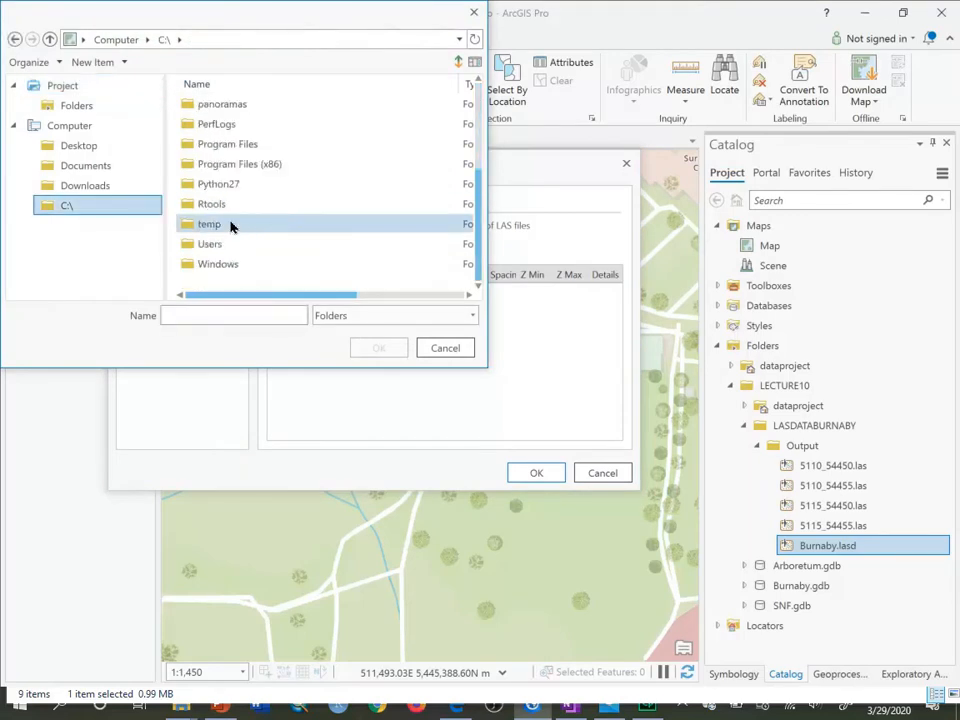
double_click(208, 224)
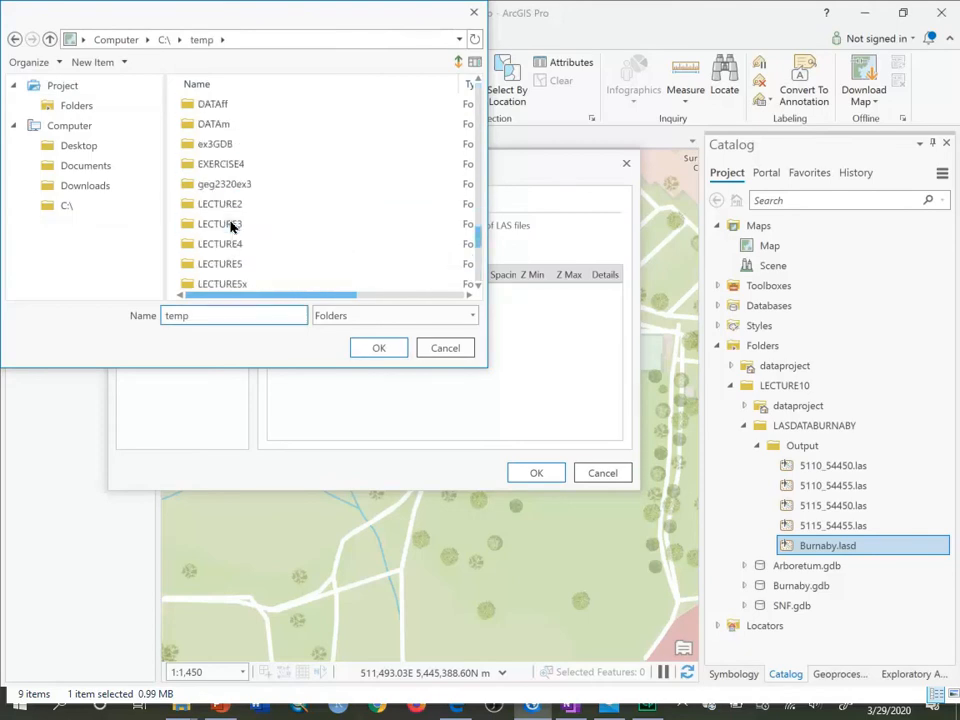
double_click(220, 244)
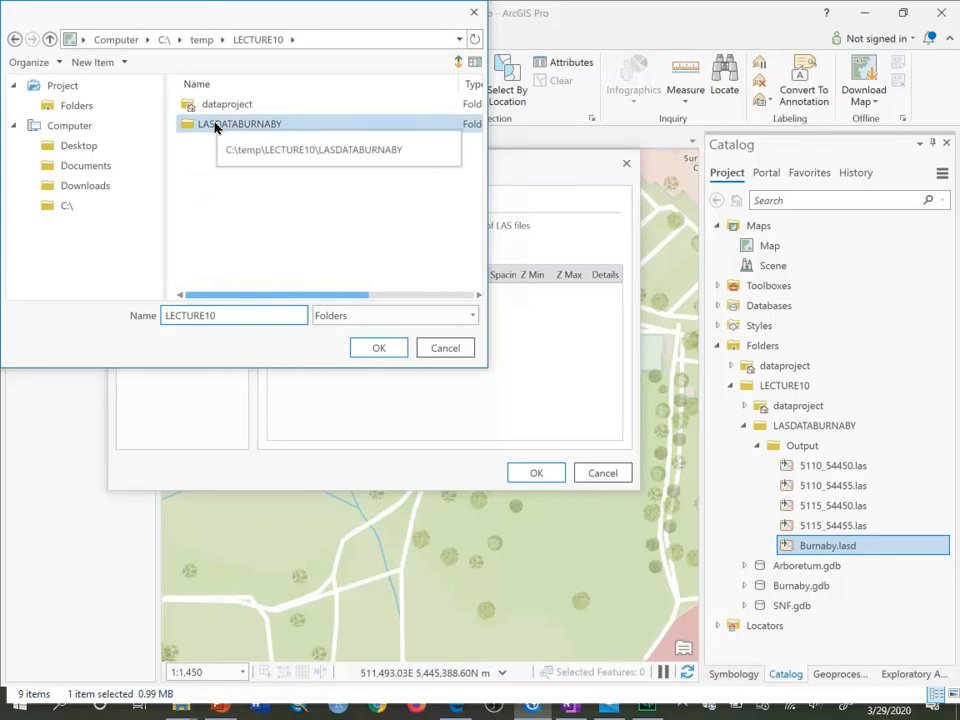
double_click(238, 124)
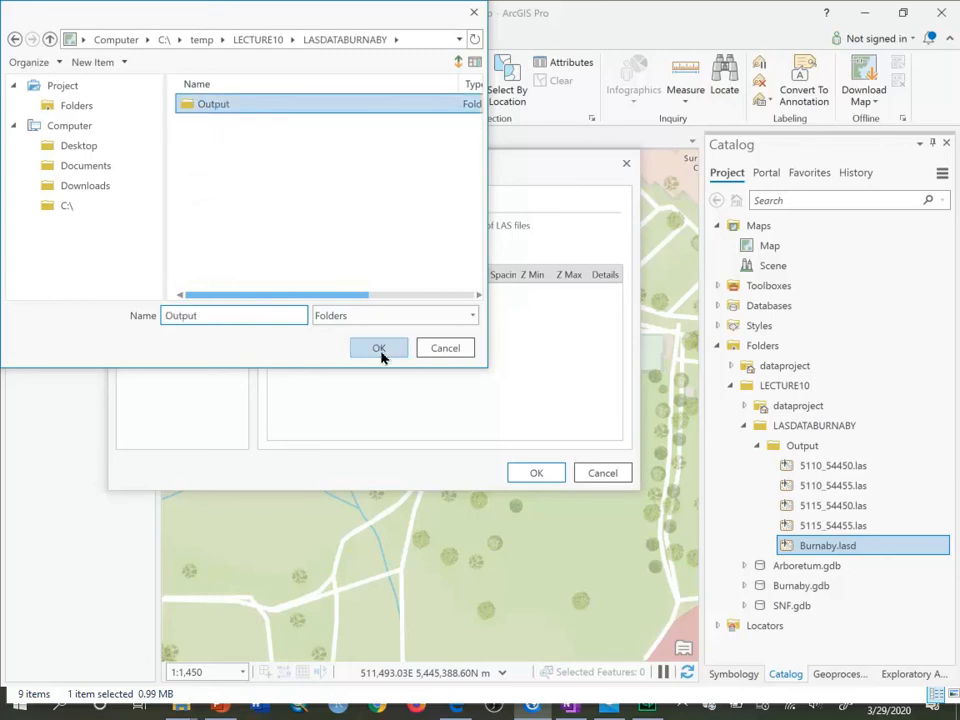
click(378, 348)
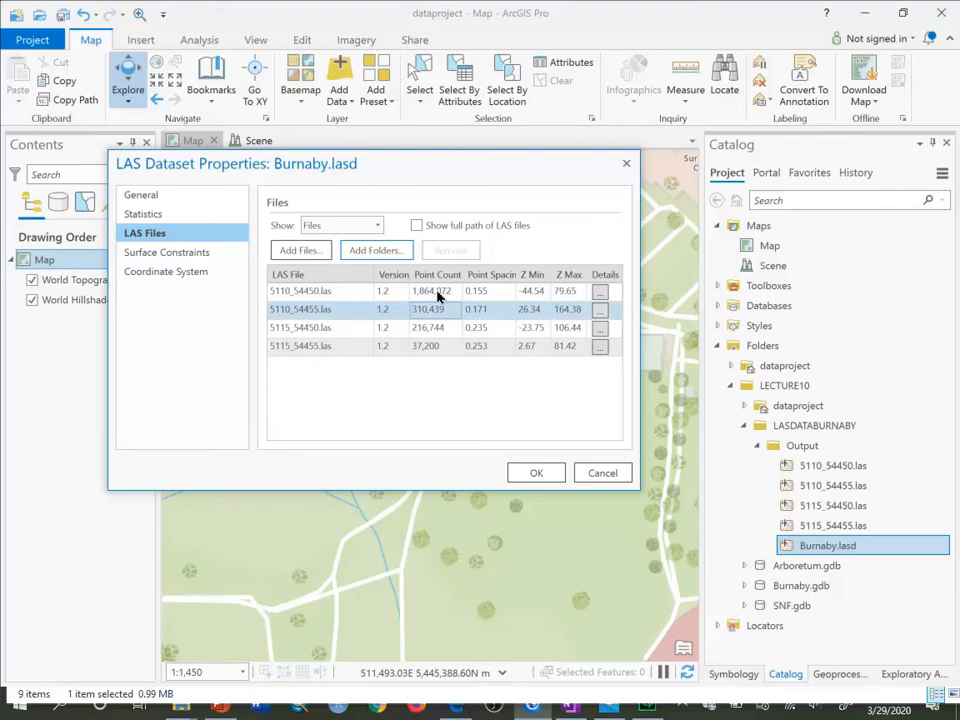
mouse_move(444, 298)
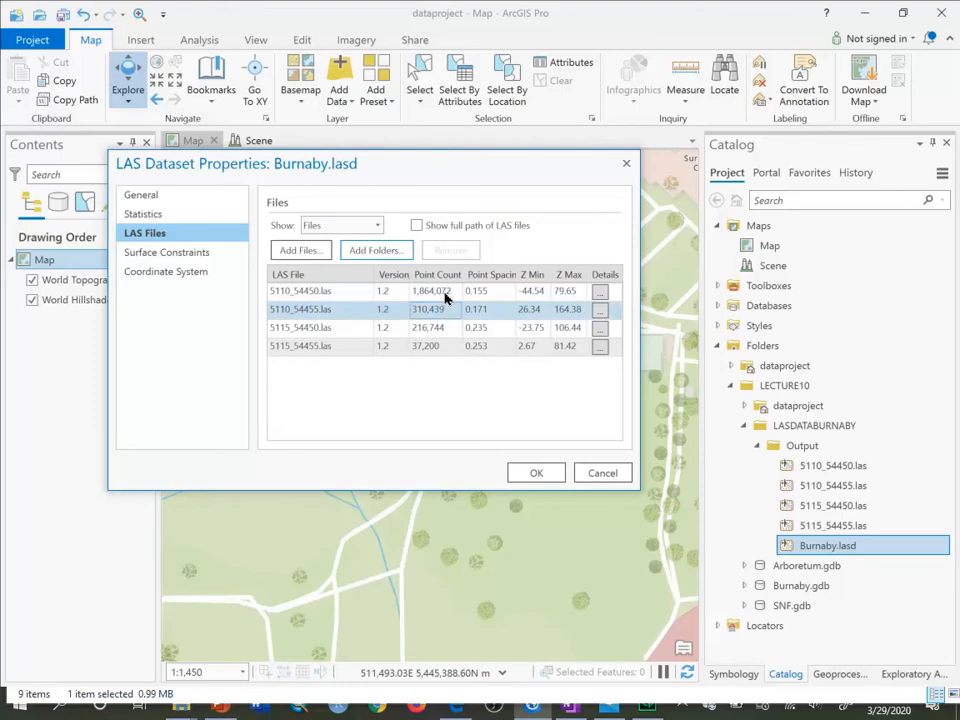
mouse_move(448, 318)
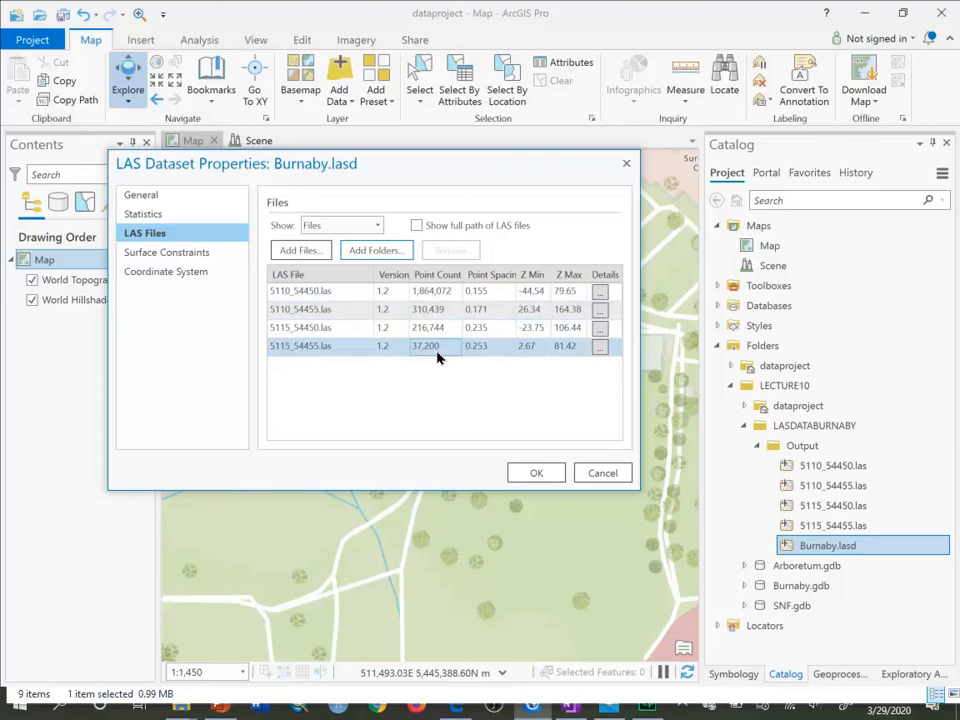
- Inspect the 5115_54455.las tile's row showing only 37,200 points in the file list
click(400, 328)
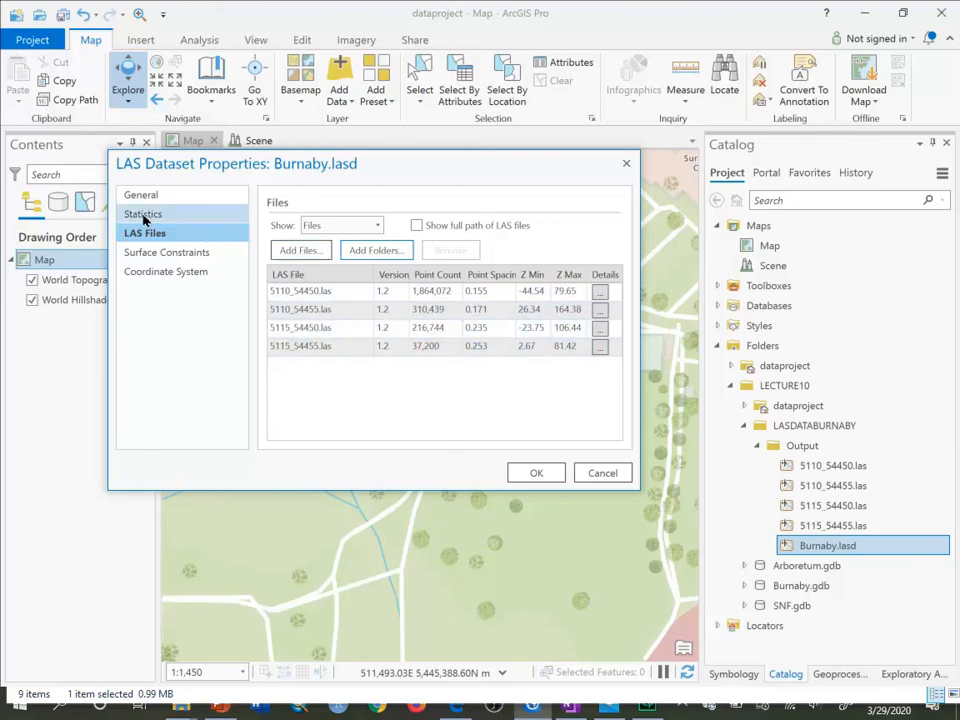
- Read the Classification Codes statistics, comparing Ground (579,746 points) and Low Vegetation classes
click(144, 214)
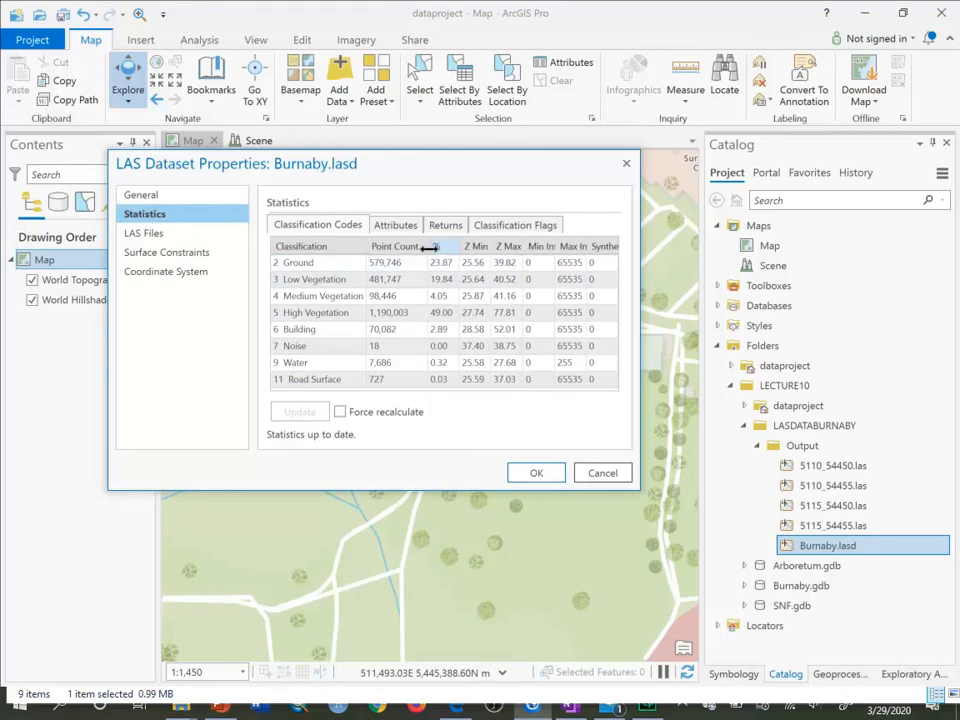
click(320, 280)
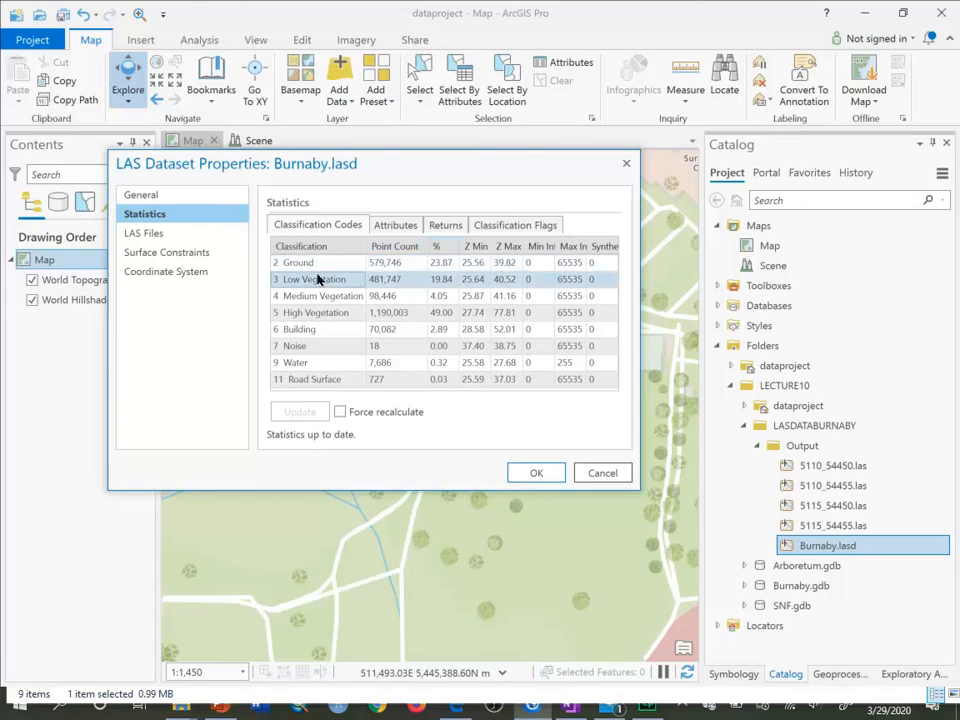
click(300, 262)
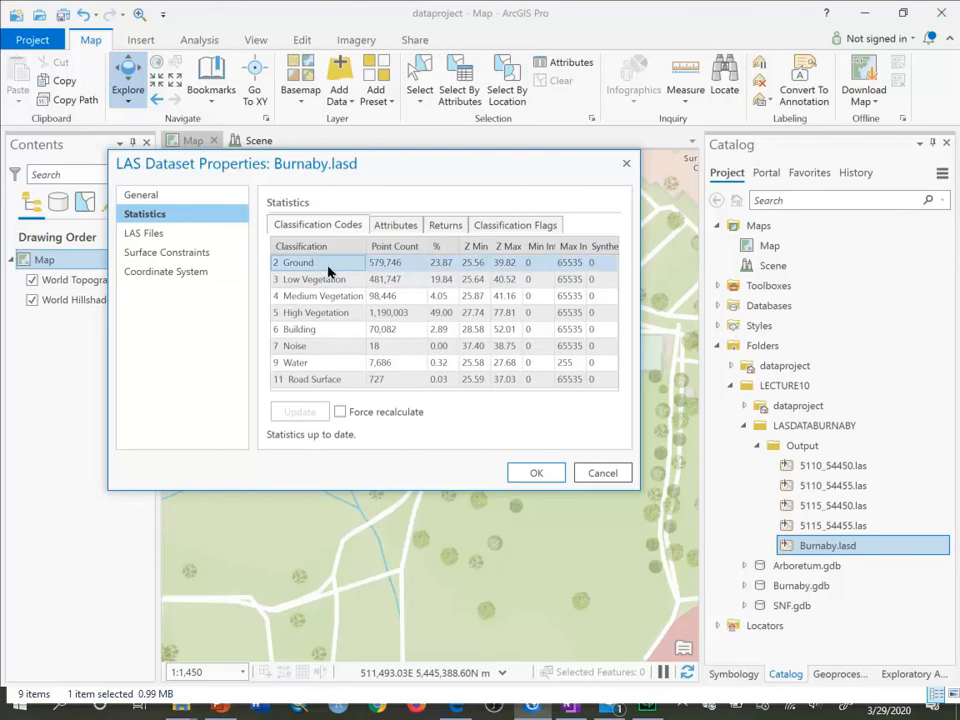
click(388, 280)
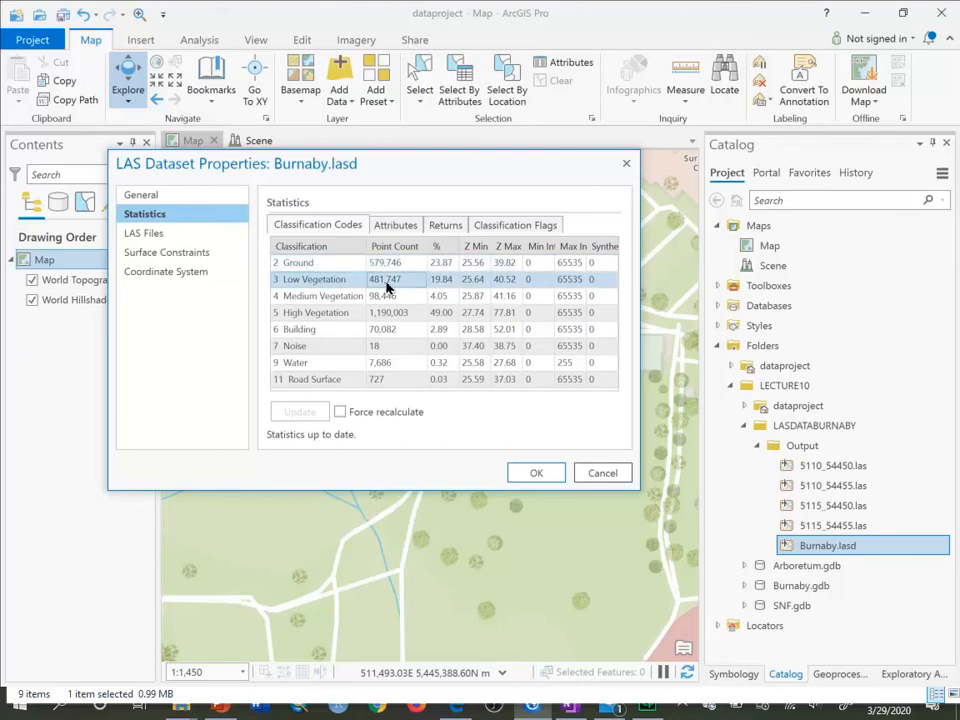
mouse_move(400, 292)
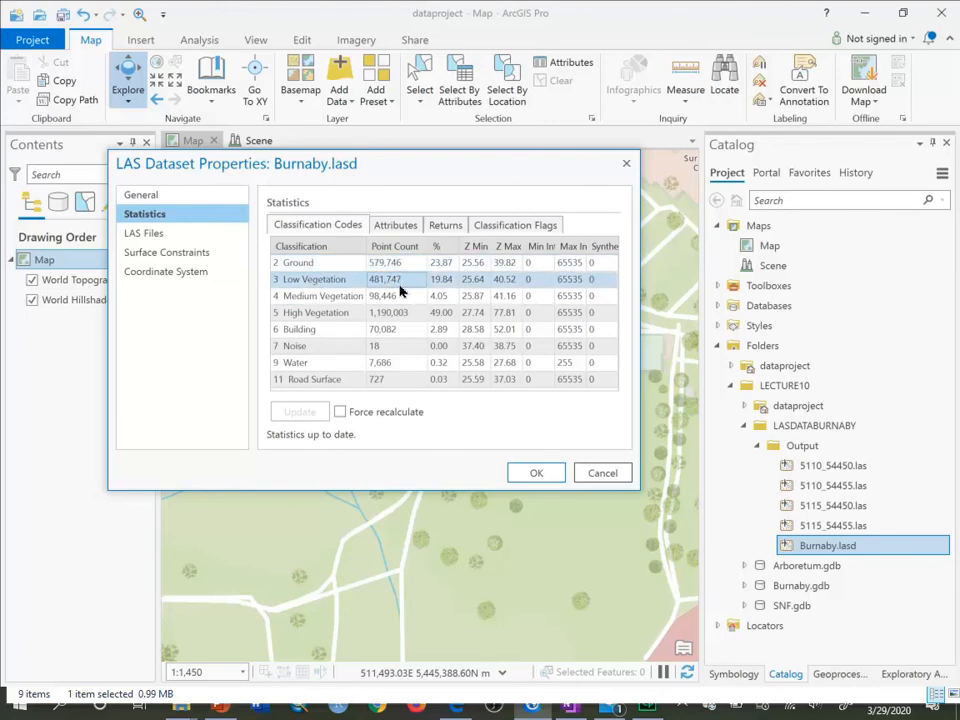
mouse_move(408, 284)
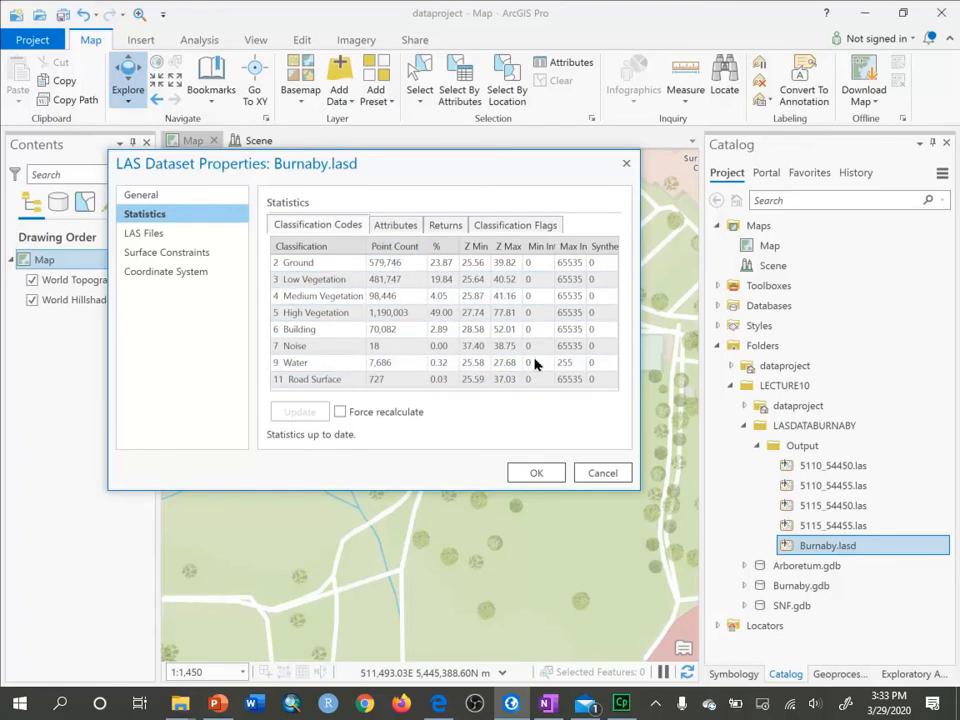
mouse_move(398, 218)
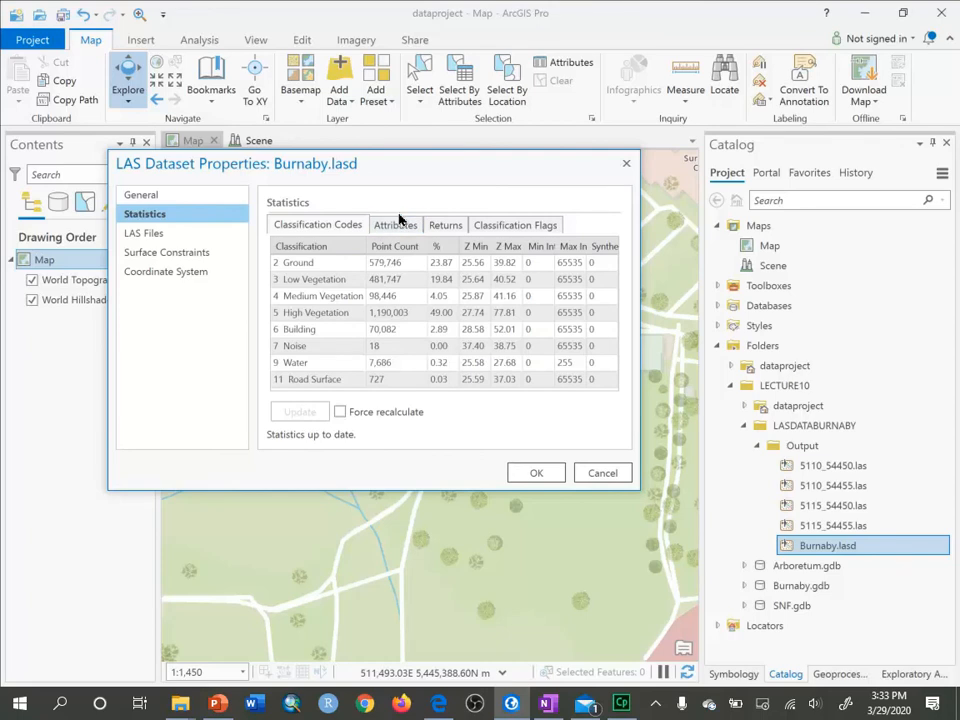
- Review the Attributes, Returns and Classification Flags statistics, then close the properties with OK
click(396, 224)
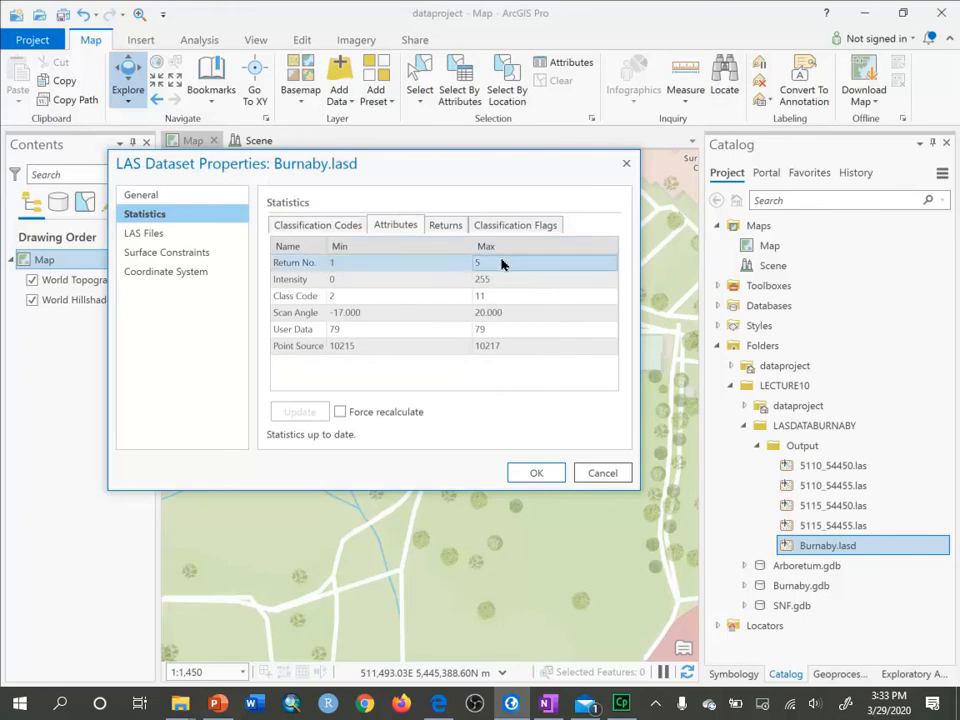
mouse_move(496, 268)
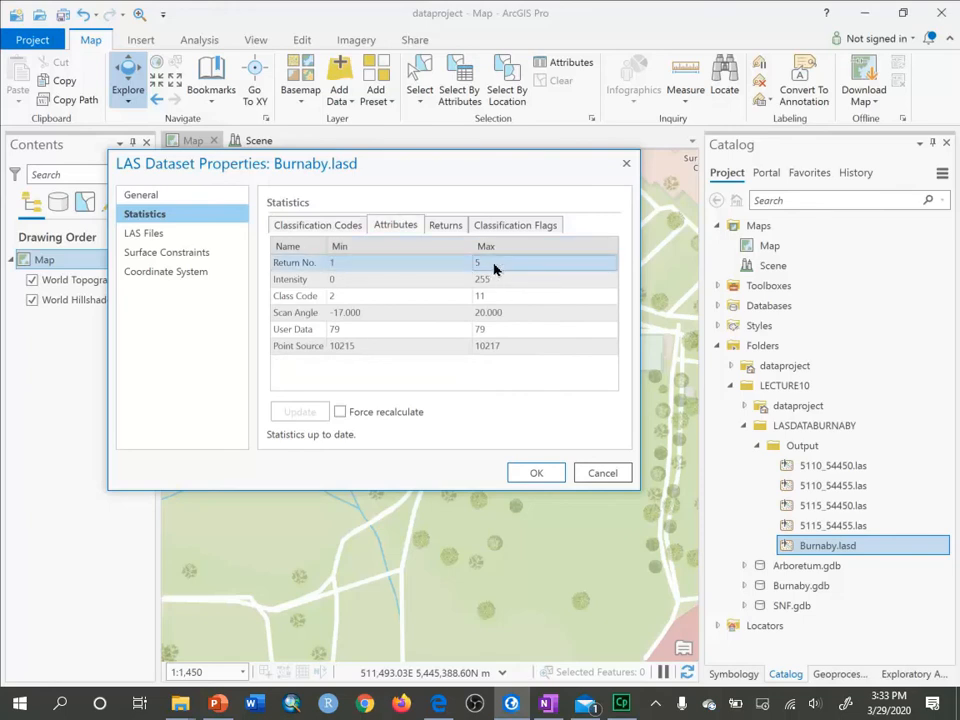
mouse_move(504, 268)
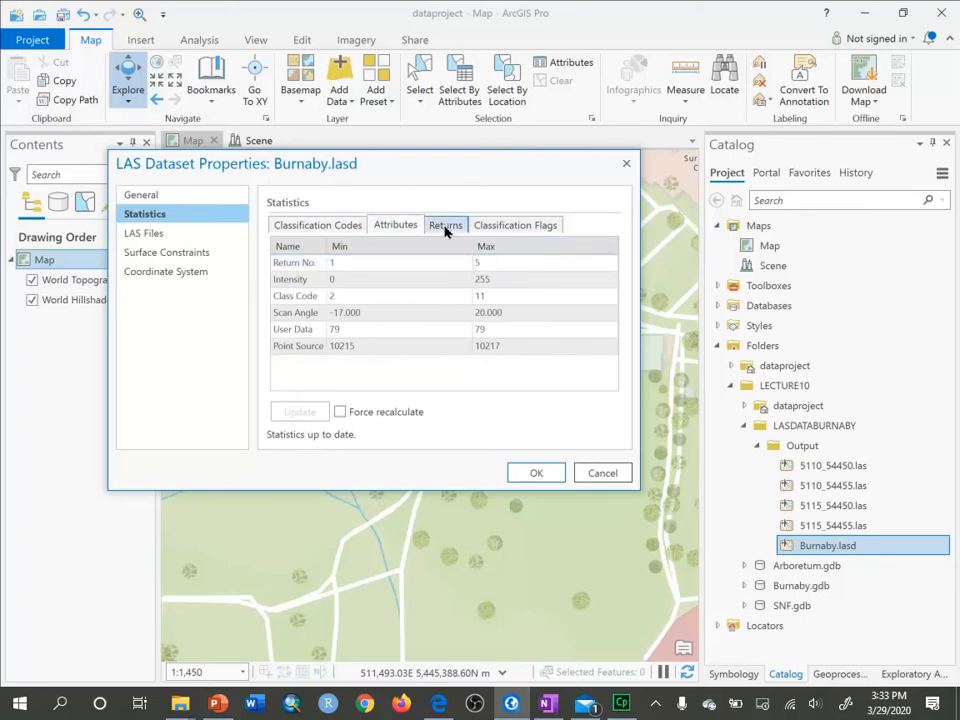
click(444, 224)
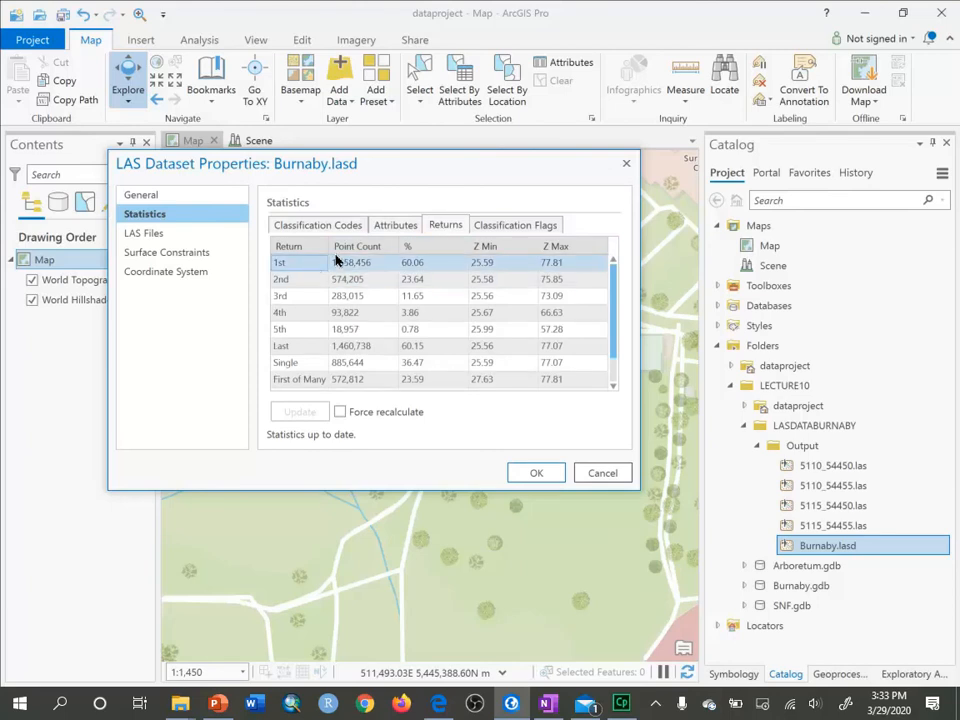
click(296, 296)
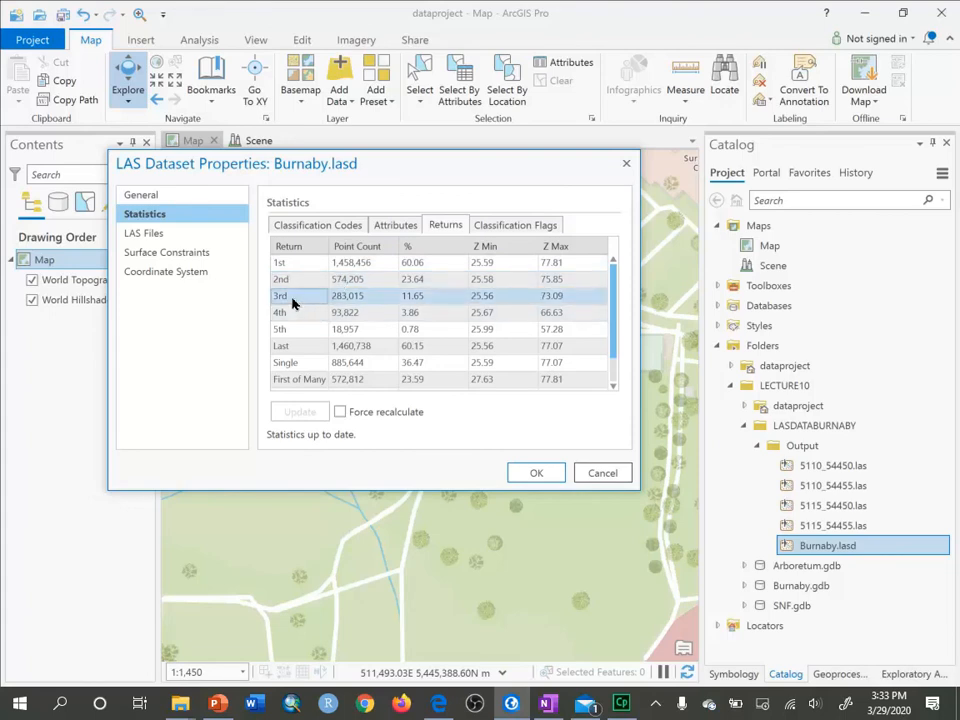
click(290, 362)
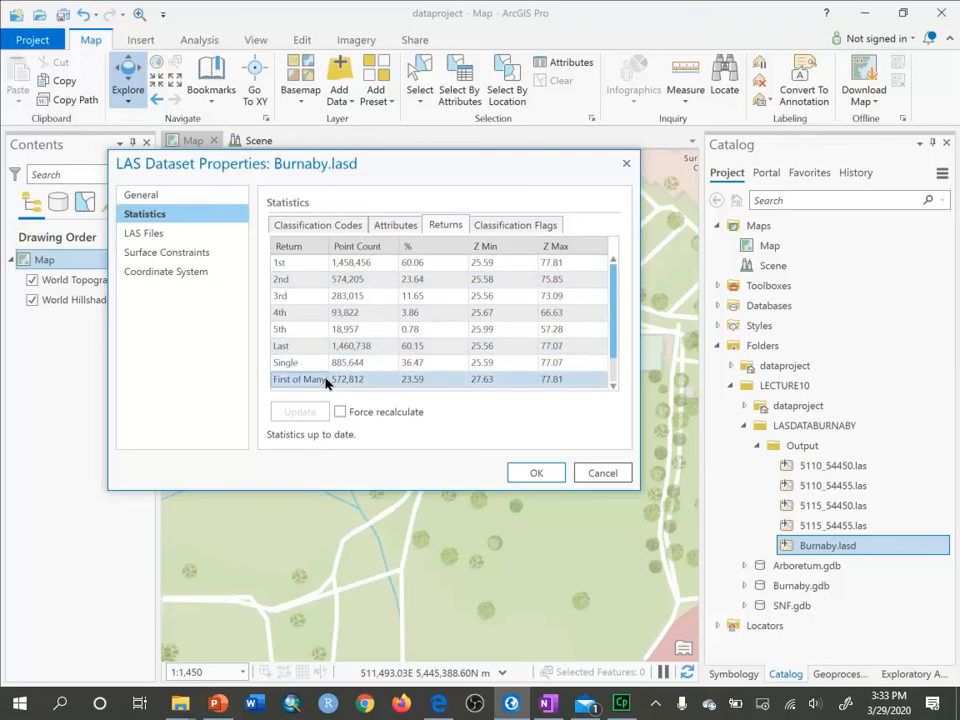
click(516, 224)
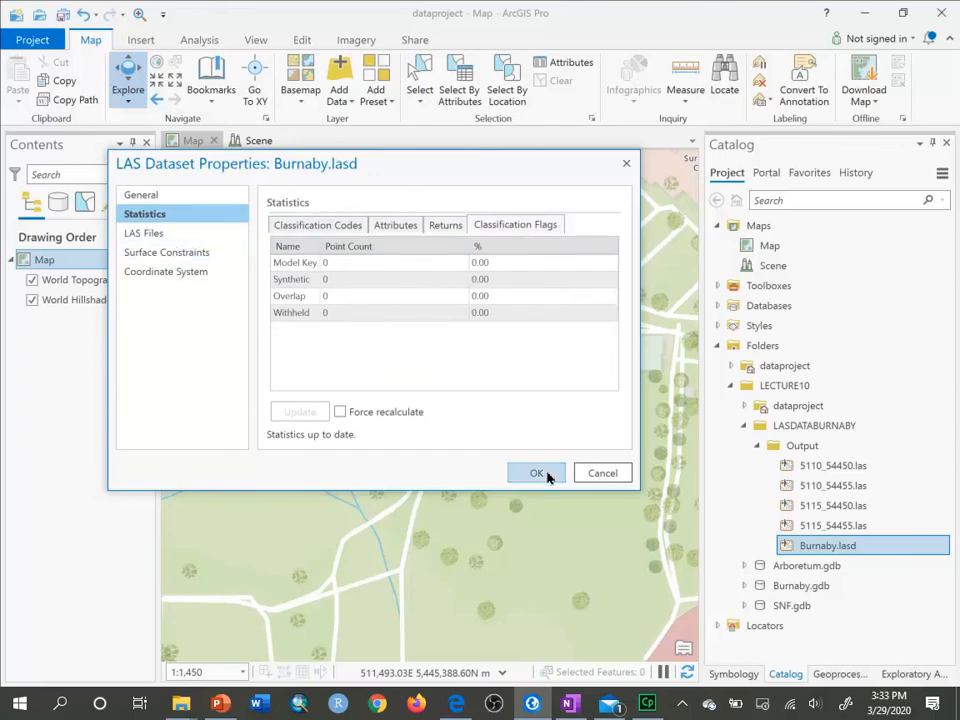
click(536, 472)
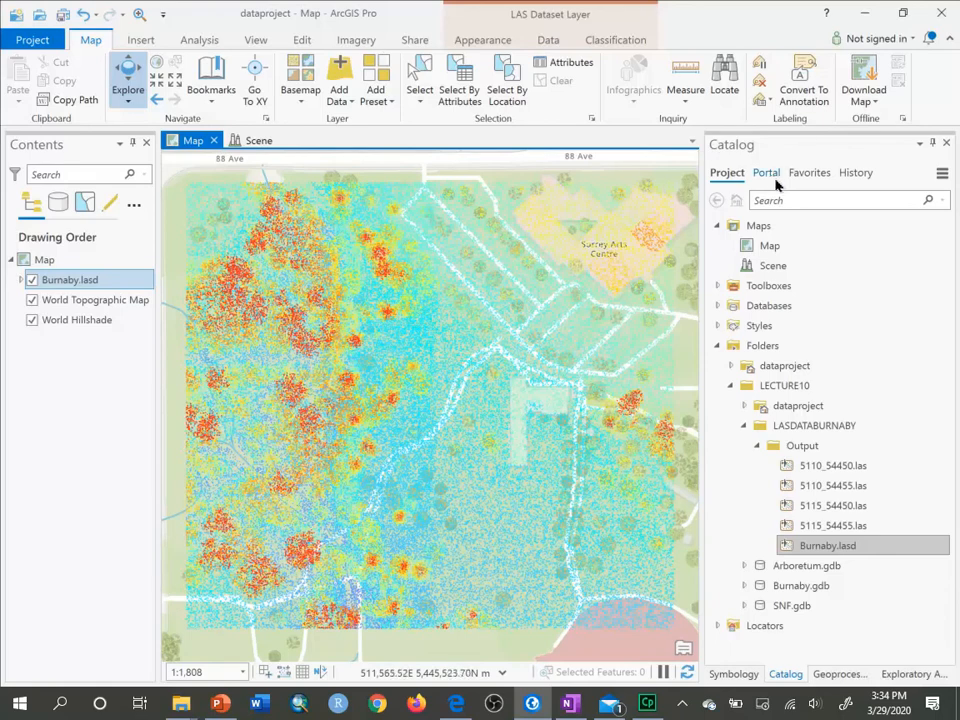
mouse_move(484, 40)
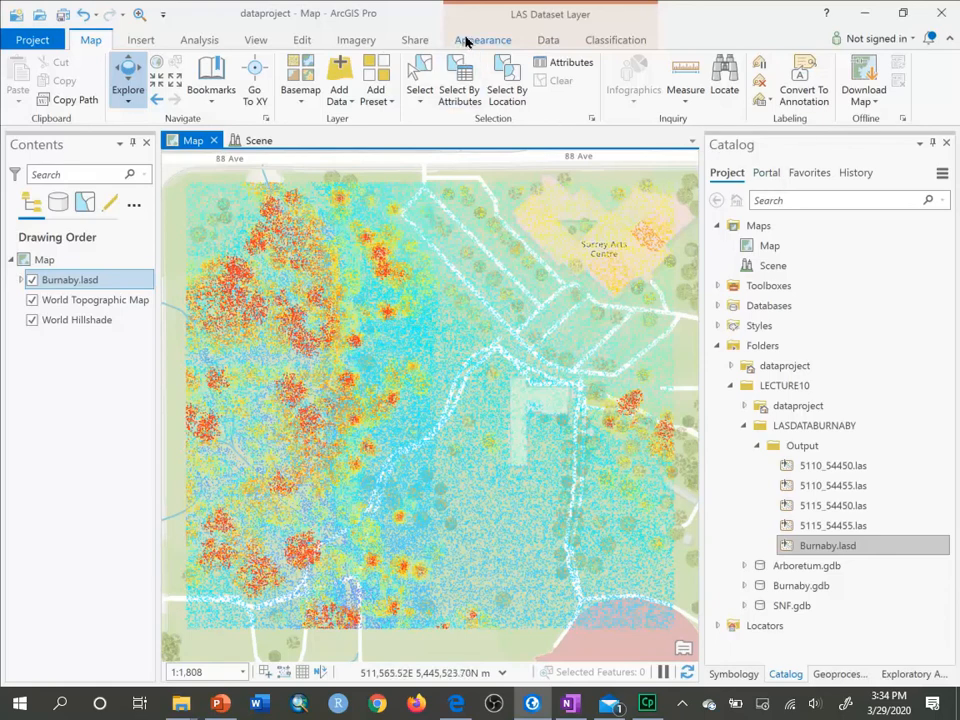
- Show the Appearance options for the newly added Burnaby.lasd map layer
click(380, 84)
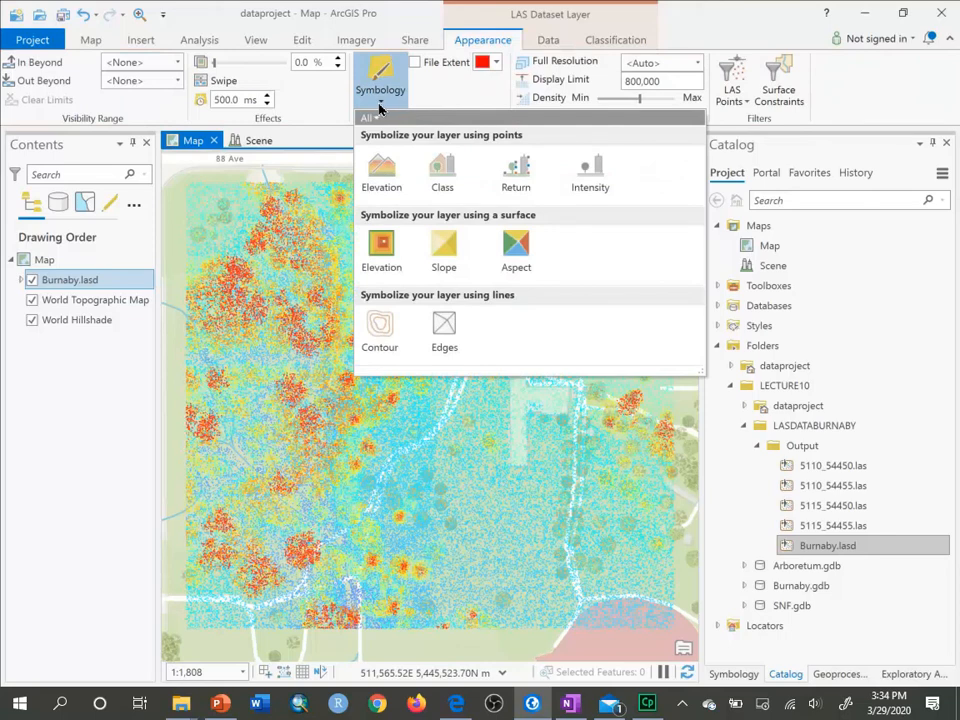
mouse_move(516, 170)
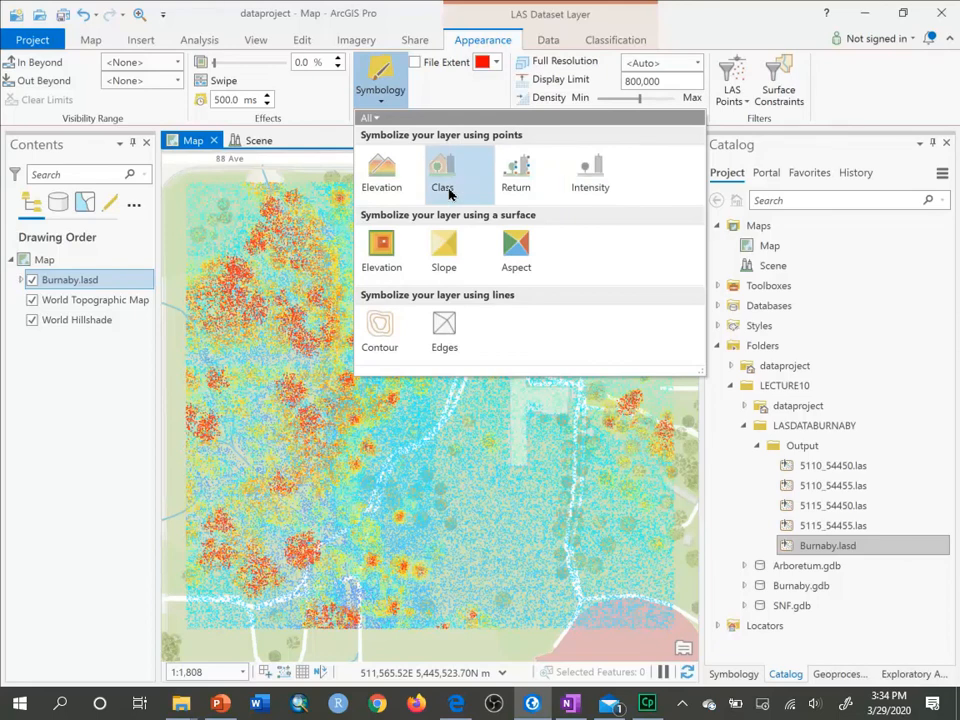
- Symbolize Burnaby.lasd points by Class, expand its eight-code legend, then switch to the 3D scene
click(444, 176)
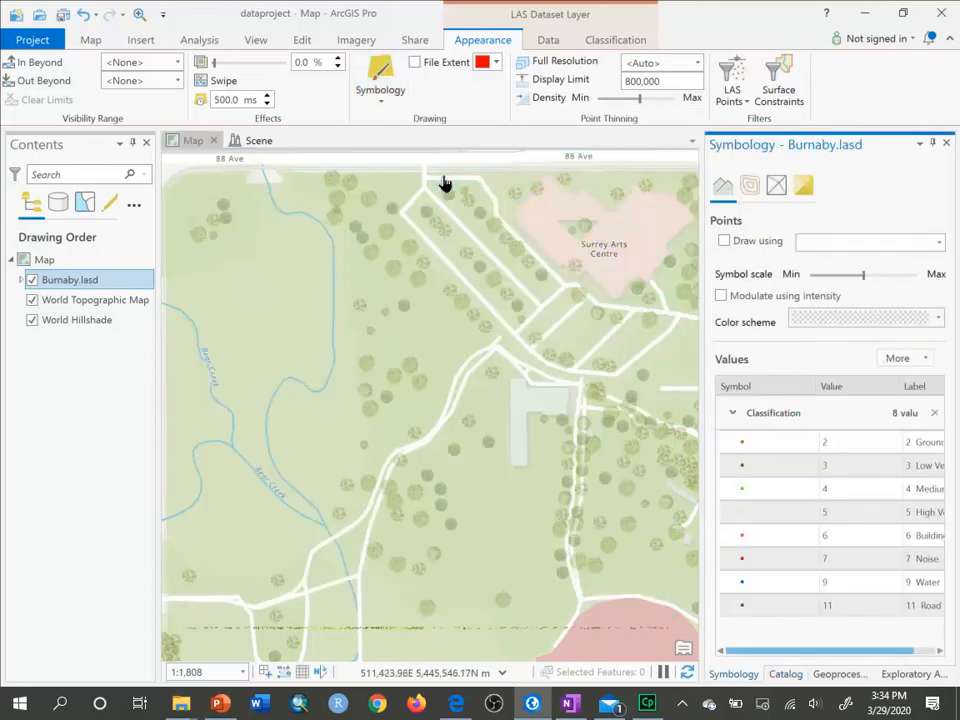
click(724, 240)
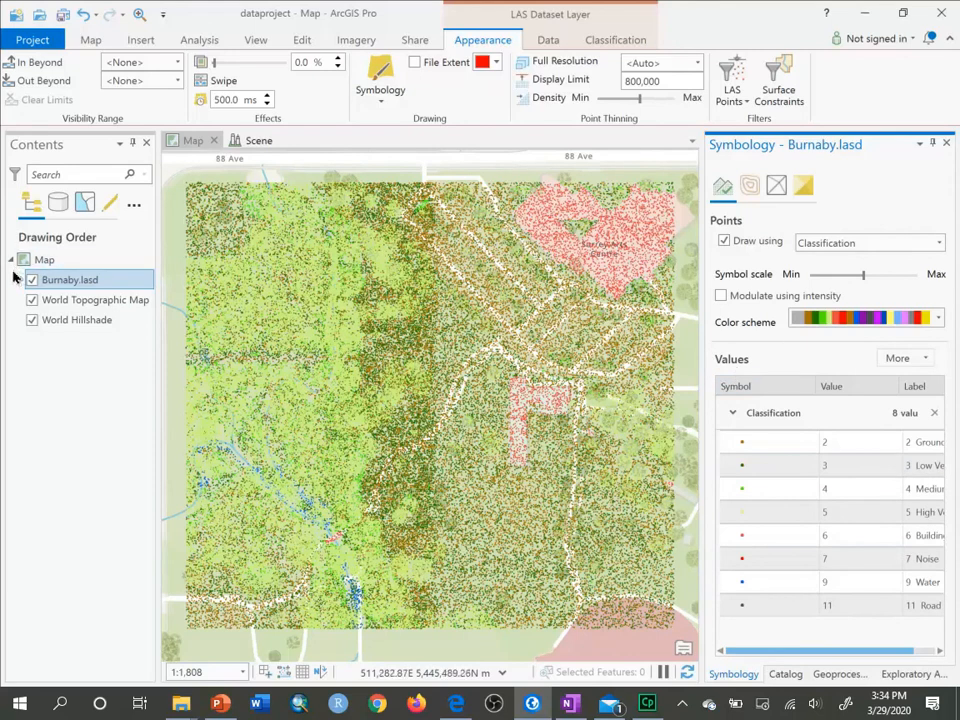
click(12, 280)
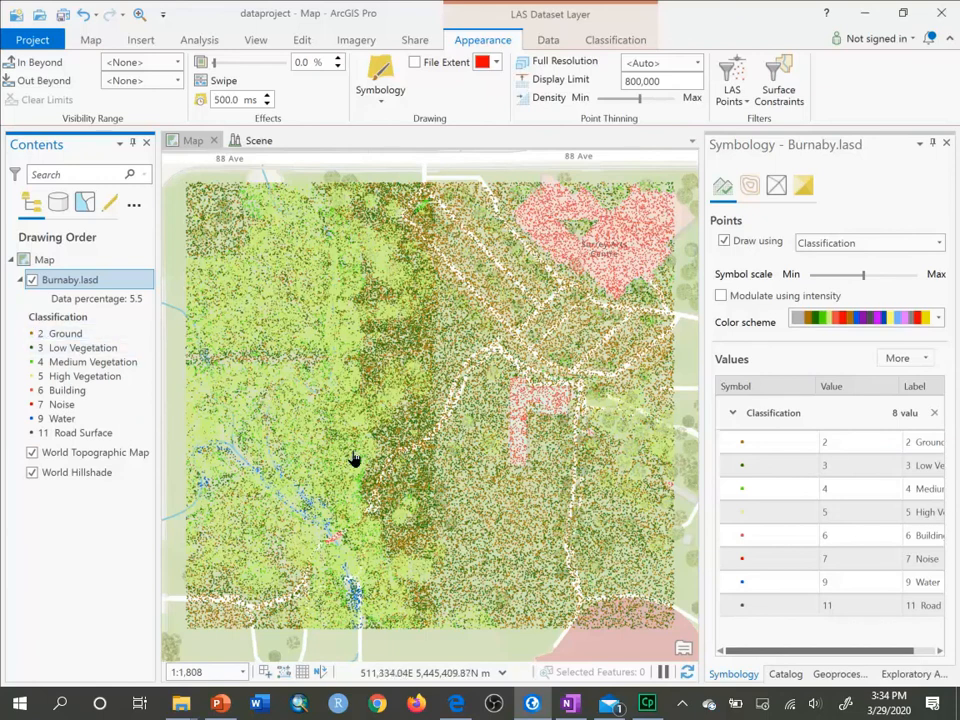
click(64, 390)
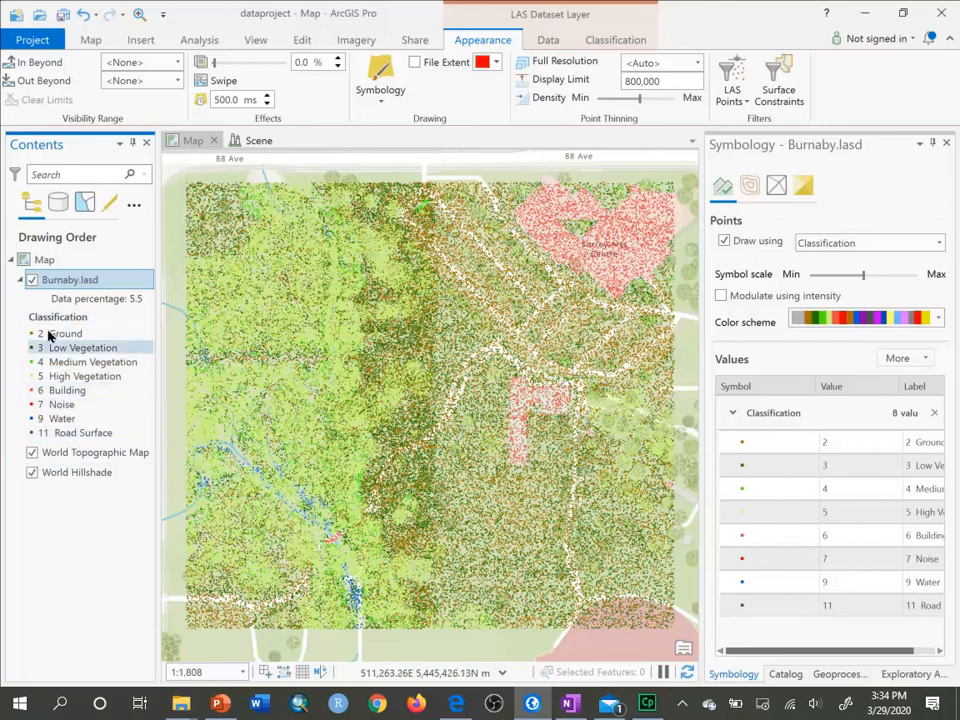
click(60, 404)
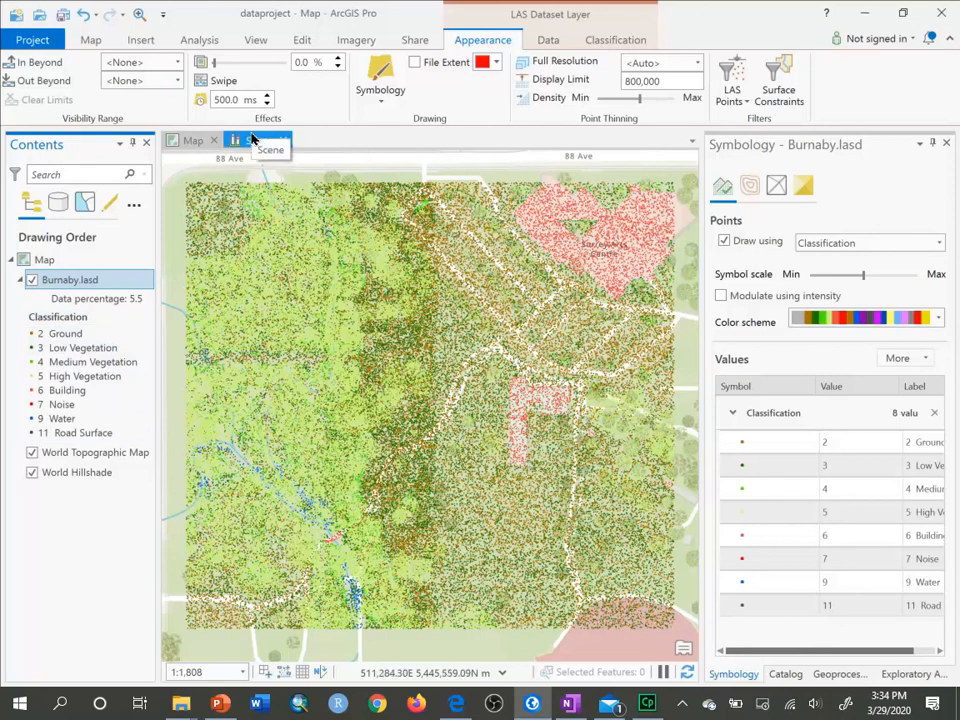
click(258, 140)
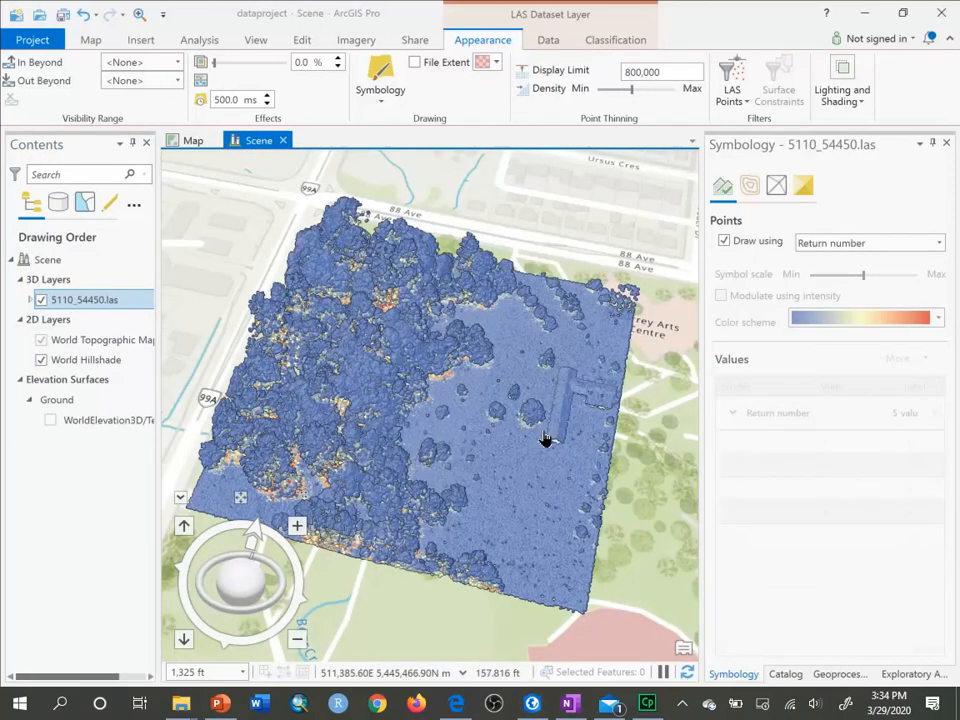
- Remove 5110_54450.las from the scene, add Burnaby.lasd, and tilt for a lower view of the points
right_click(84, 300)
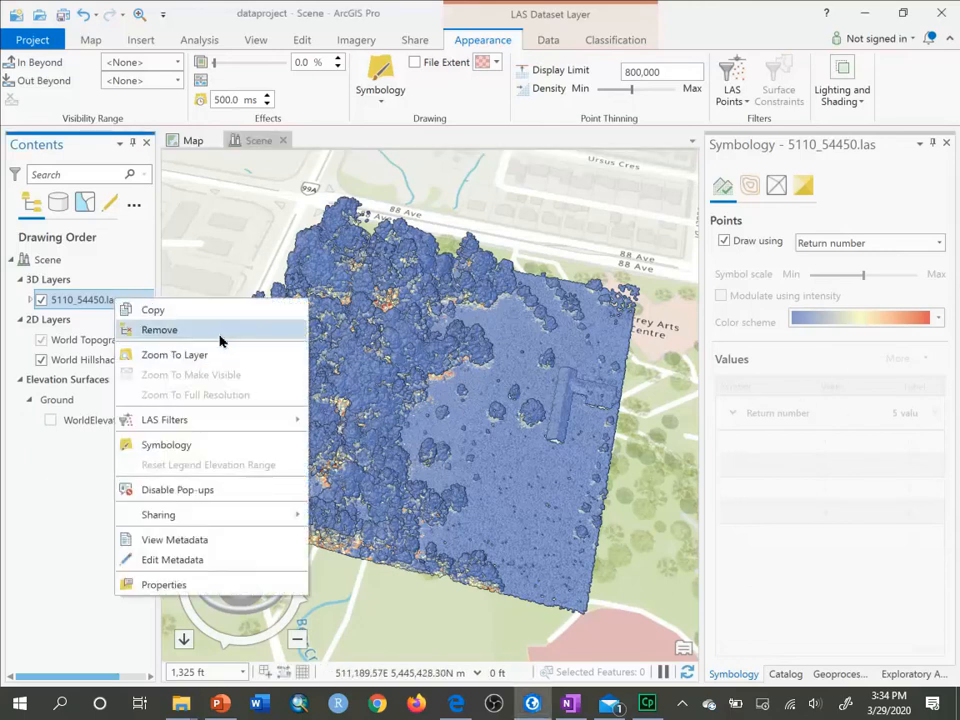
mouse_move(174, 354)
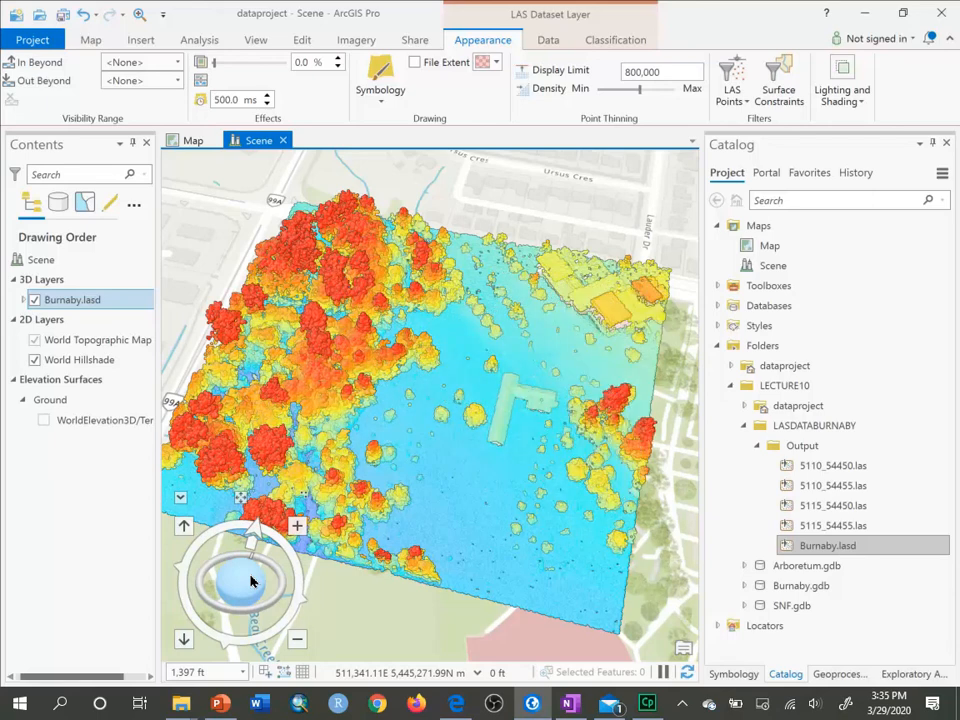
drag(250, 580, 250, 550)
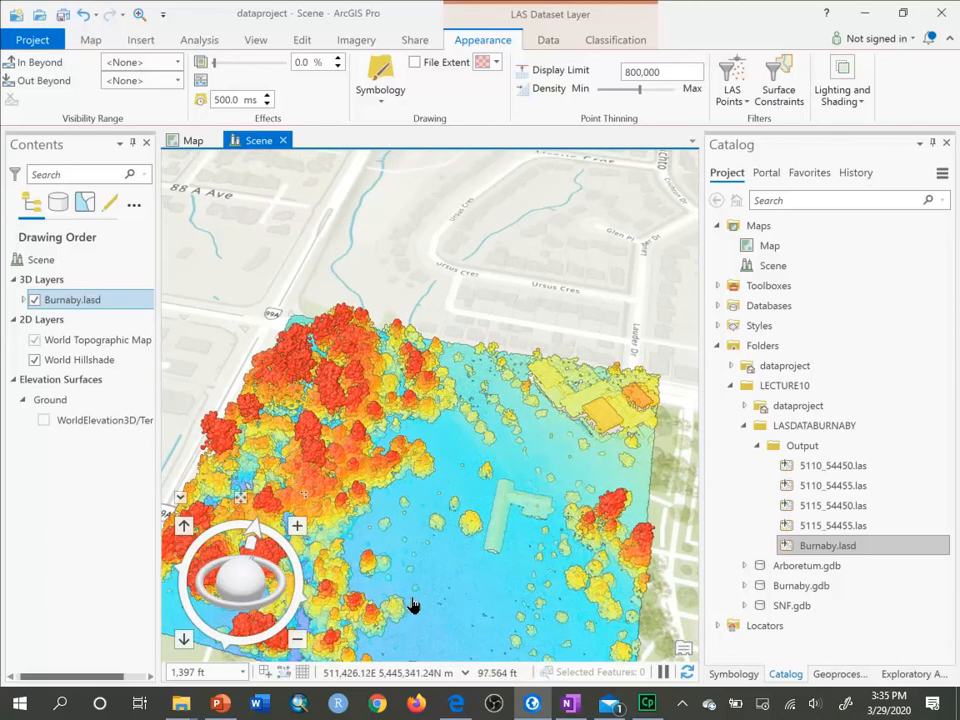
- Zoom the scene in close and side-on to the tree canopy shapes of Burnaby.lasd
drag(416, 600, 400, 430)
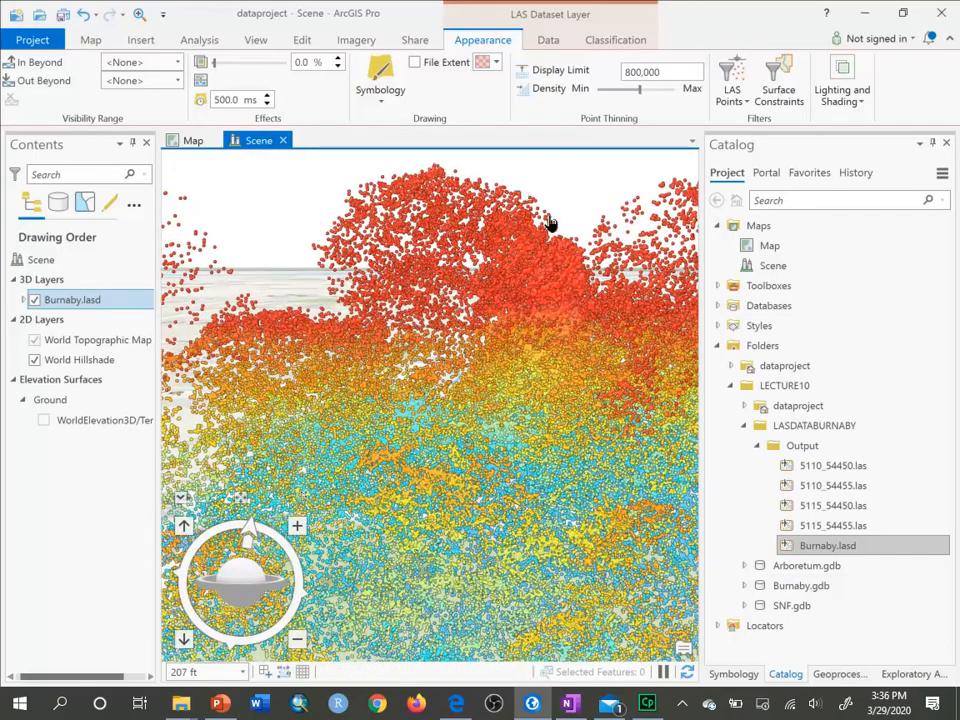
mouse_move(516, 312)
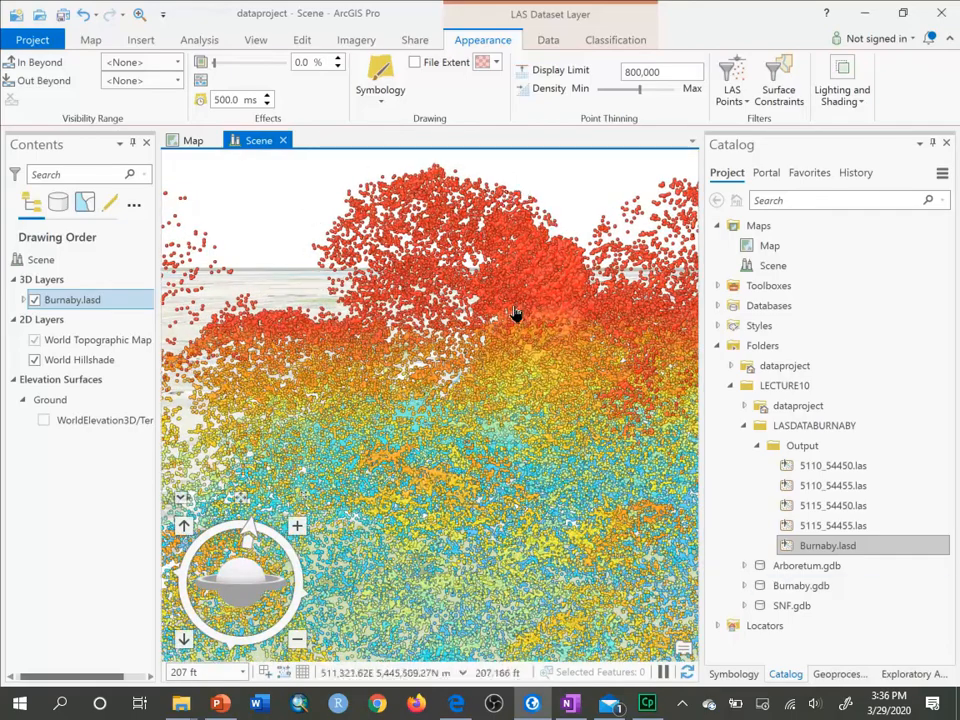